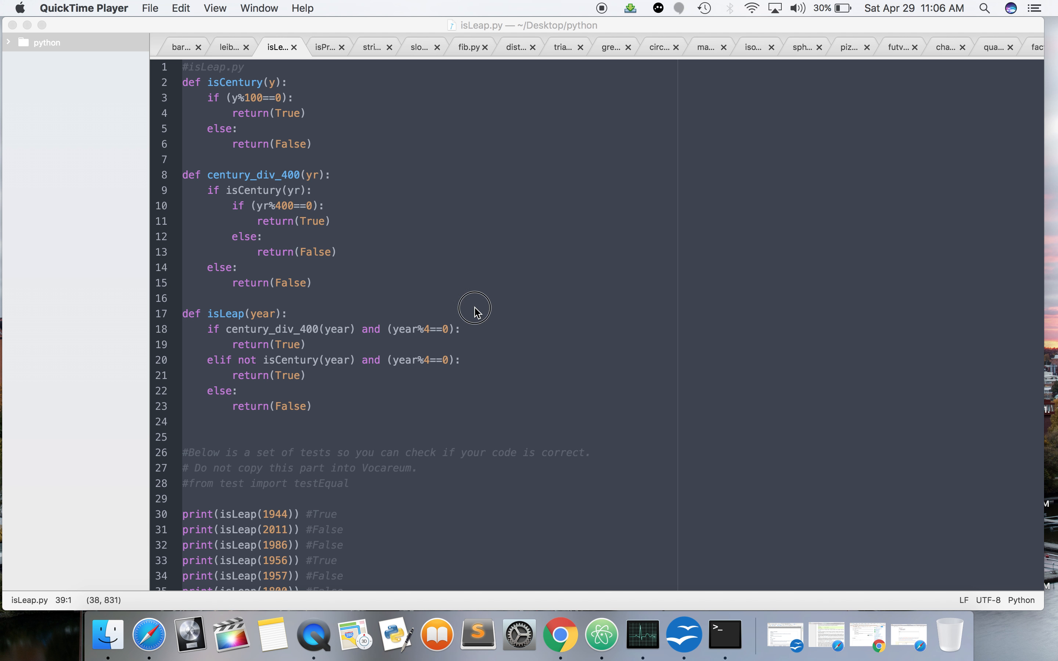
# Bring Atom with isLeap.py open to the front.
pyautogui.click(348, 299)
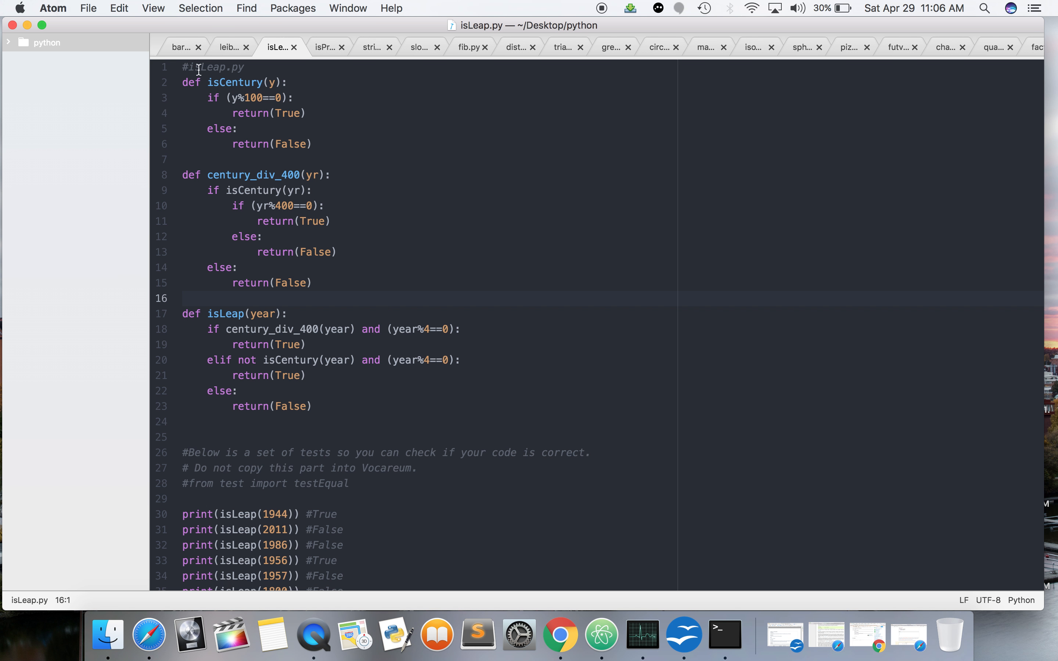
pyautogui.moveTo(108, 45)
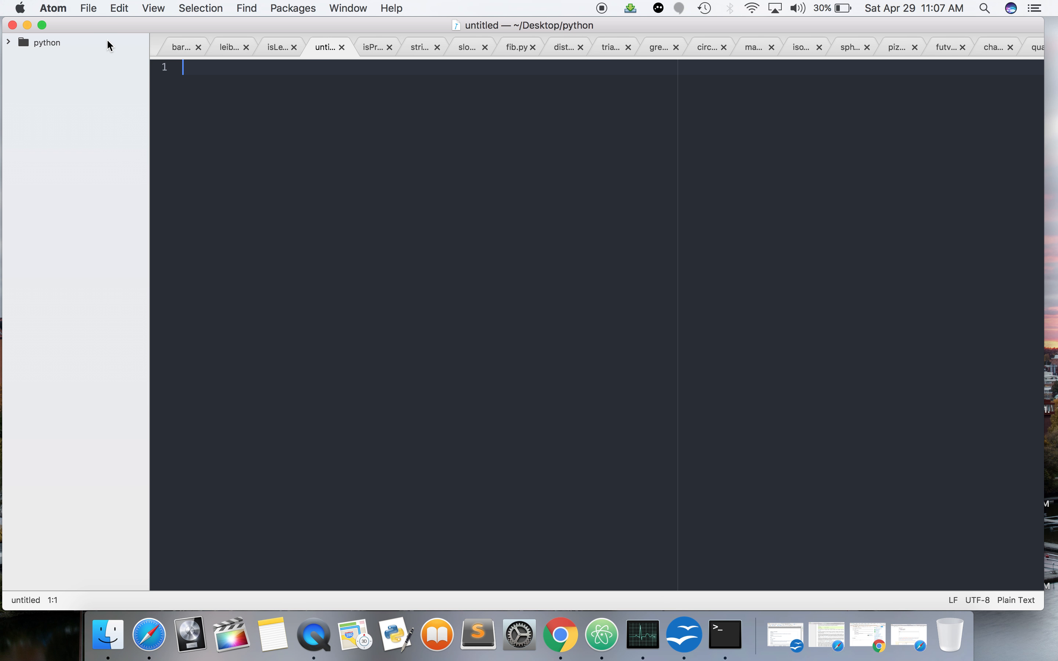
# Write header comments giving Formula 1 length = height / ... and Formula 2 radians = pi/180 * degrees.
pyautogui.write('#length')
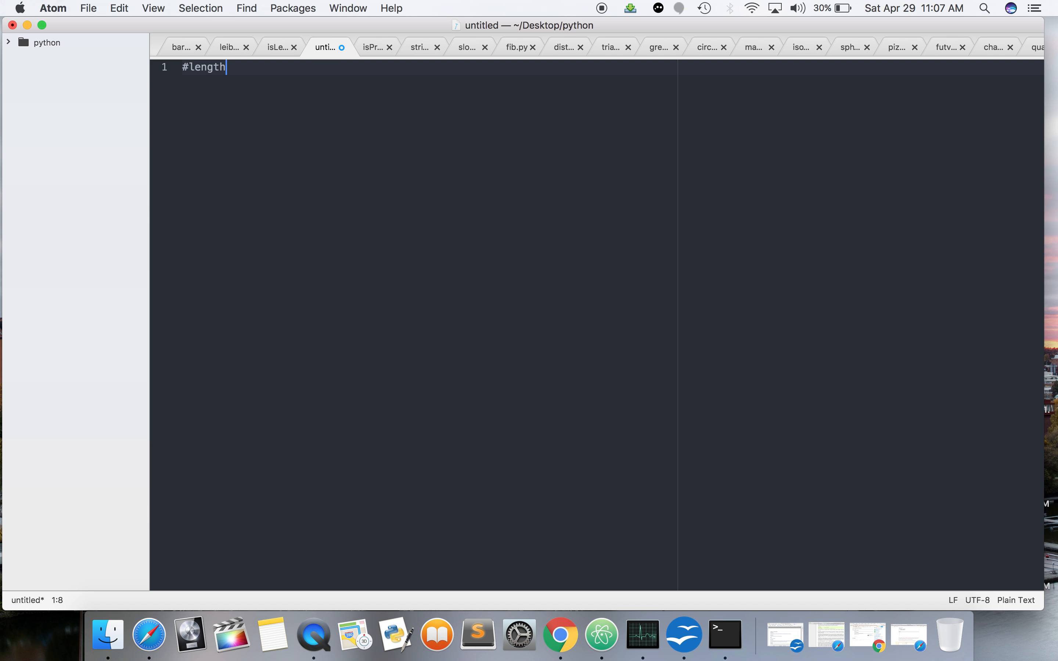
pyautogui.write('Formula:')
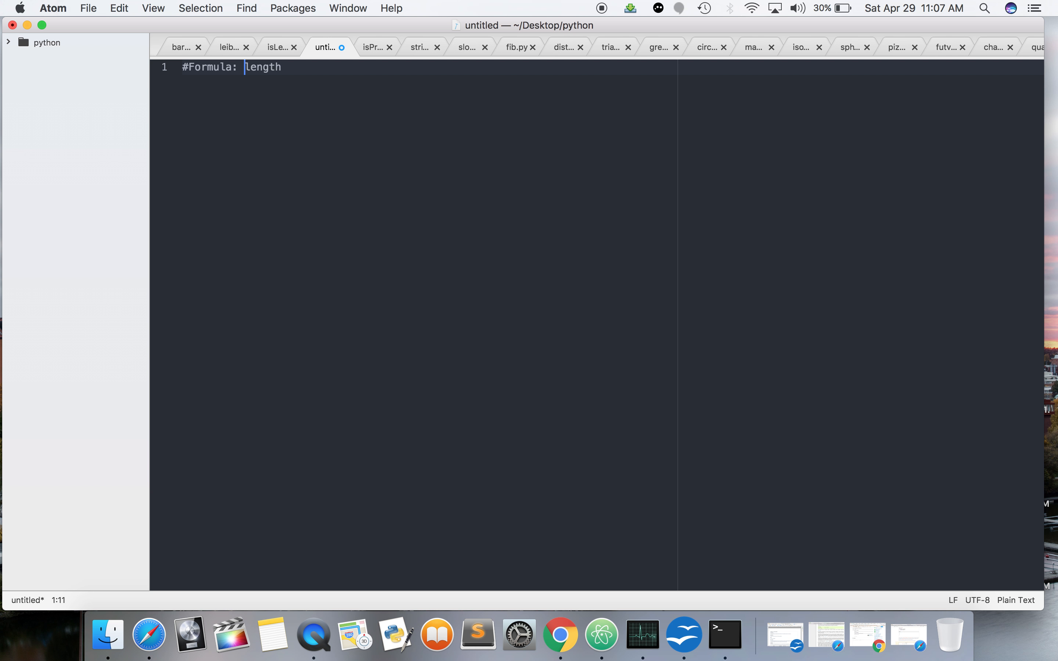
pyautogui.write('= height / sin angle')
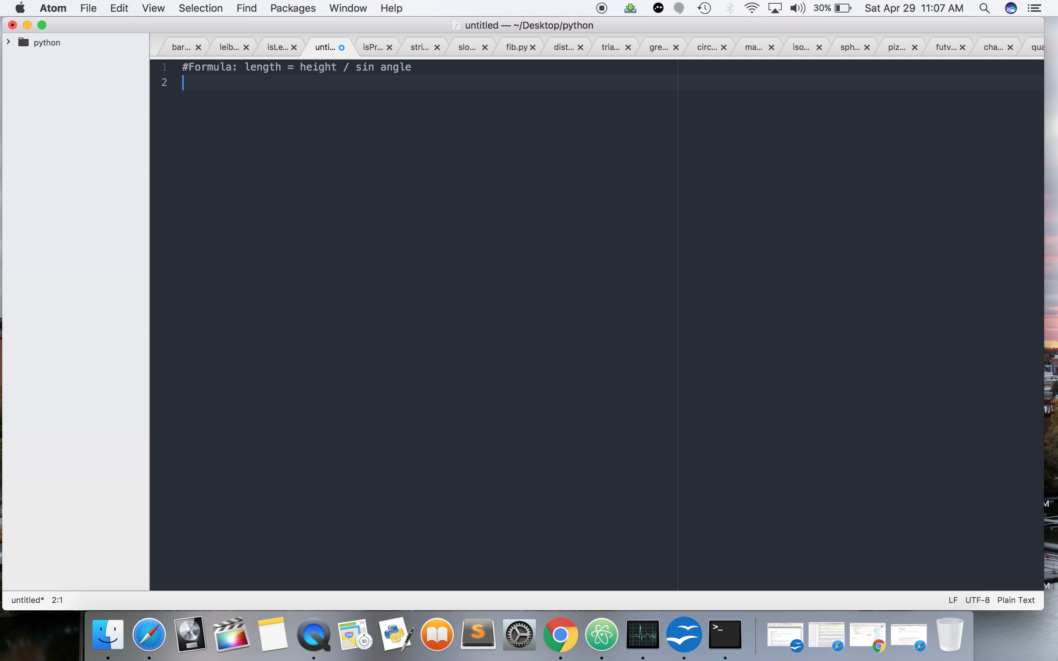
pyautogui.write('#')
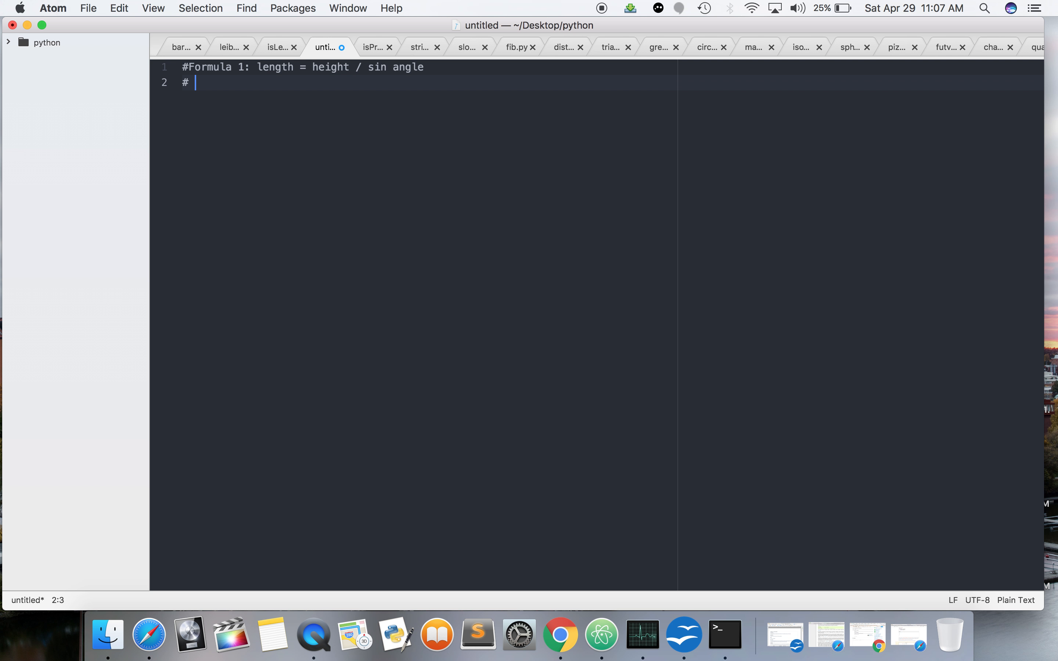
pyautogui.write('Formula 2:')
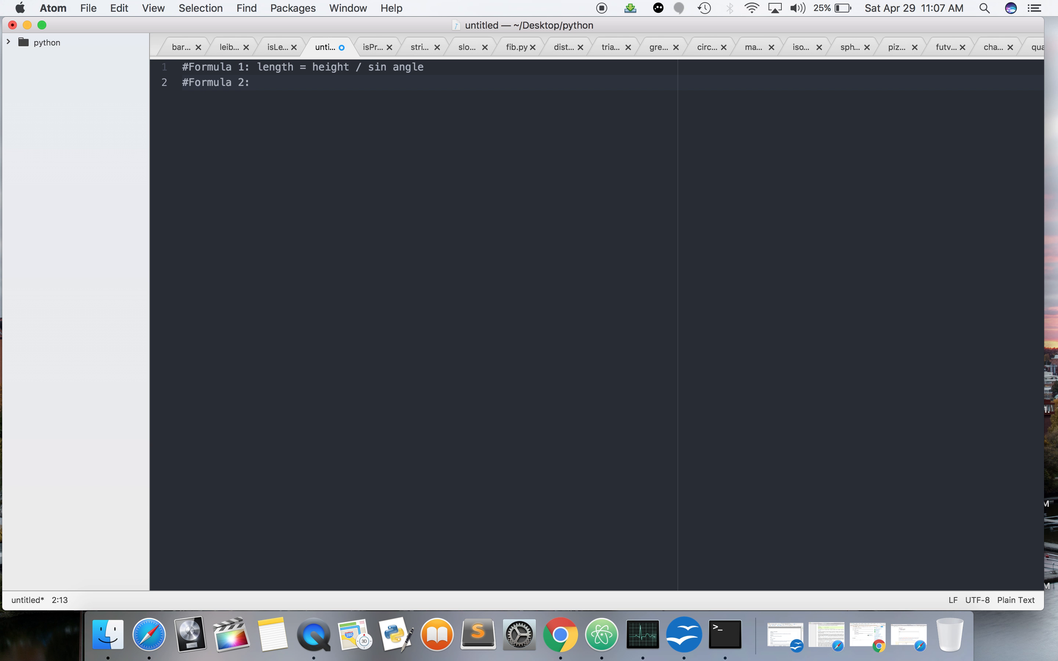
pyautogui.write('radians =')
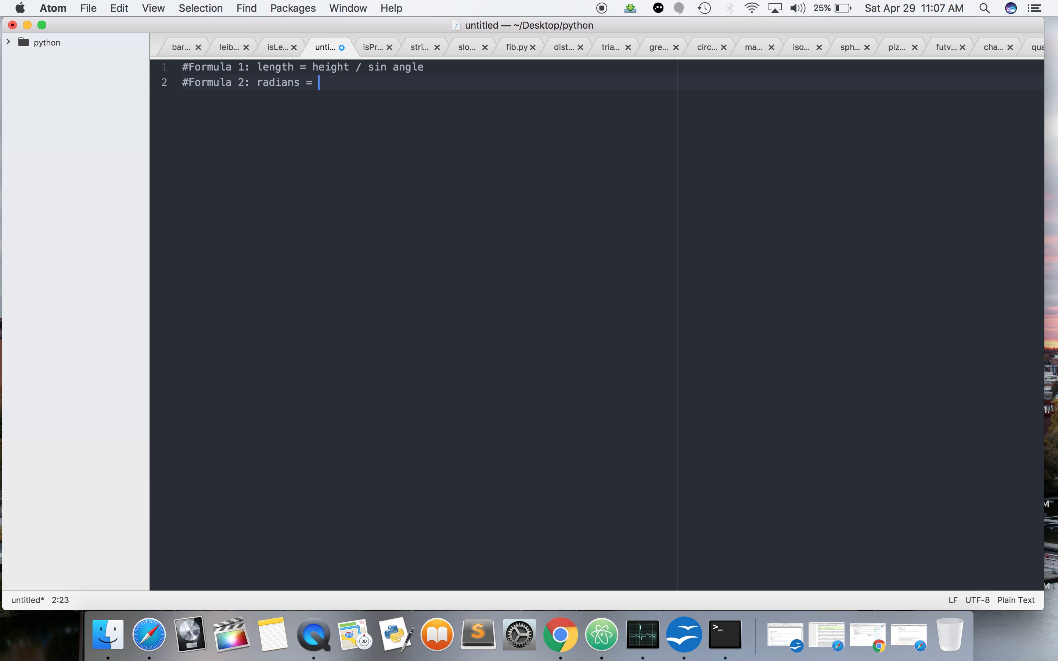
pyautogui.write('pi/180')
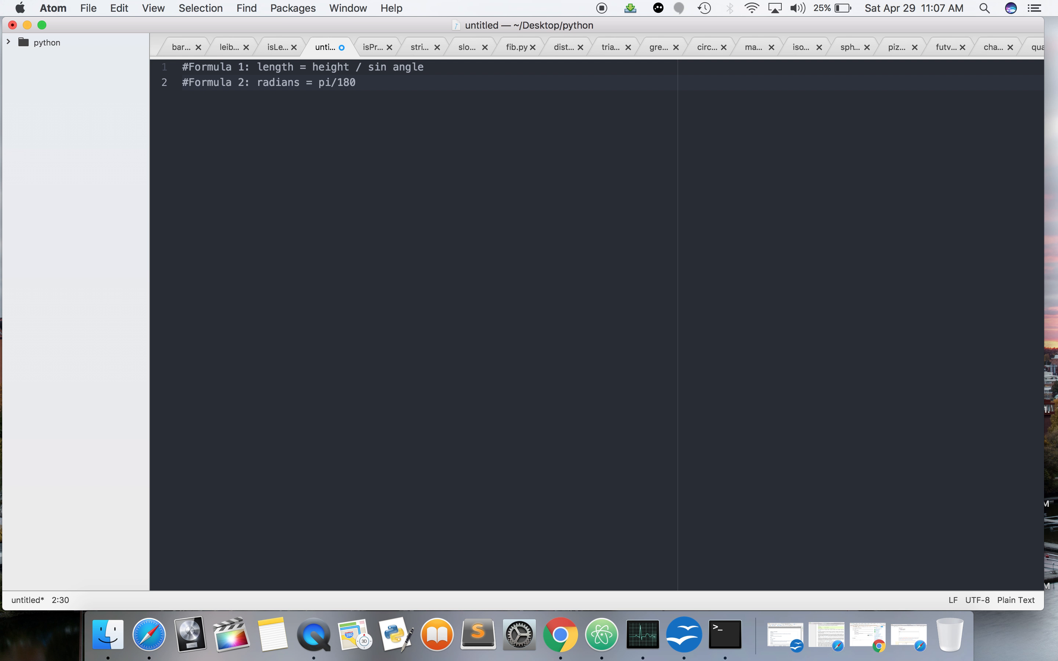
pyautogui.write('* degrees')
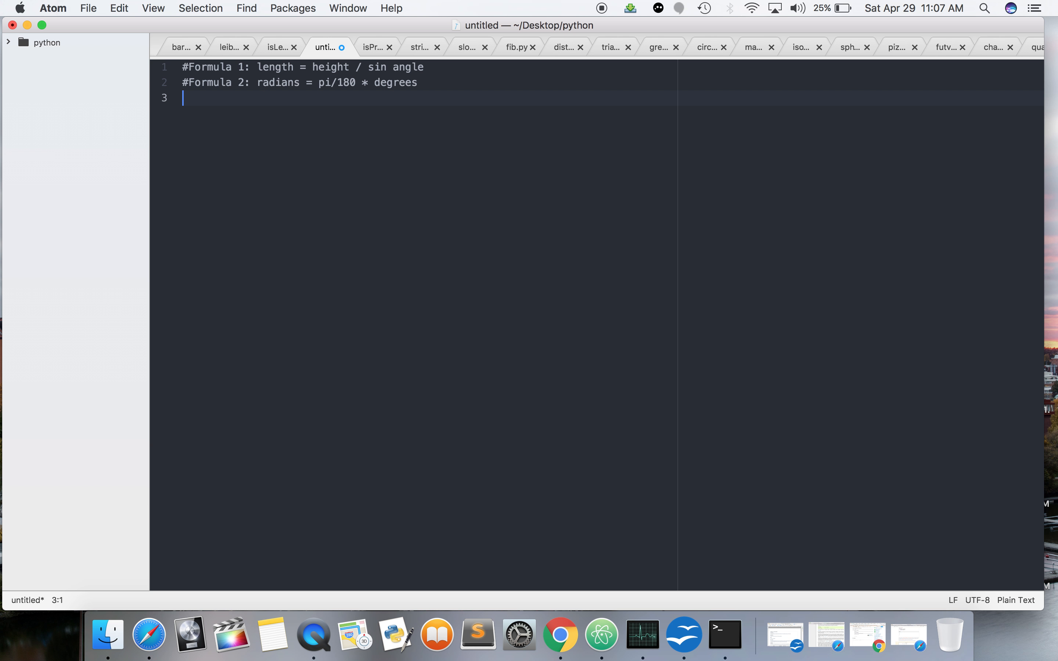
# Add a 'By: Michael Hoeft' author line and the ladder.py filename, then save the file as ladder.py.
pyautogui.write('#By: Mic')
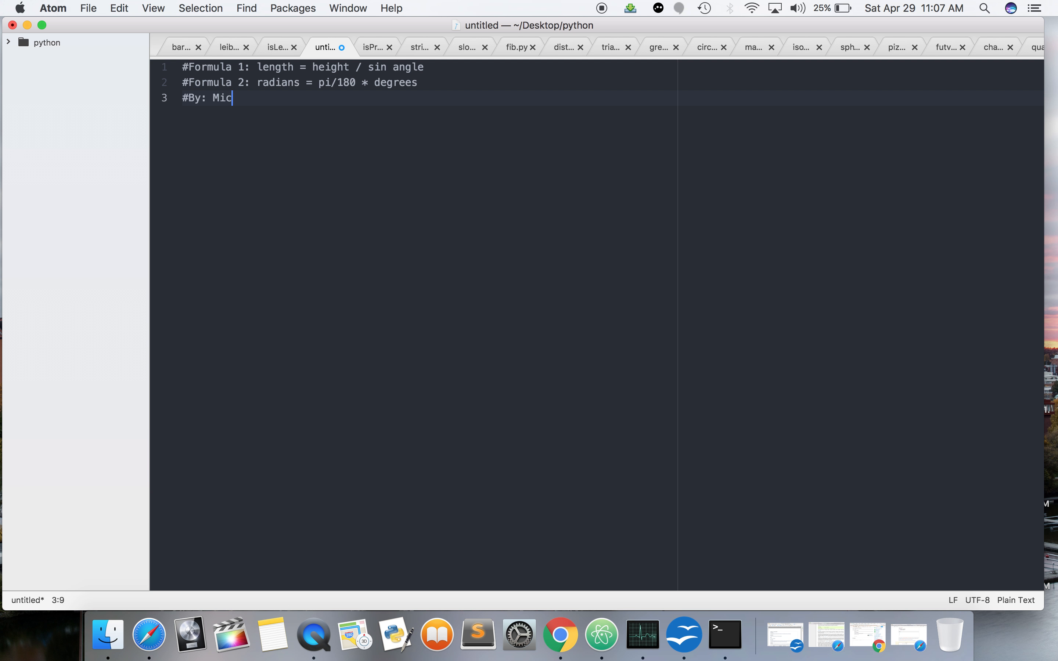
pyautogui.write('hael Hoeft')
pyautogui.write('#')
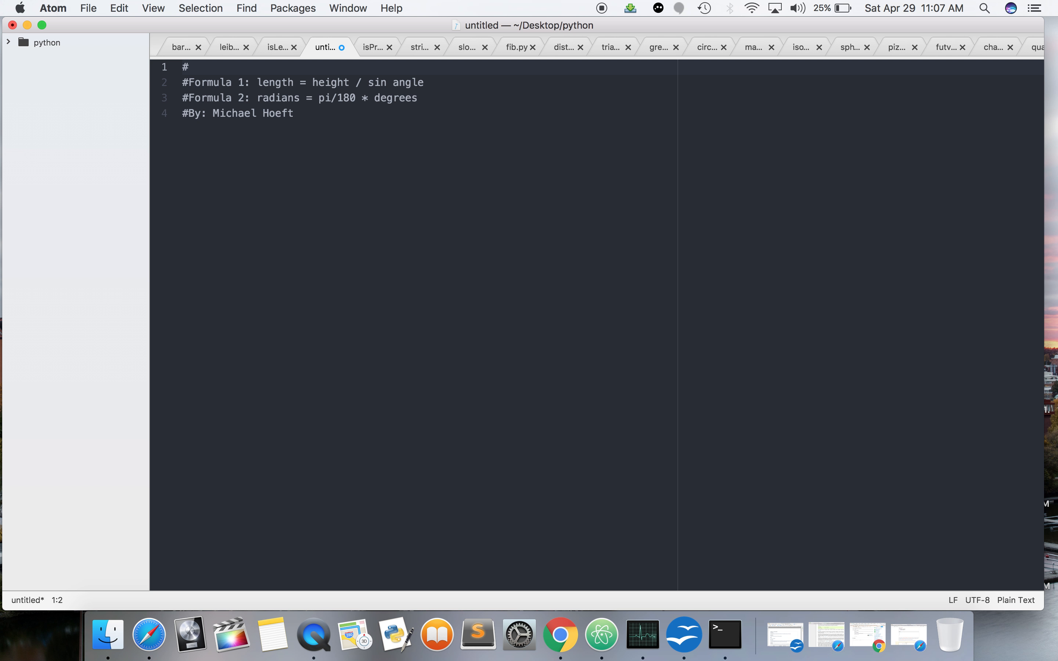
pyautogui.write('ladder.')
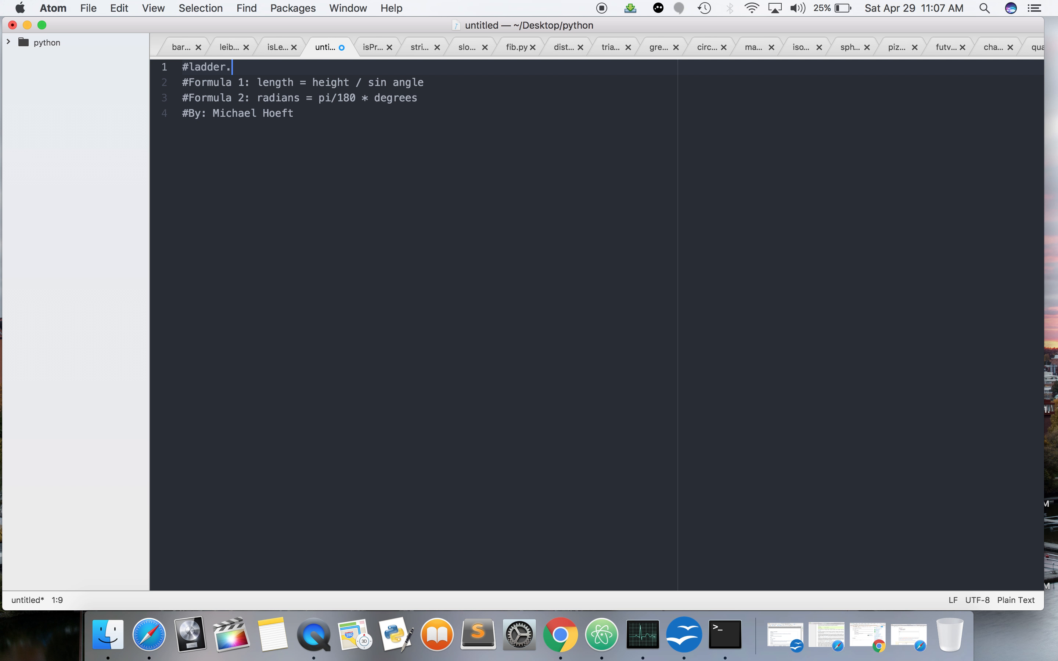
pyautogui.write('py')
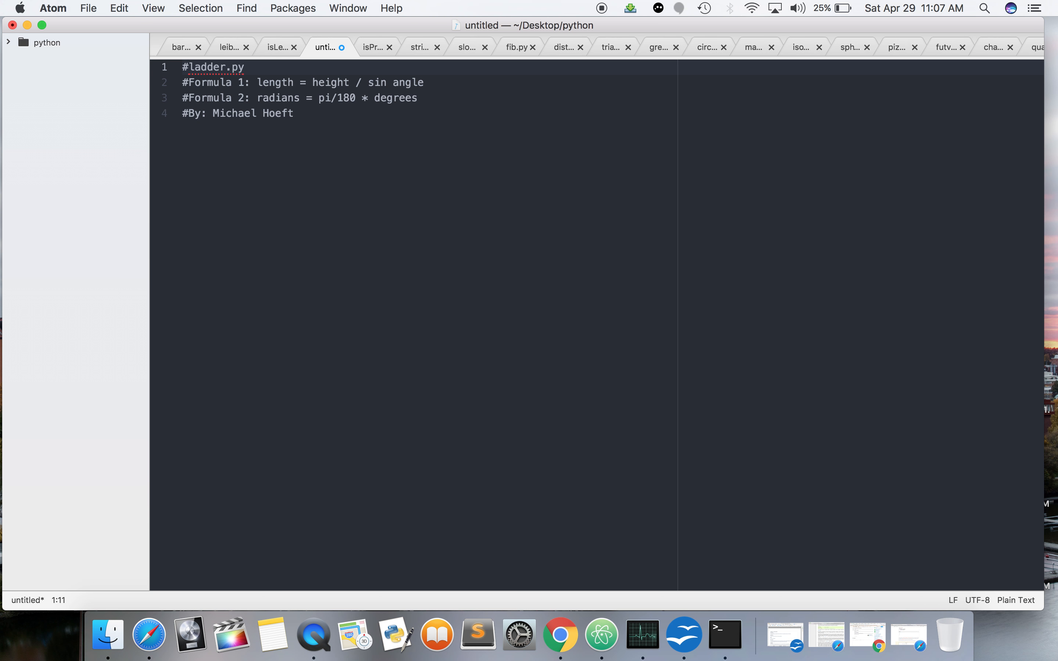
pyautogui.press('cmd+s')
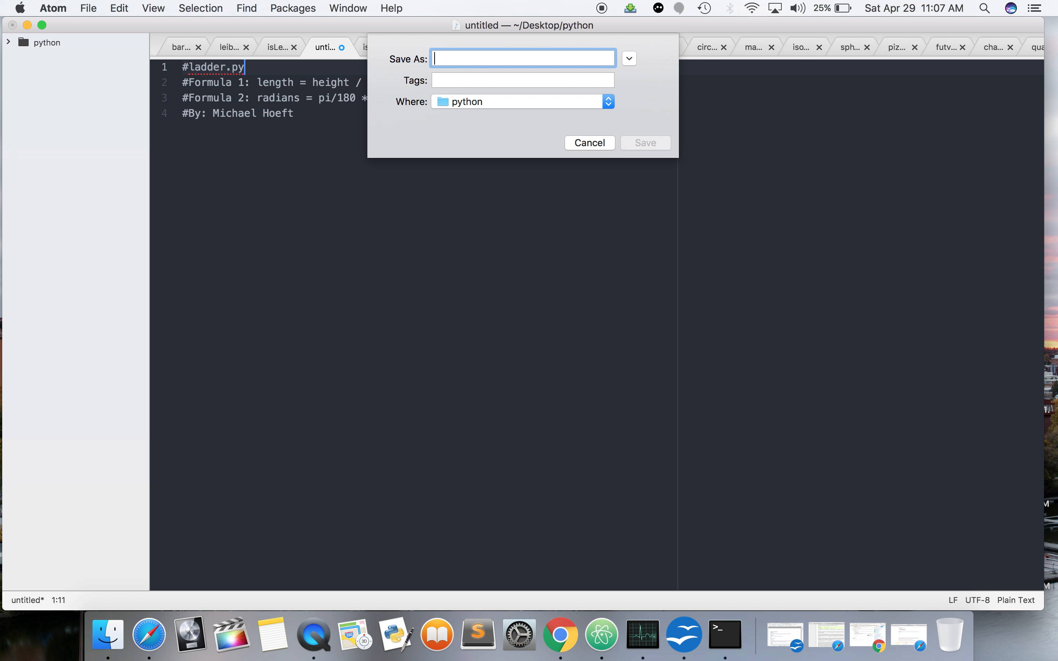
pyautogui.write('ladder.p')
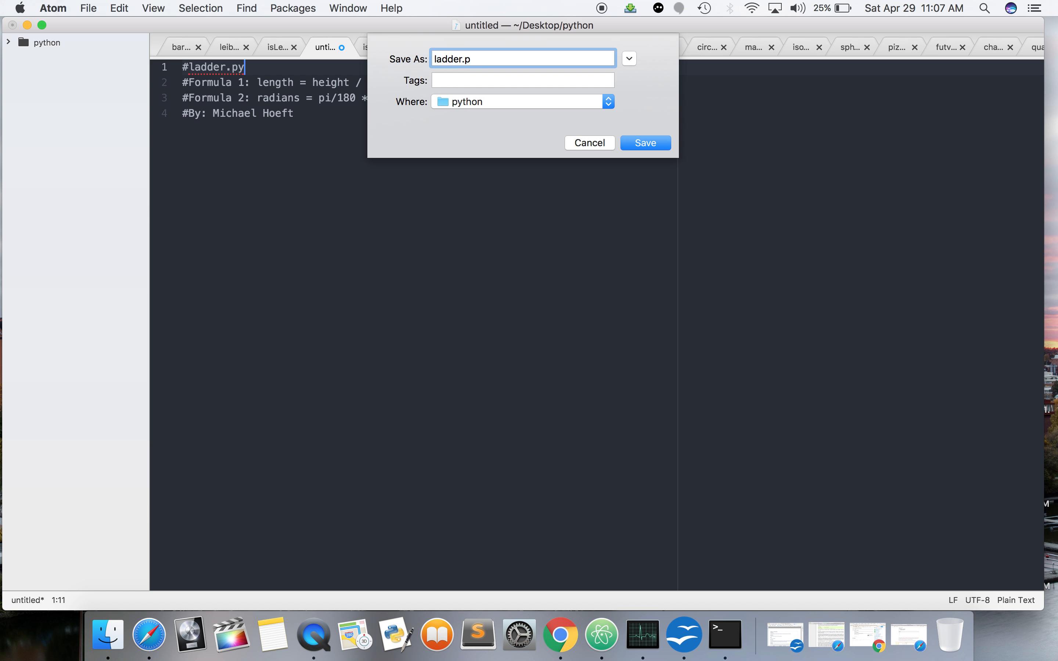
pyautogui.click(643, 142)
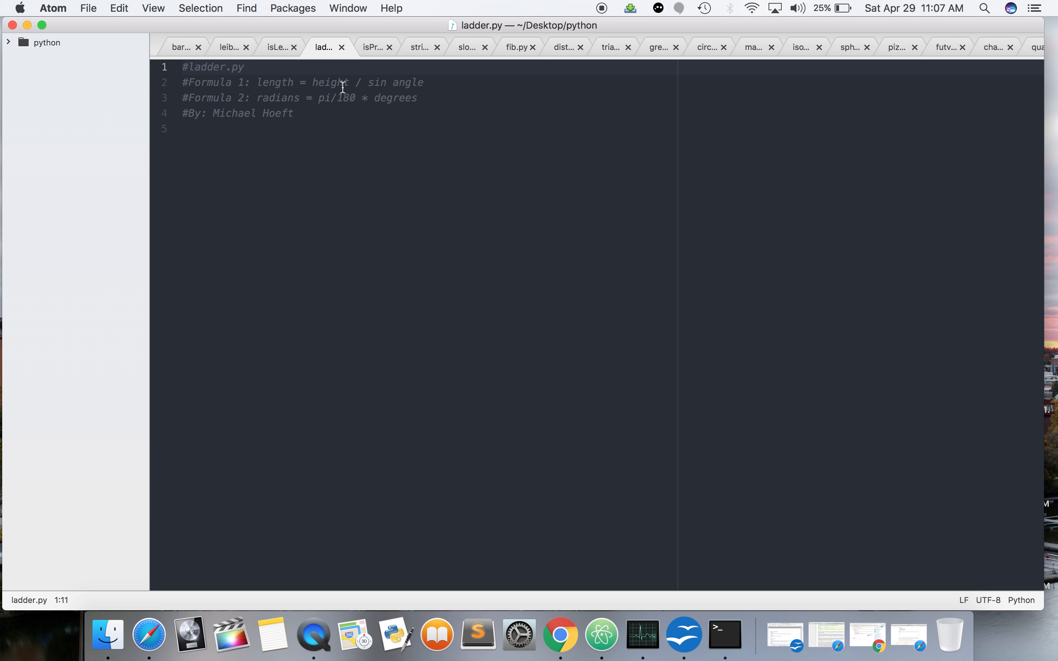
# Add a comment: 'This program calculates the length of a ladder'.
pyautogui.write('This pr')
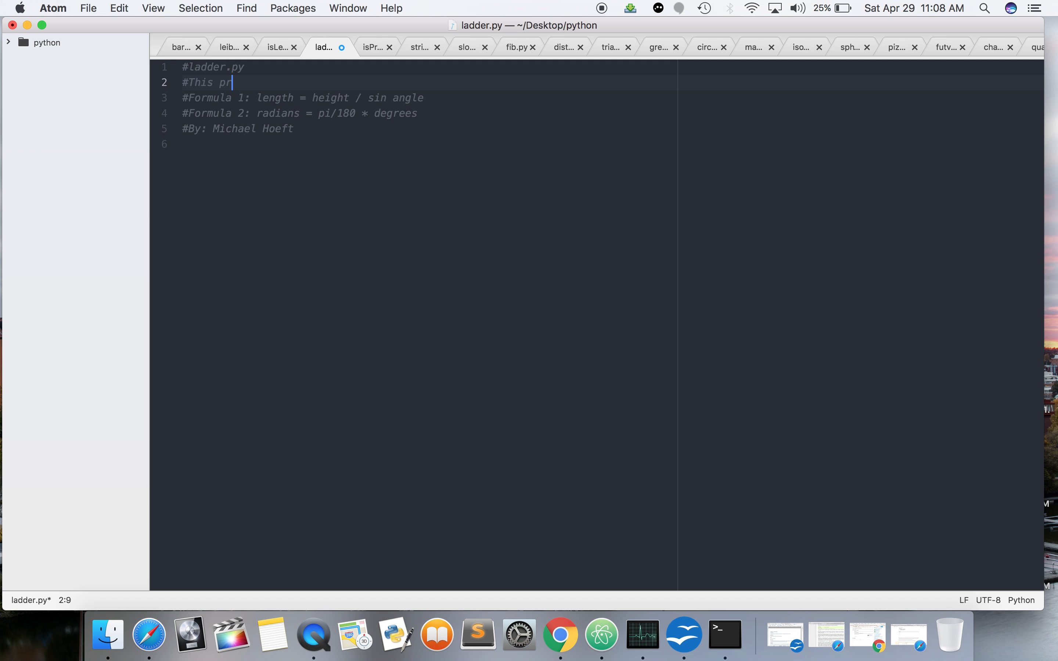
pyautogui.write('ogram calculates')
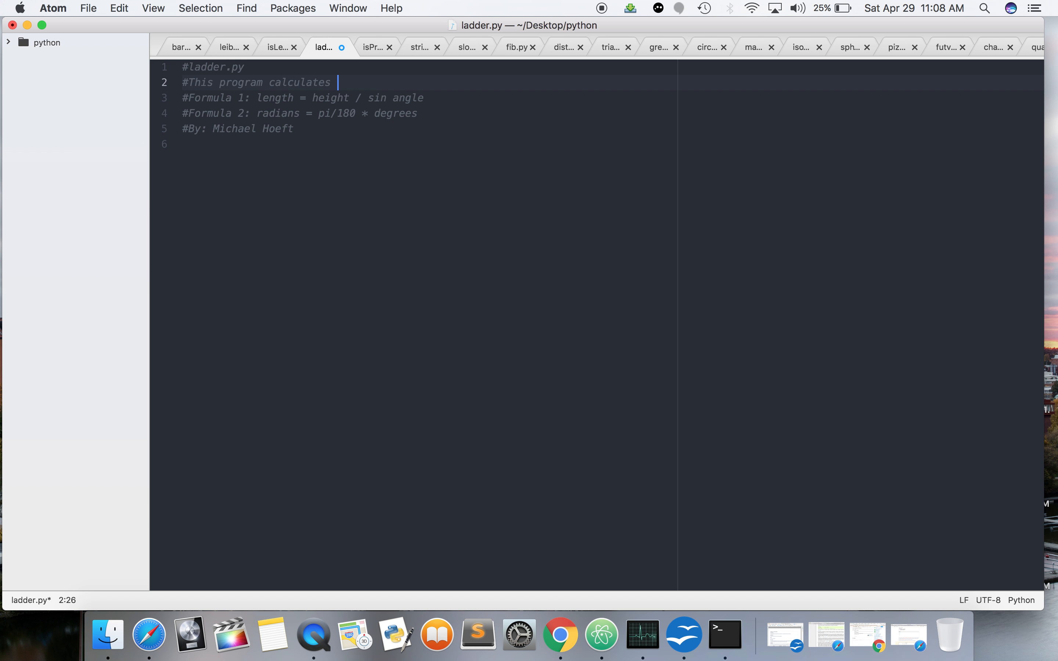
pyautogui.write('the length')
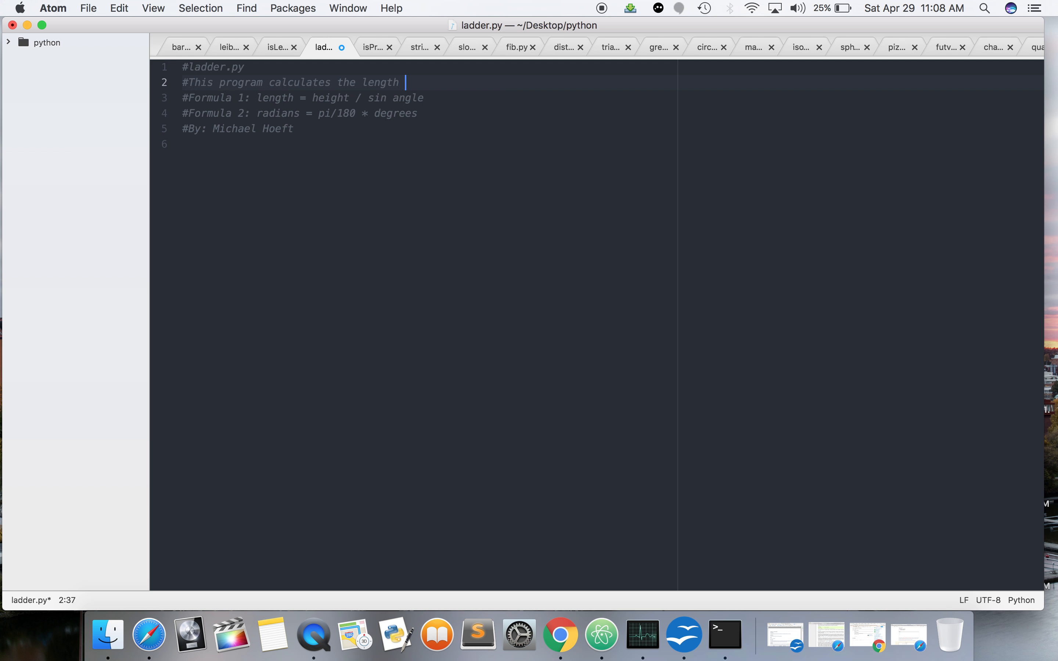
pyautogui.write('of a ladder')
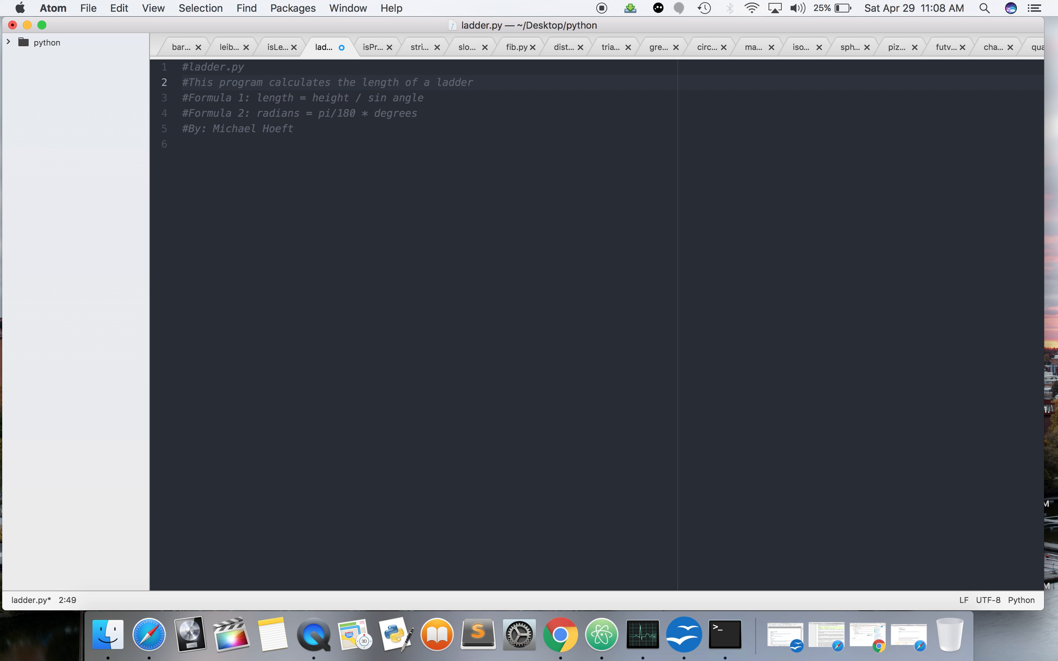
pyautogui.click(479, 82)
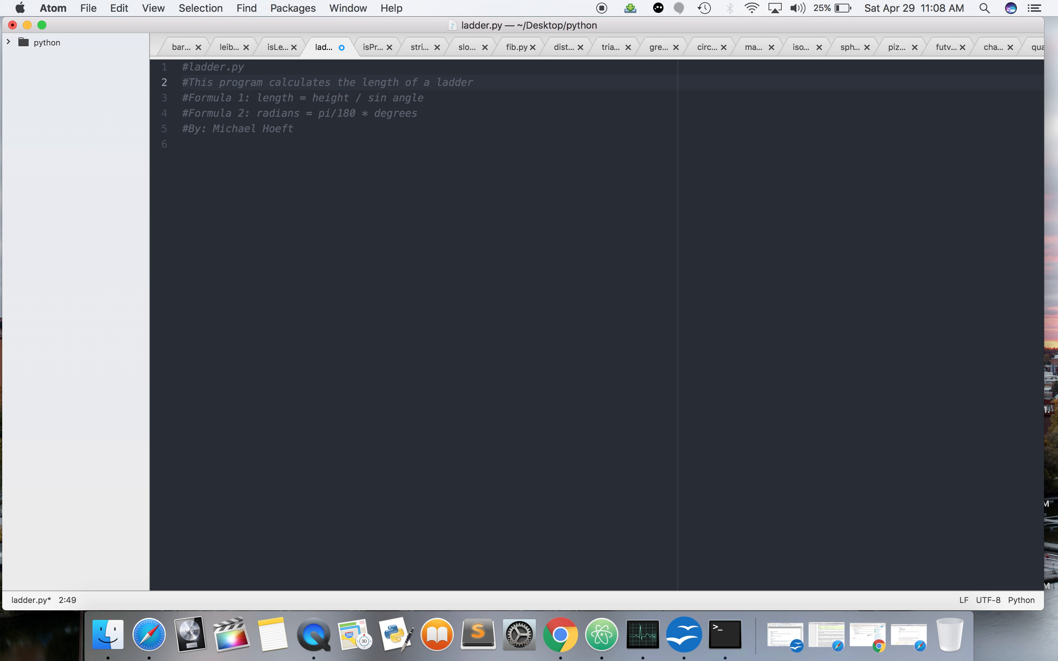
pyautogui.click(480, 82)
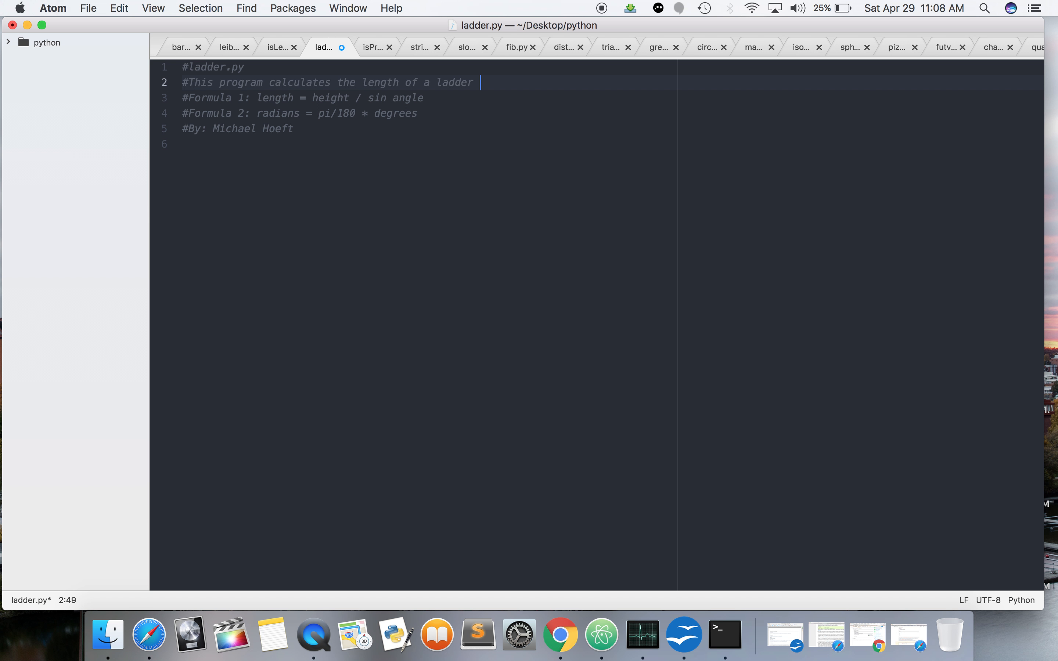
# Extend the comment with 'if user inputs height and angle of the ladder.'.
pyautogui.write('if user')
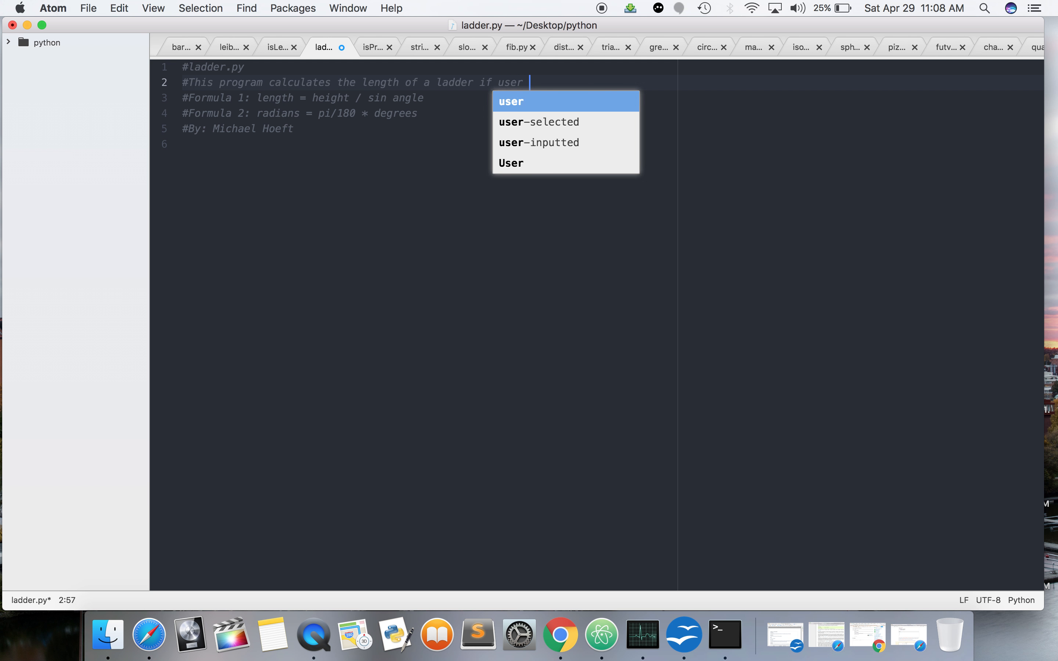
pyautogui.write('inputs')
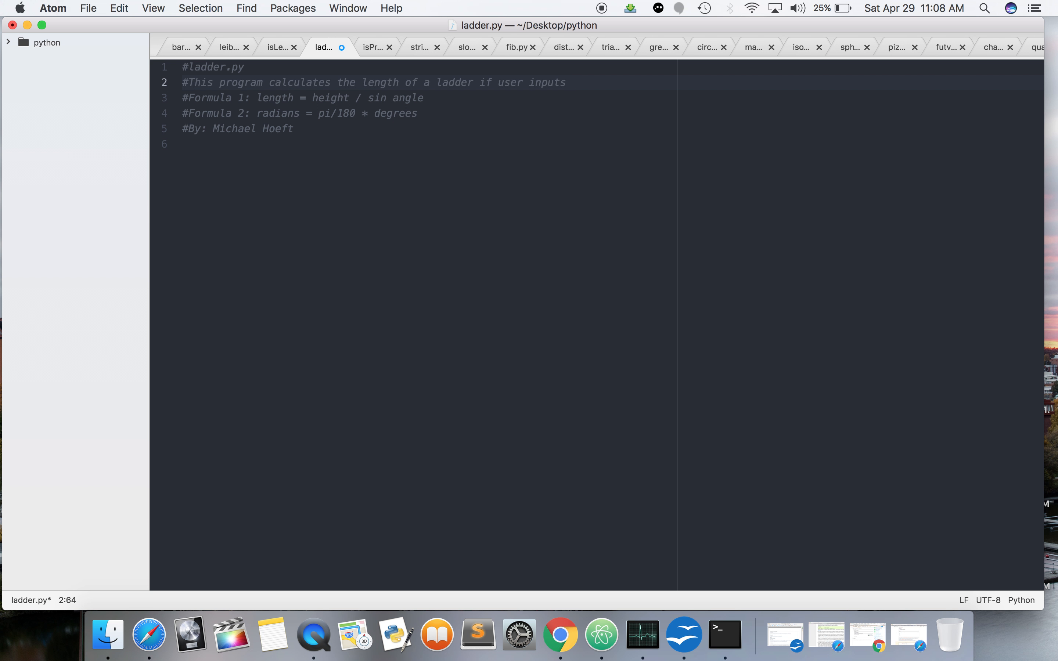
pyautogui.write('height')
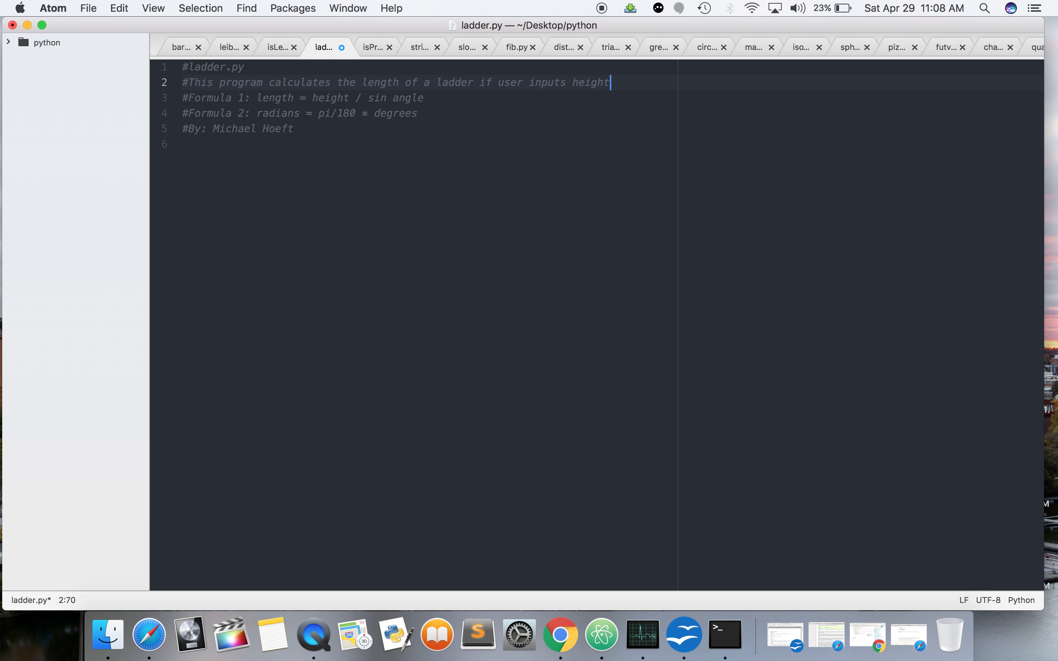
pyautogui.write('and angle')
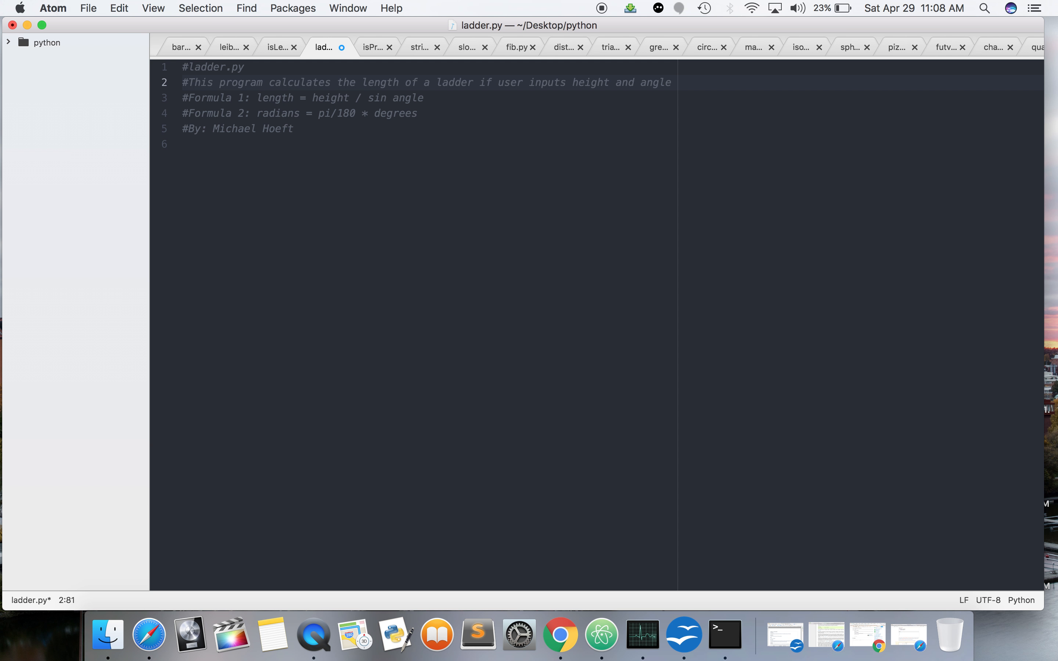
pyautogui.write('of t')
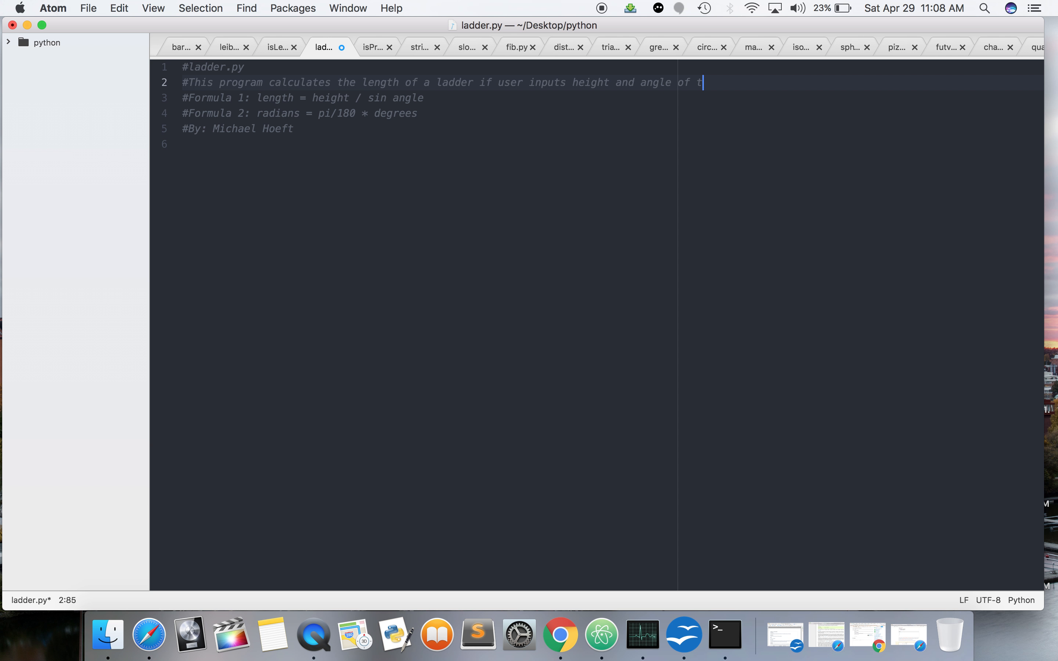
pyautogui.write('he ladder.')
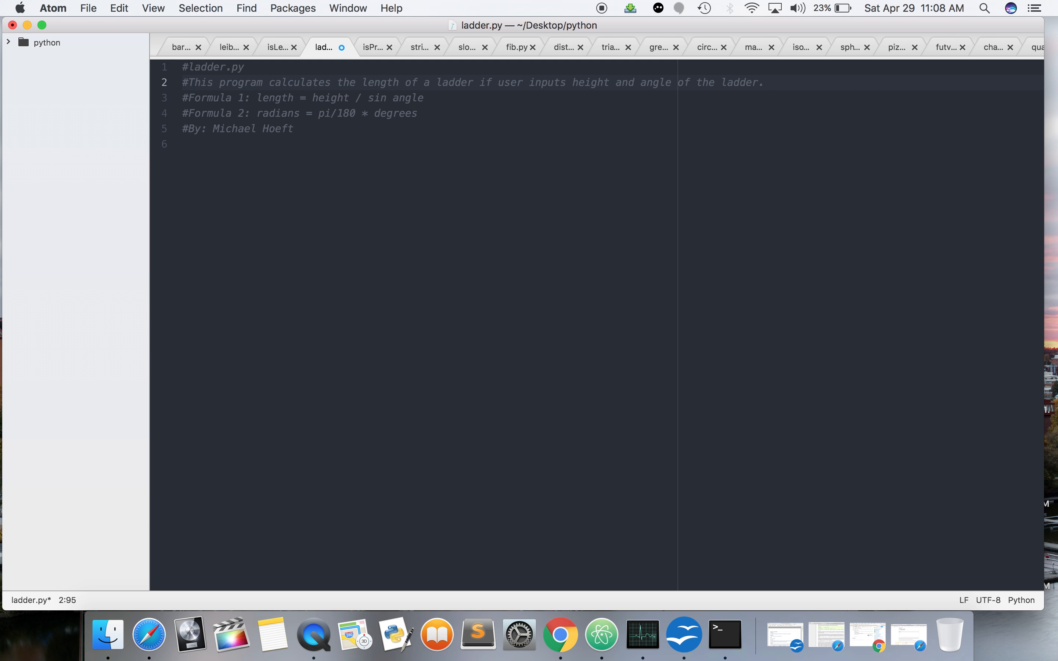
# Move to the end of the description comment and down into the blank area below the header.
pyautogui.click(763, 81)
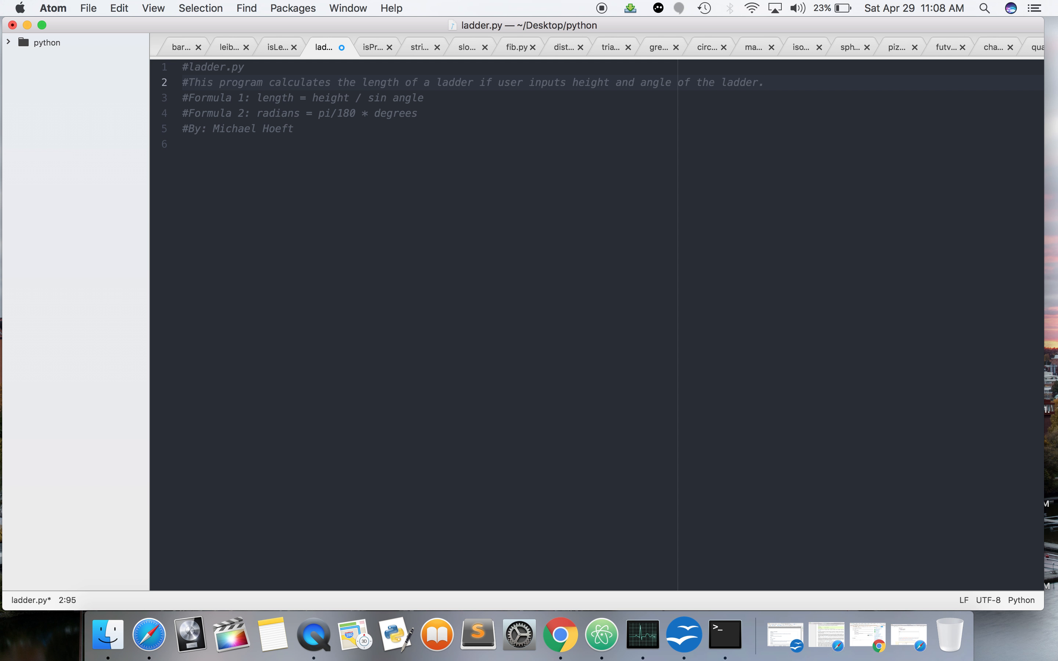
pyautogui.click(764, 82)
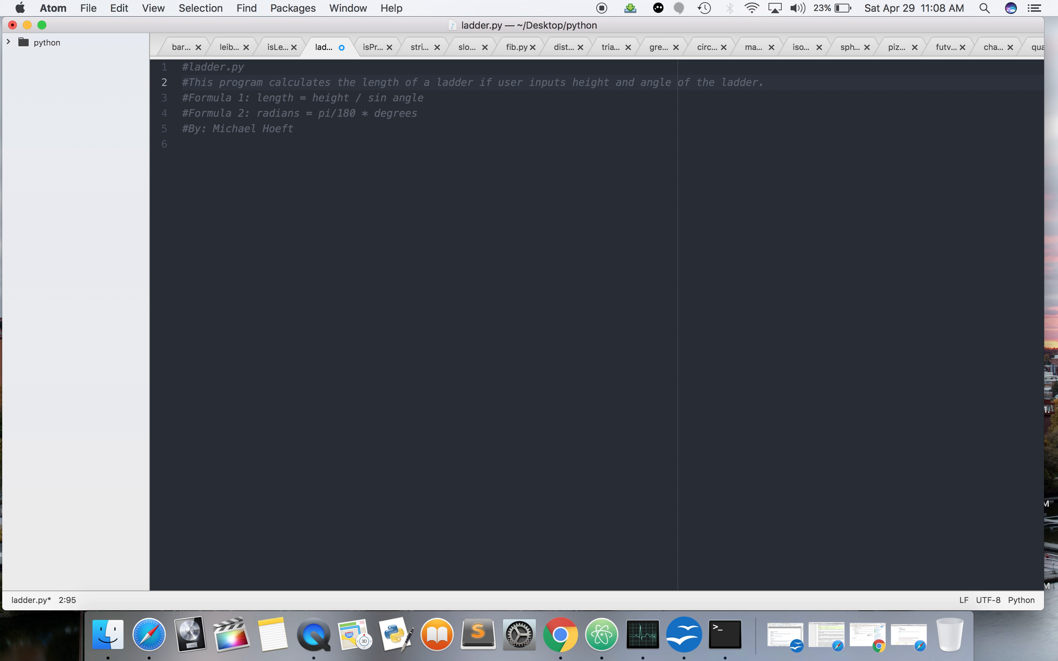
pyautogui.click(763, 81)
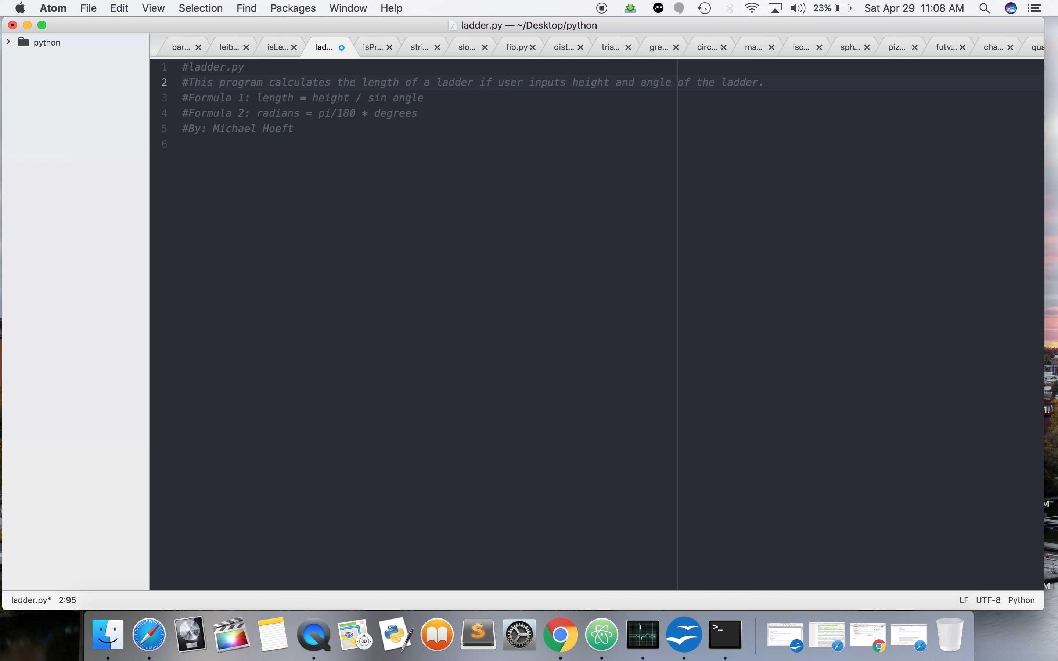
pyautogui.click(763, 81)
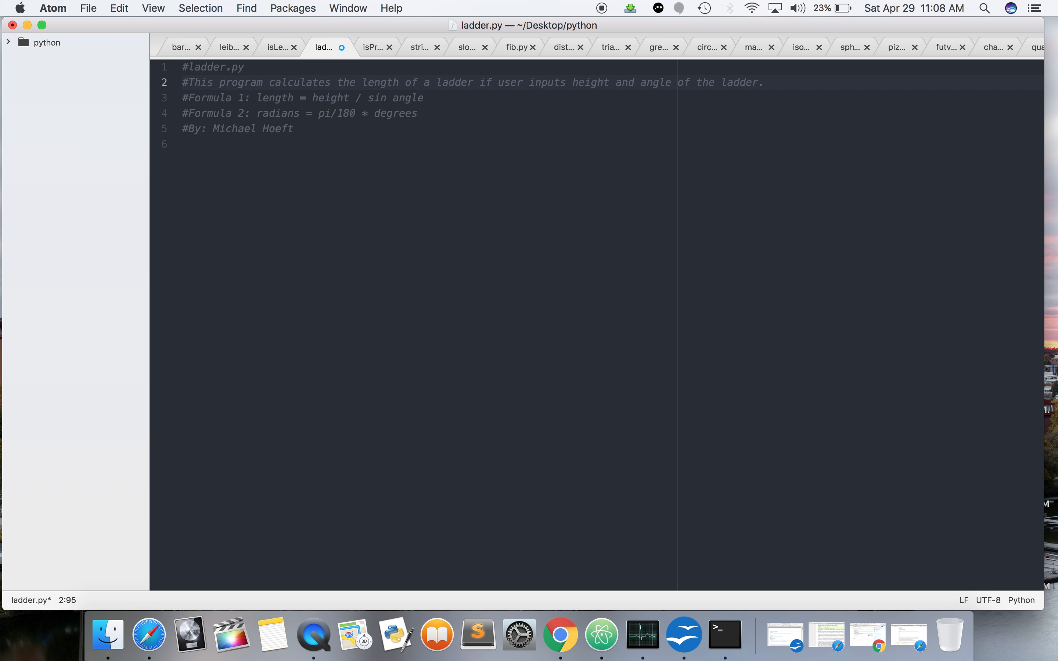
pyautogui.click(764, 82)
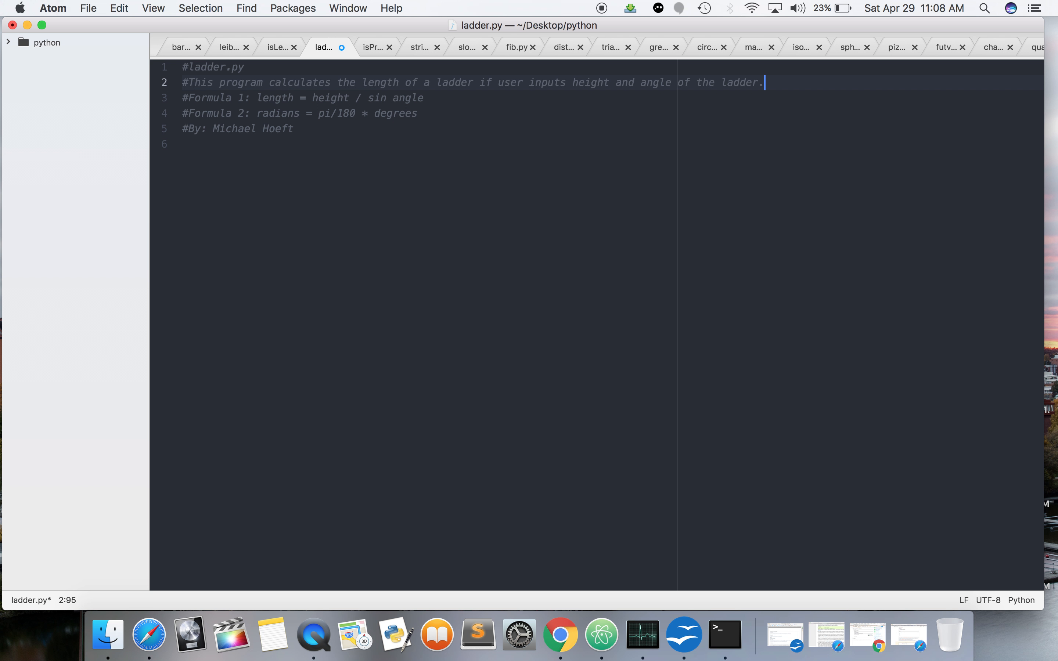
pyautogui.click(294, 128)
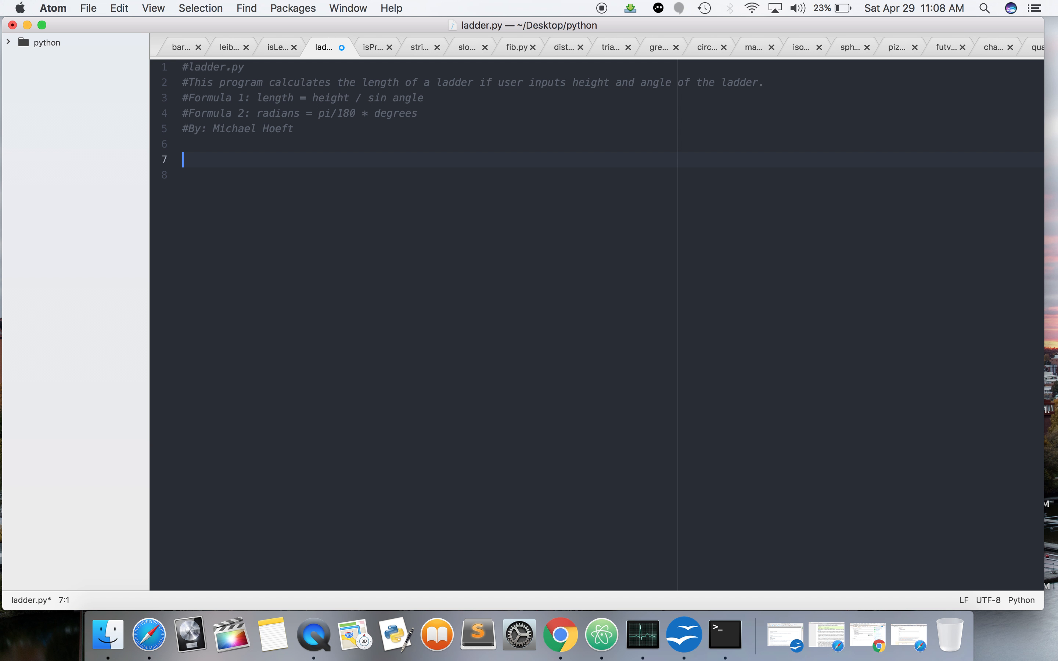
# Write the degToRad function header with a placeholder parameter.
pyautogui.write('def')
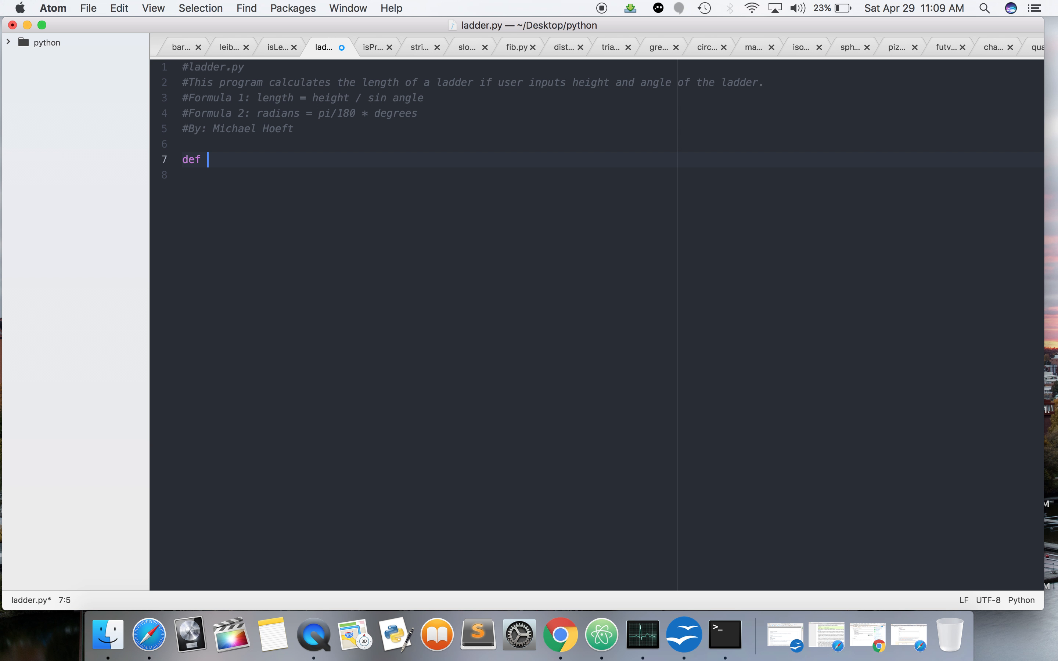
pyautogui.write('deg')
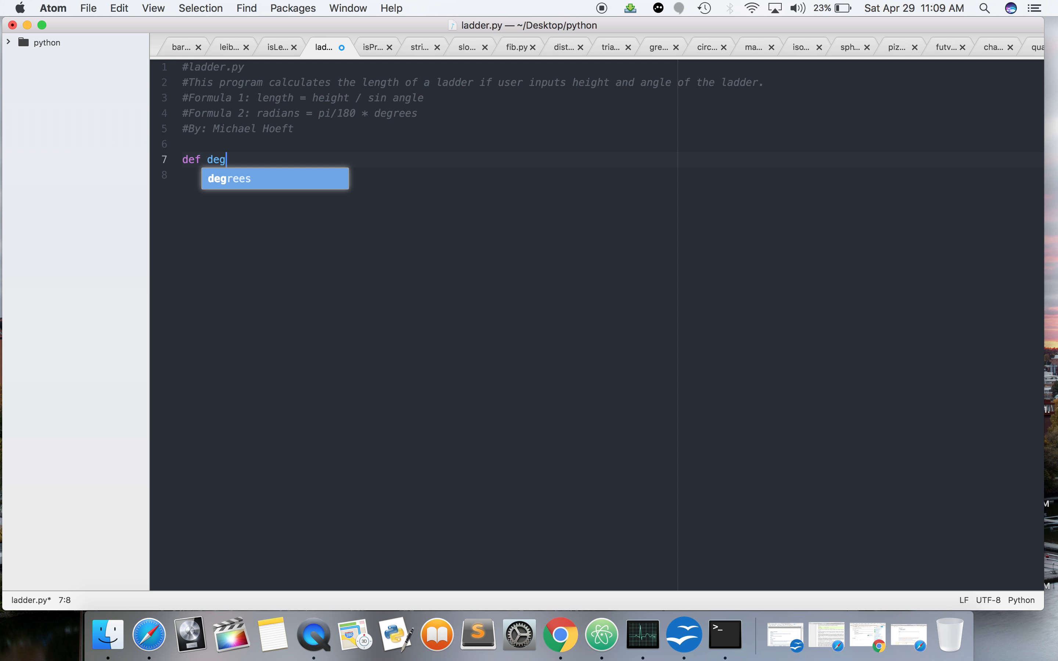
pyautogui.write('ToR')
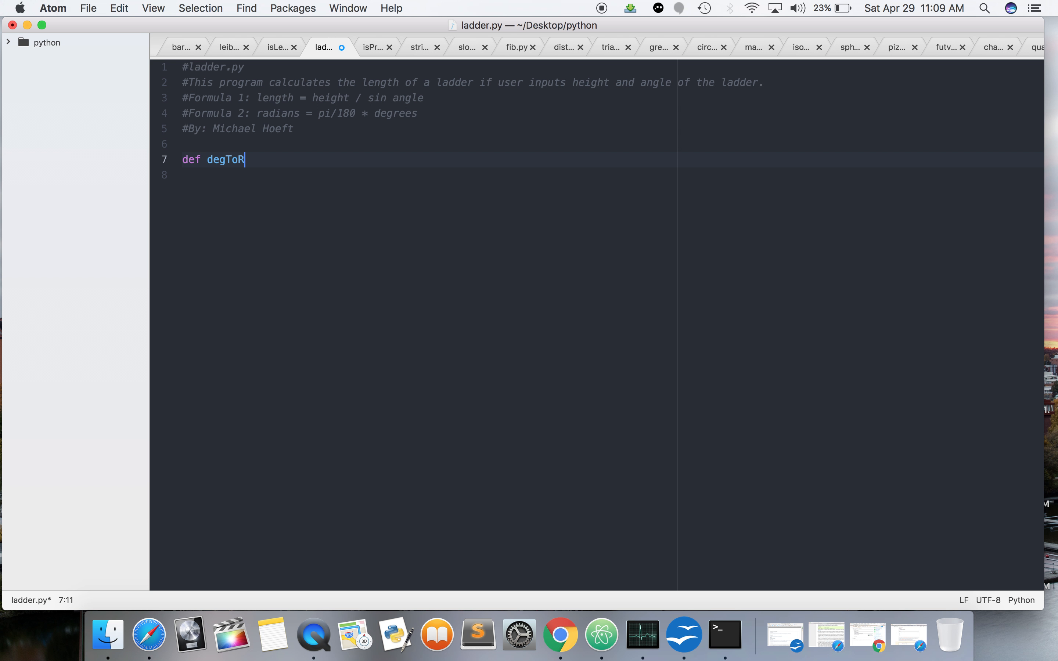
pyautogui.write('ad()')
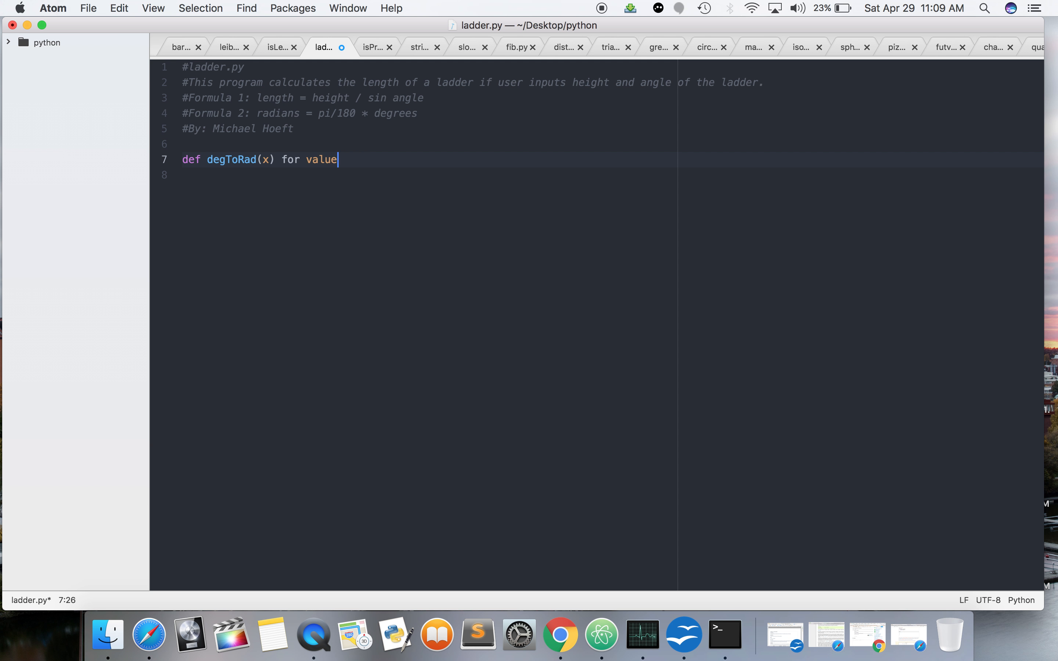
pyautogui.press('backspace')
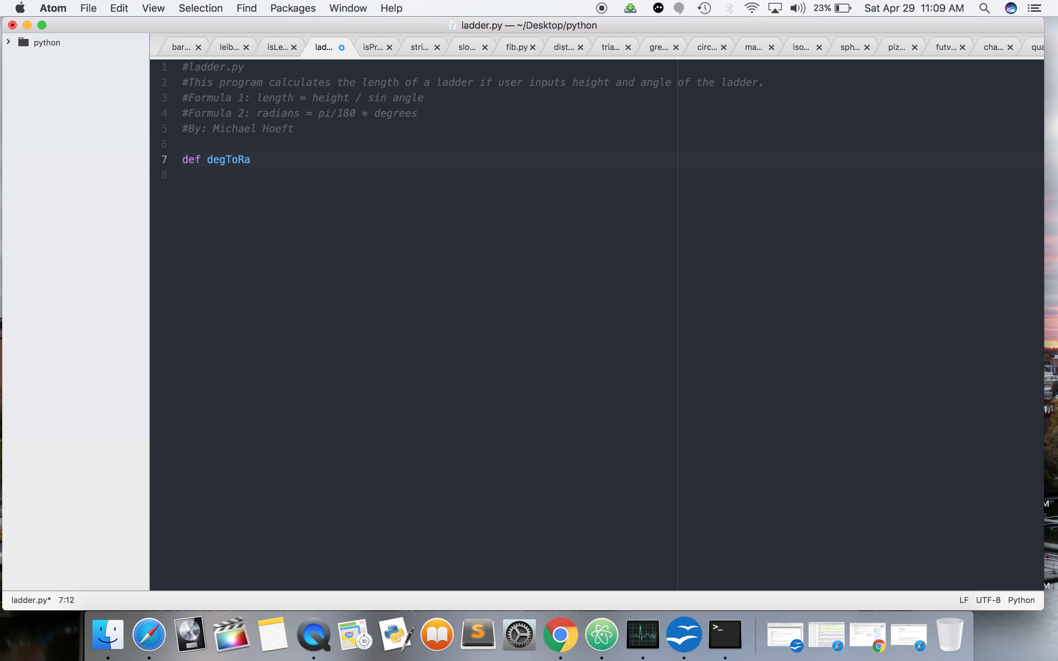
pyautogui.write('d():')
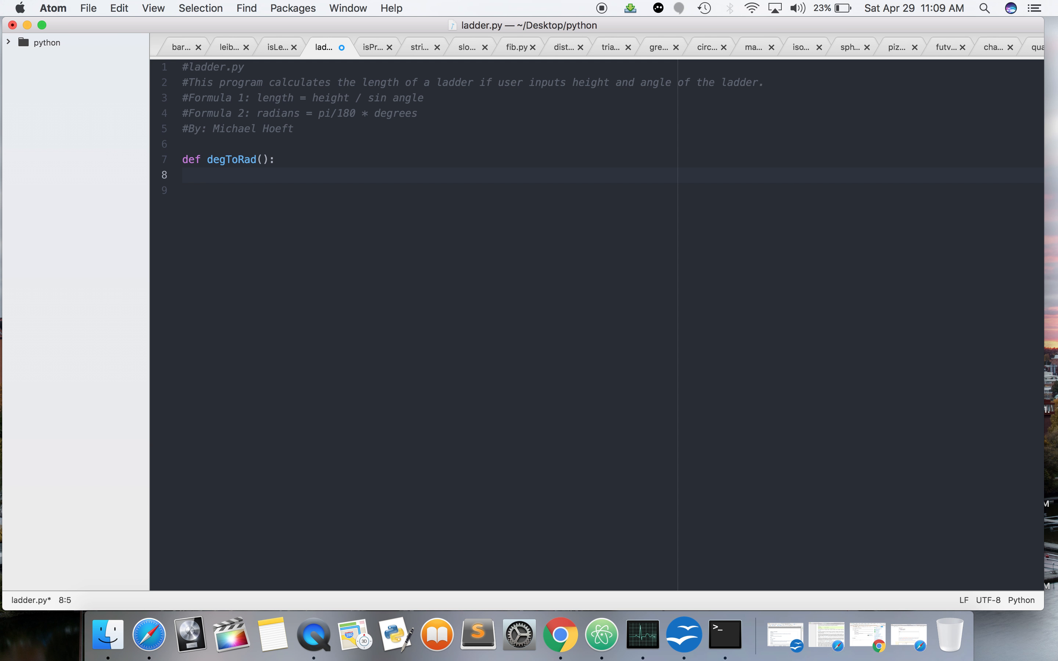
pyautogui.click(268, 160)
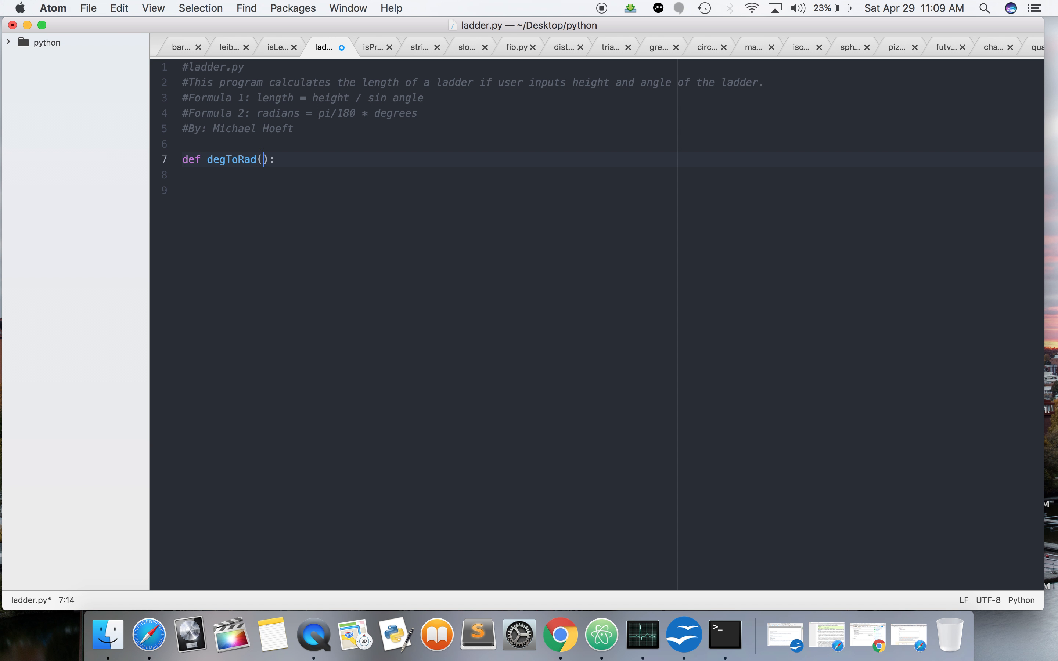
pyautogui.write('x')
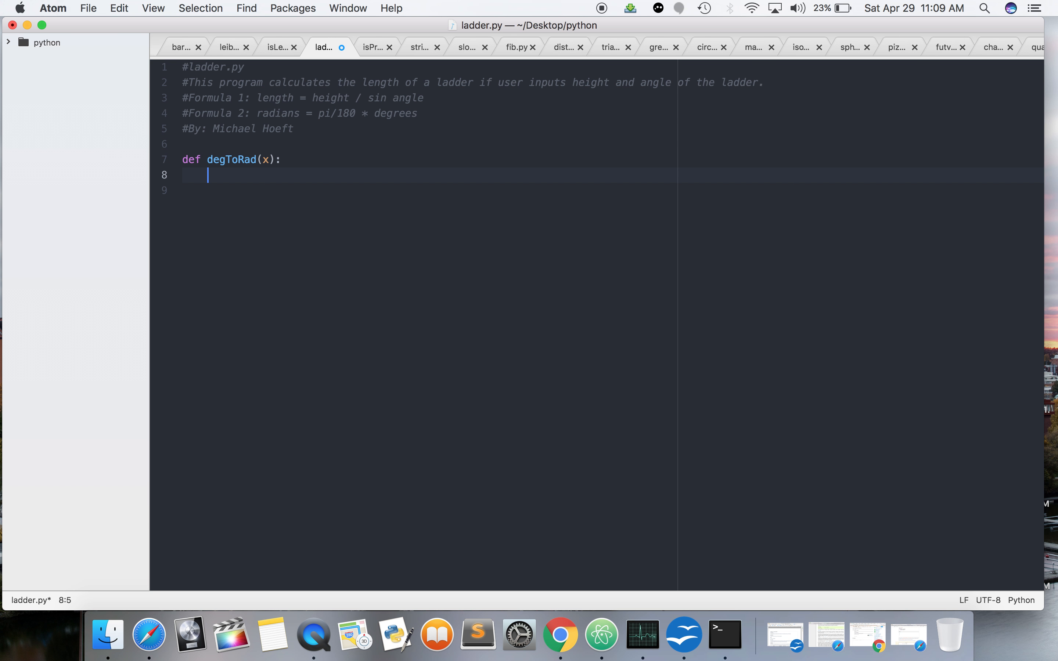
# Set PI = 3.1415 in the body, start the rad line and rename the parameter to deg.
pyautogui.write('PI')
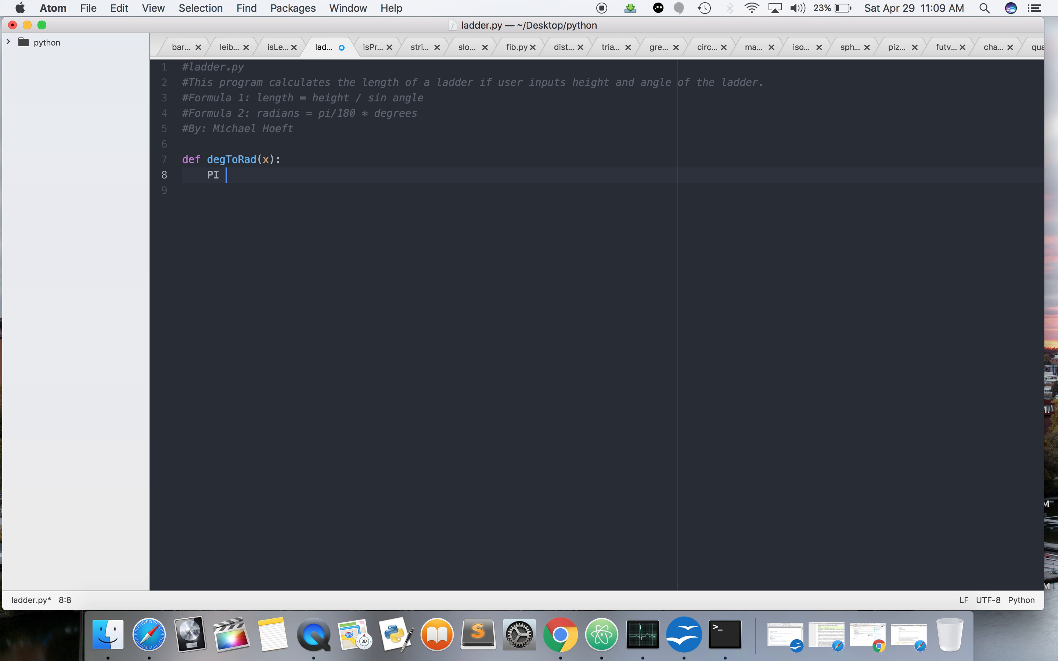
pyautogui.write('= 3.1415')
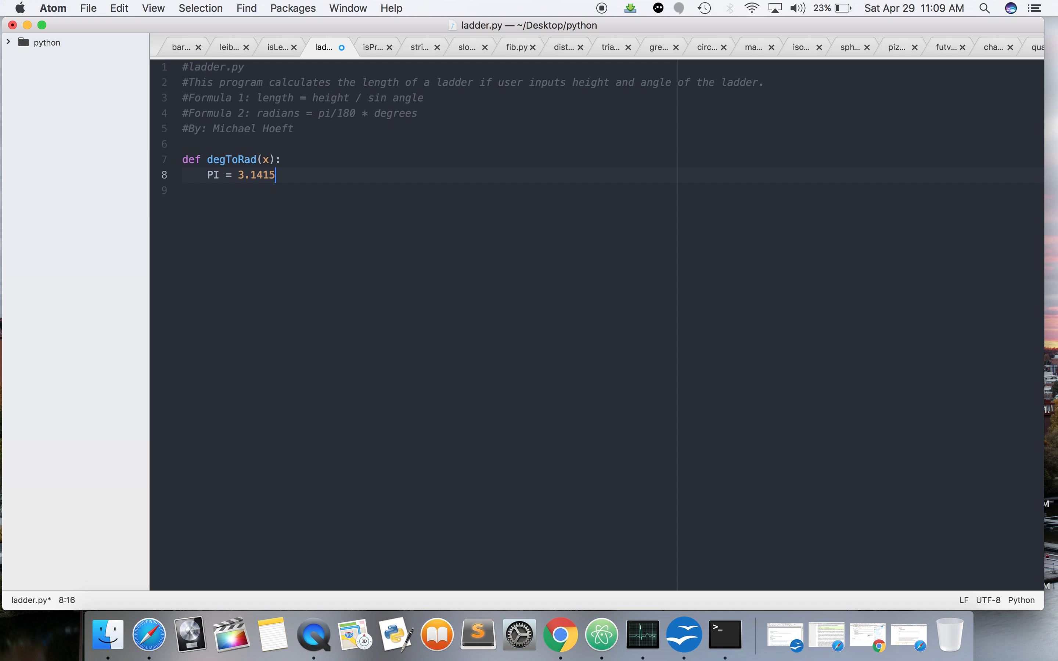
pyautogui.press('Return')
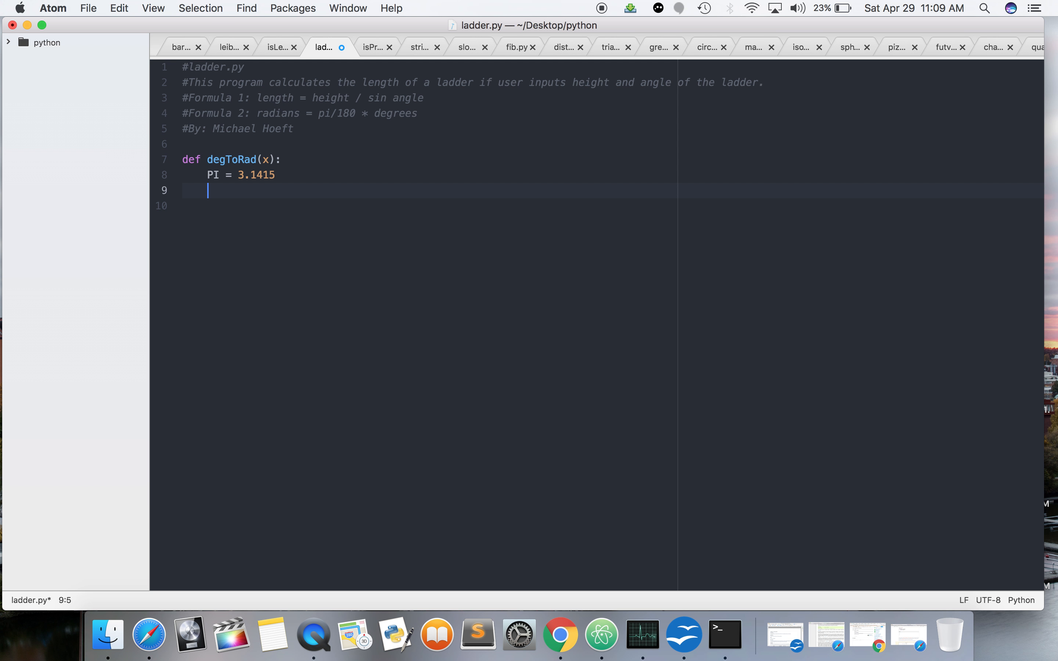
pyautogui.write('rad =')
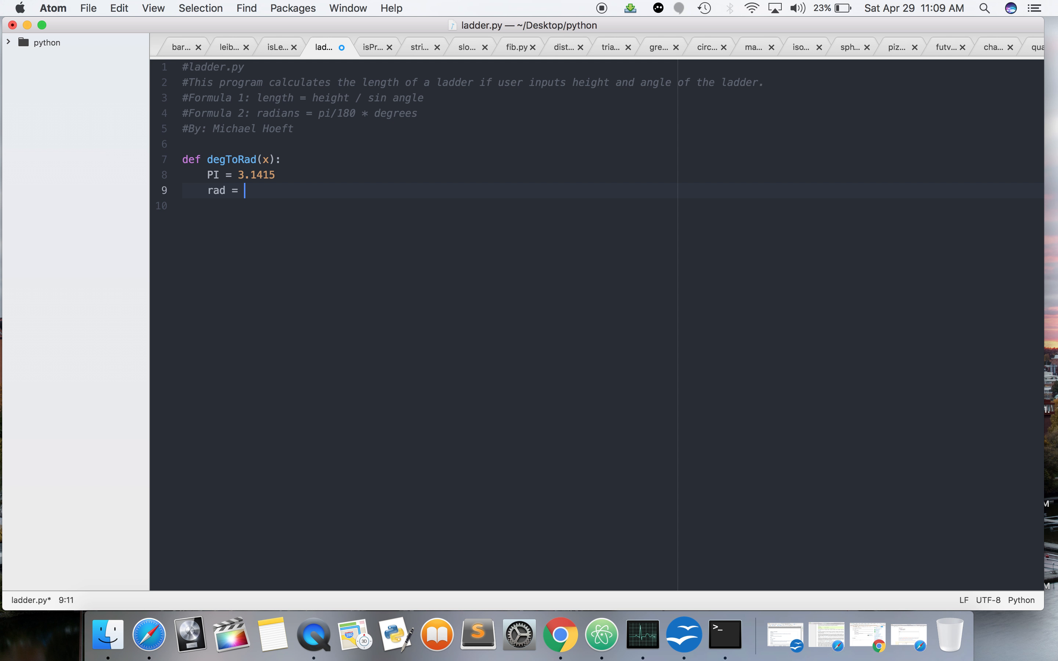
pyautogui.click(244, 160)
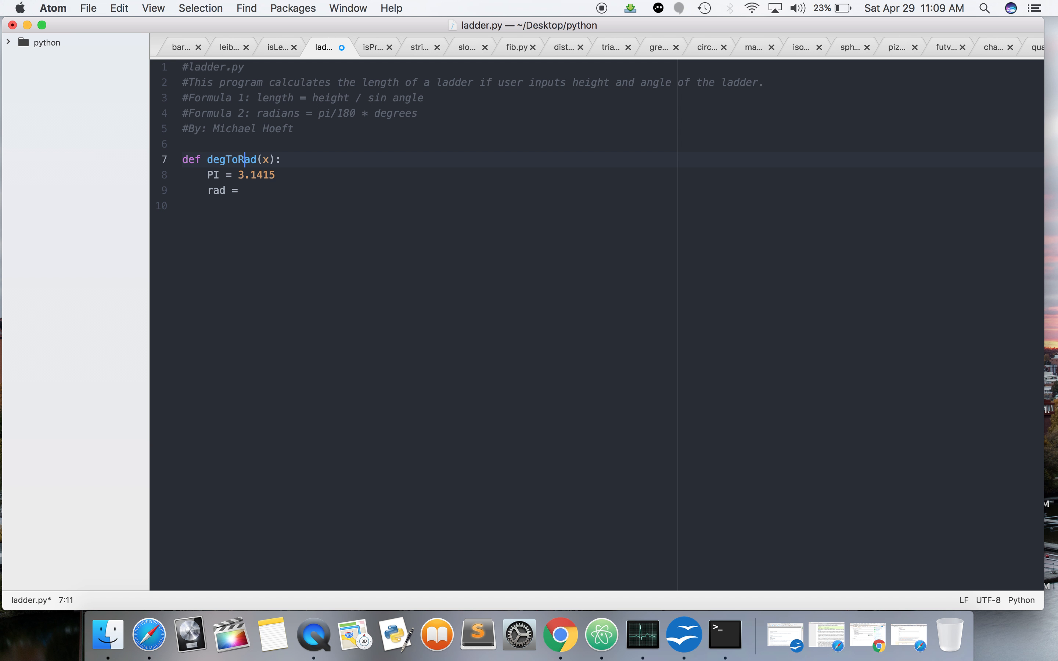
pyautogui.write('deg')
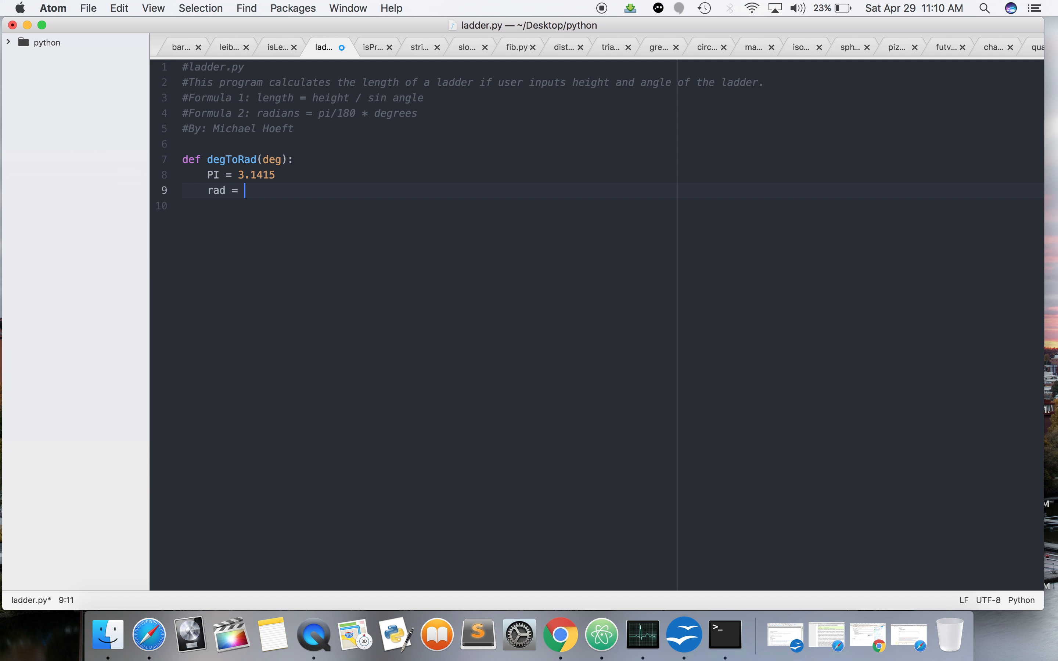
# Compute rad = deg * (PI*180) and return rad.
pyautogui.write('deg')
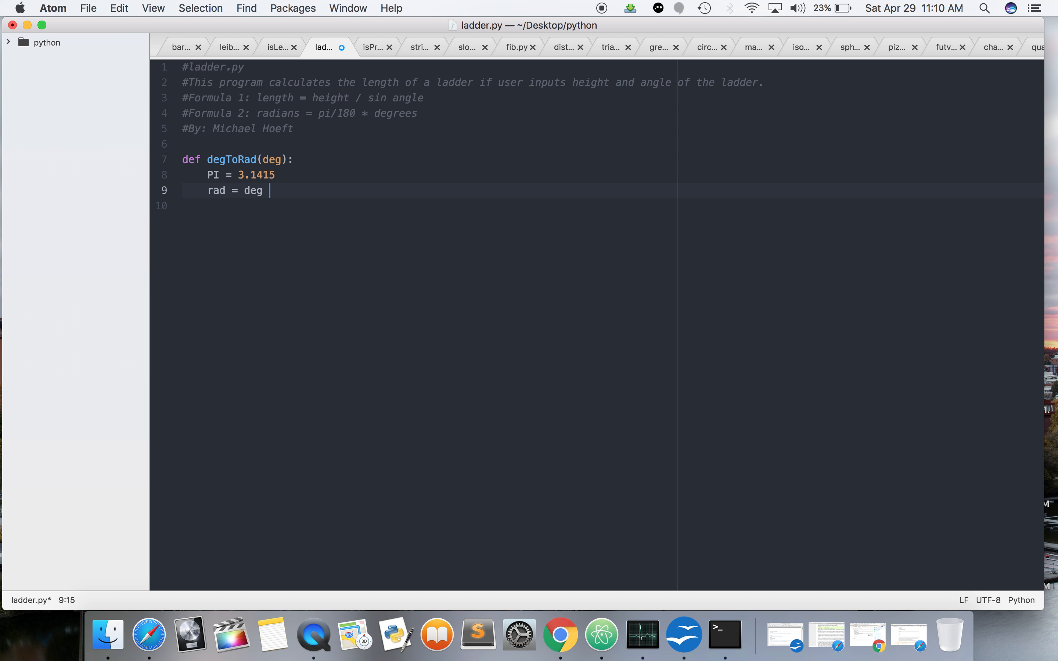
pyautogui.write('*')
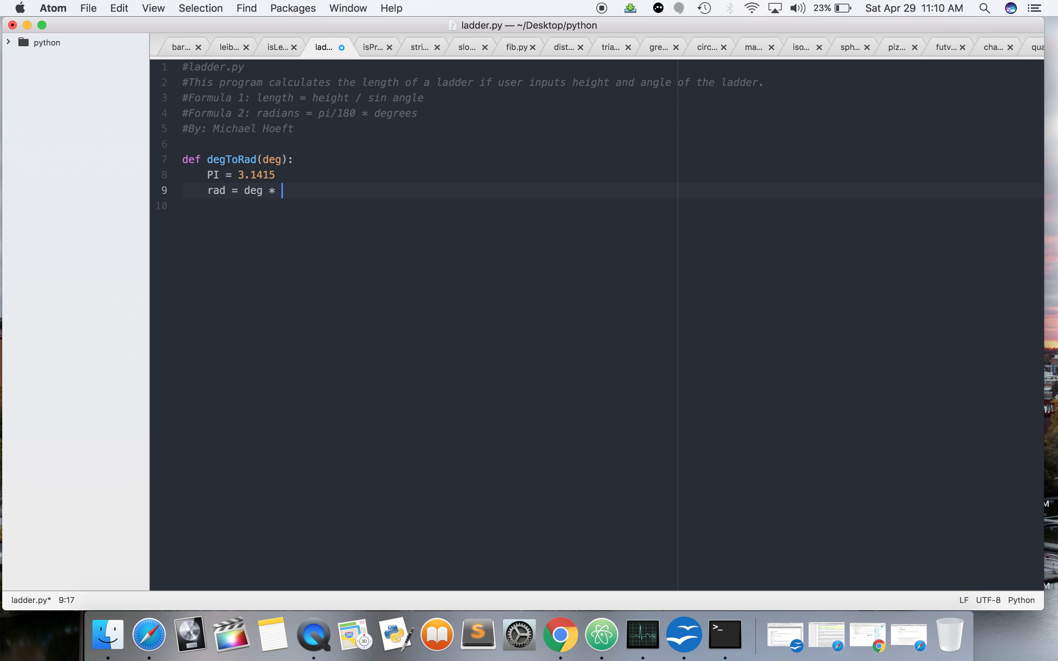
pyautogui.write('(')
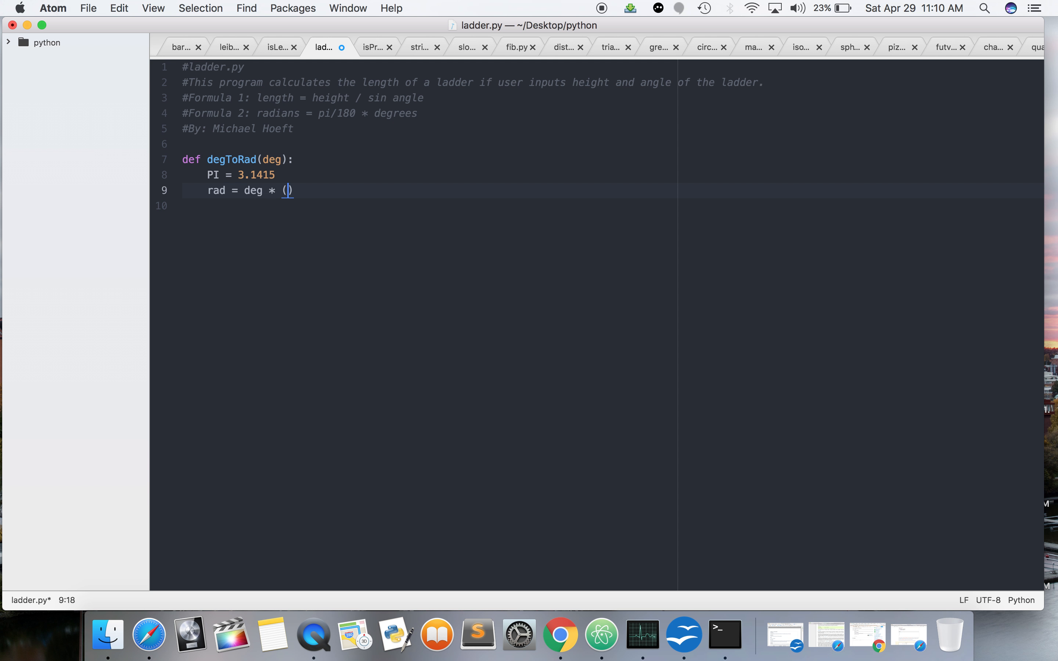
pyautogui.write('PI*180')
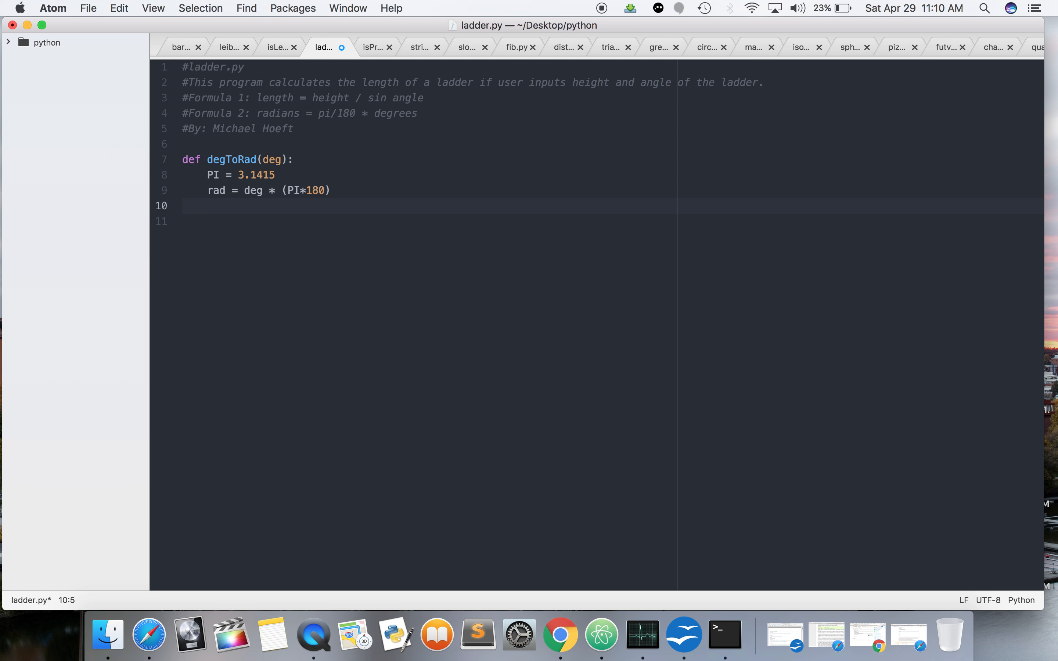
pyautogui.write('return(rad')
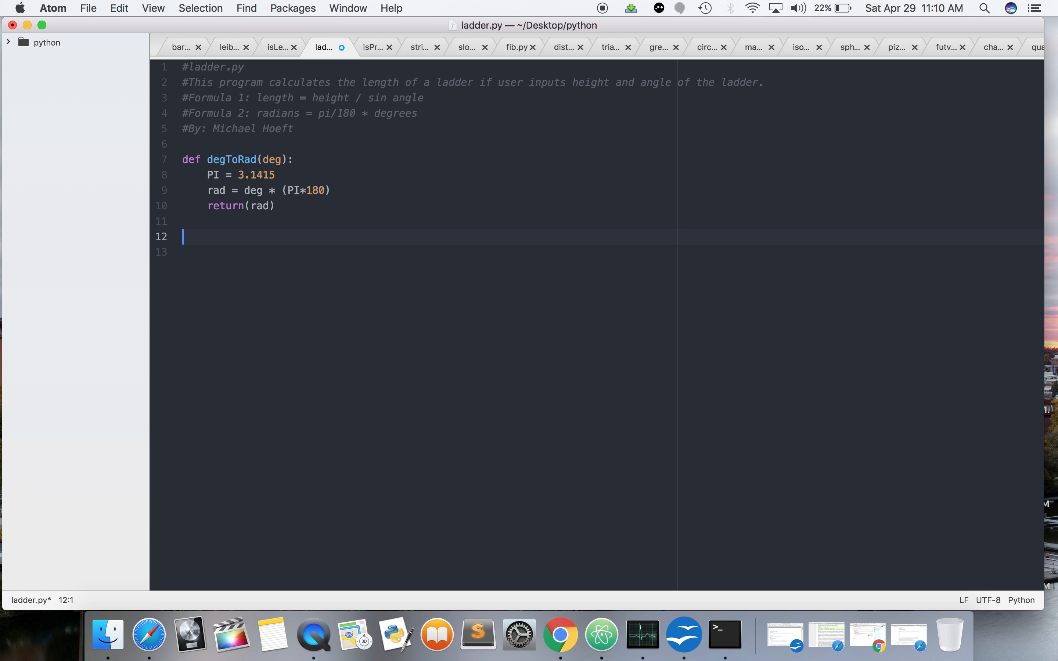
# Write a def ladderLength() header below degToRad.
pyautogui.write('def')
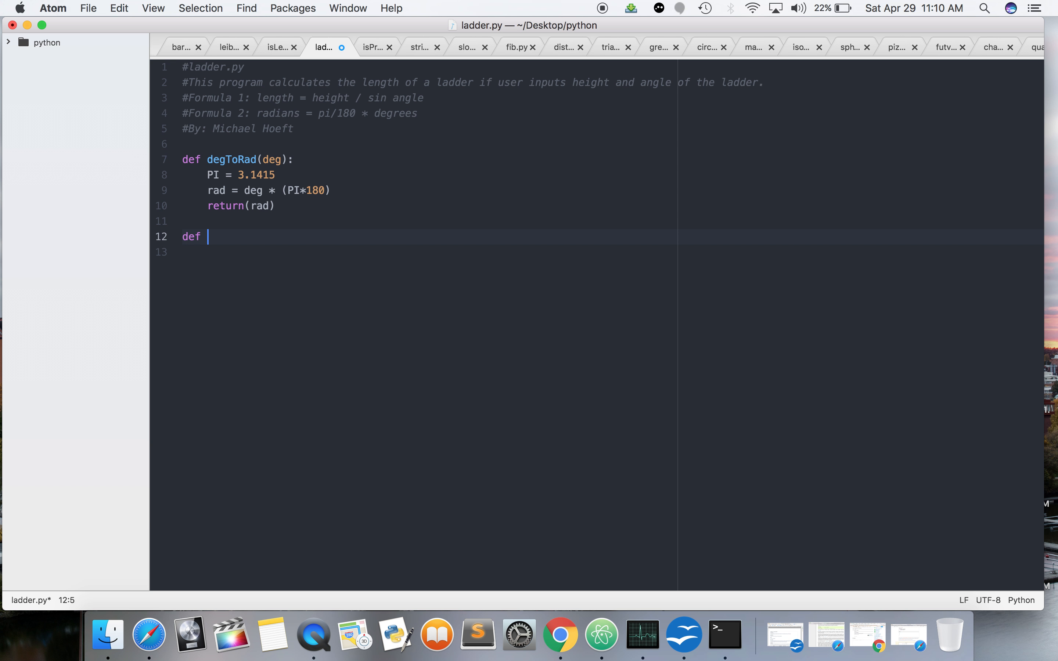
pyautogui.write('l')
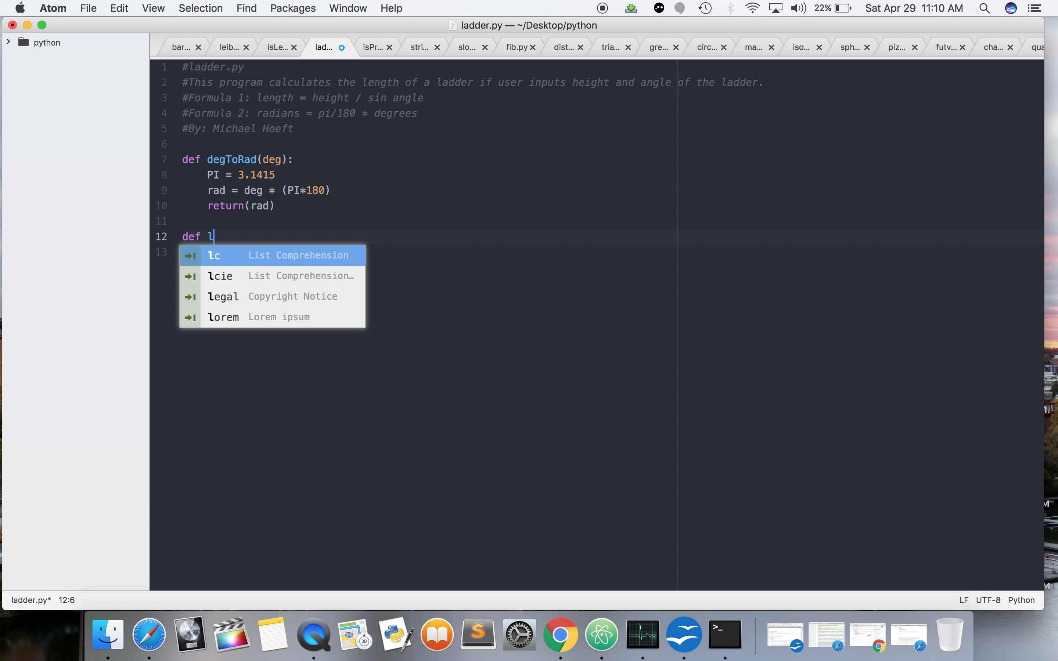
pyautogui.write('adderLength')
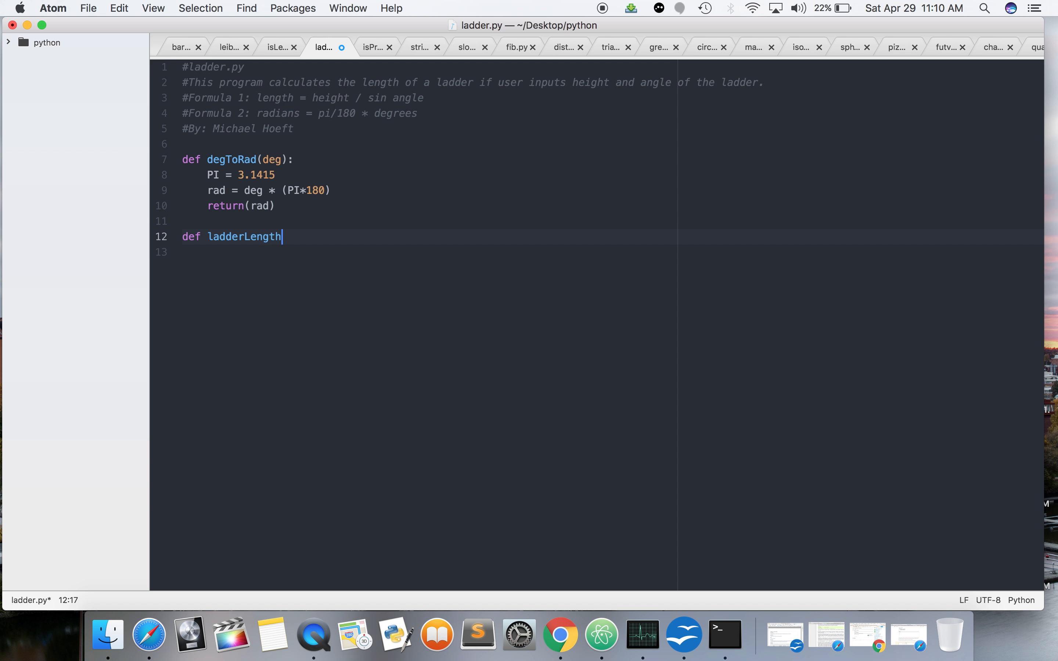
pyautogui.write('()')
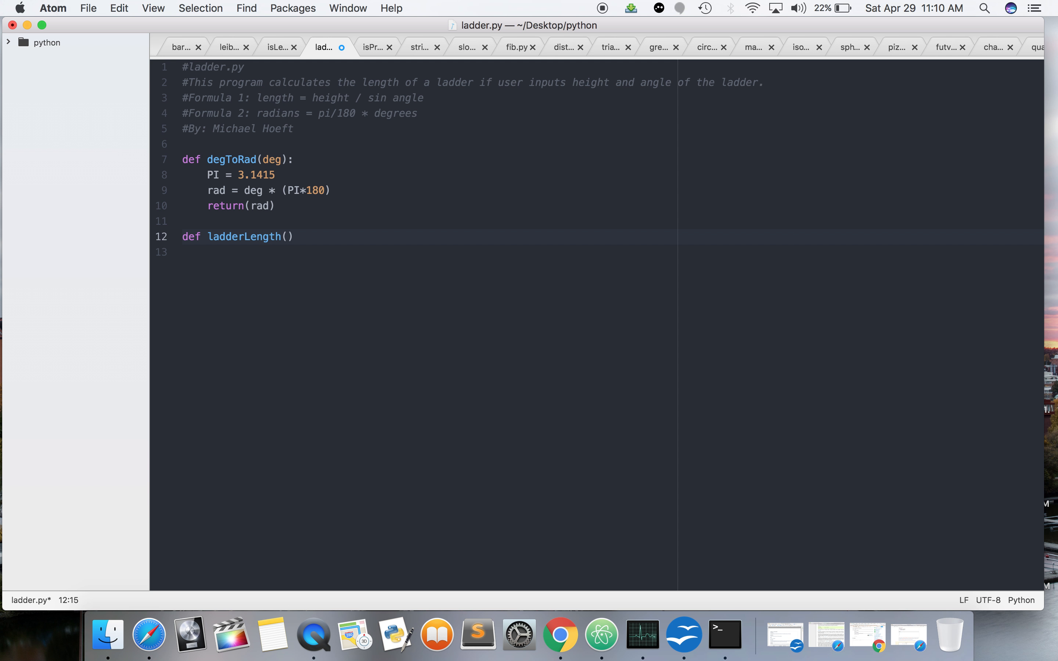
pyautogui.click(269, 237)
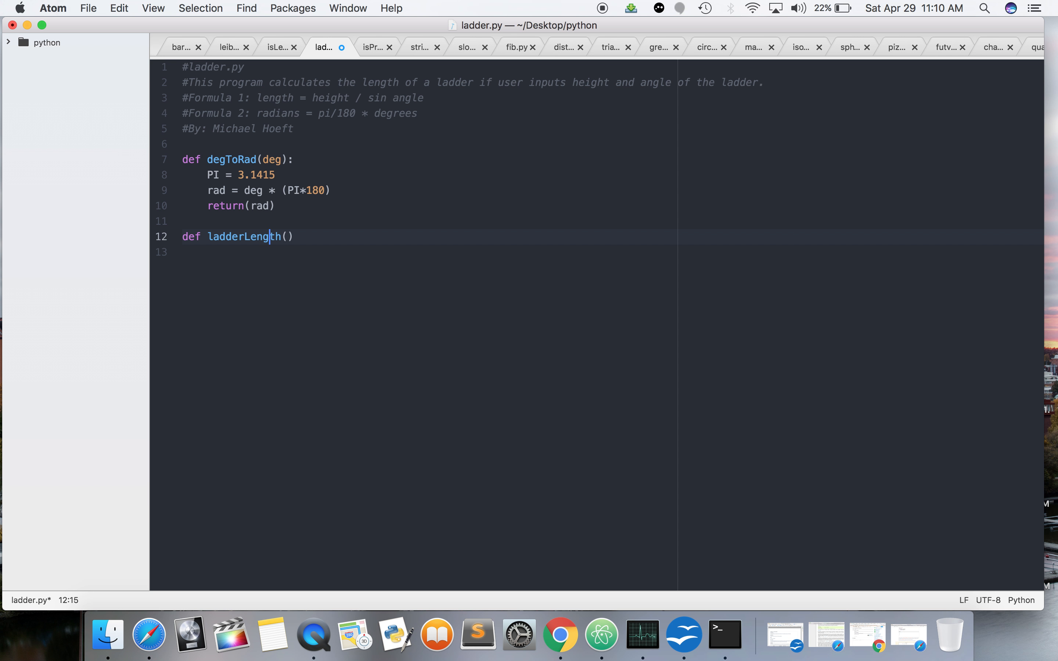
pyautogui.click(246, 236)
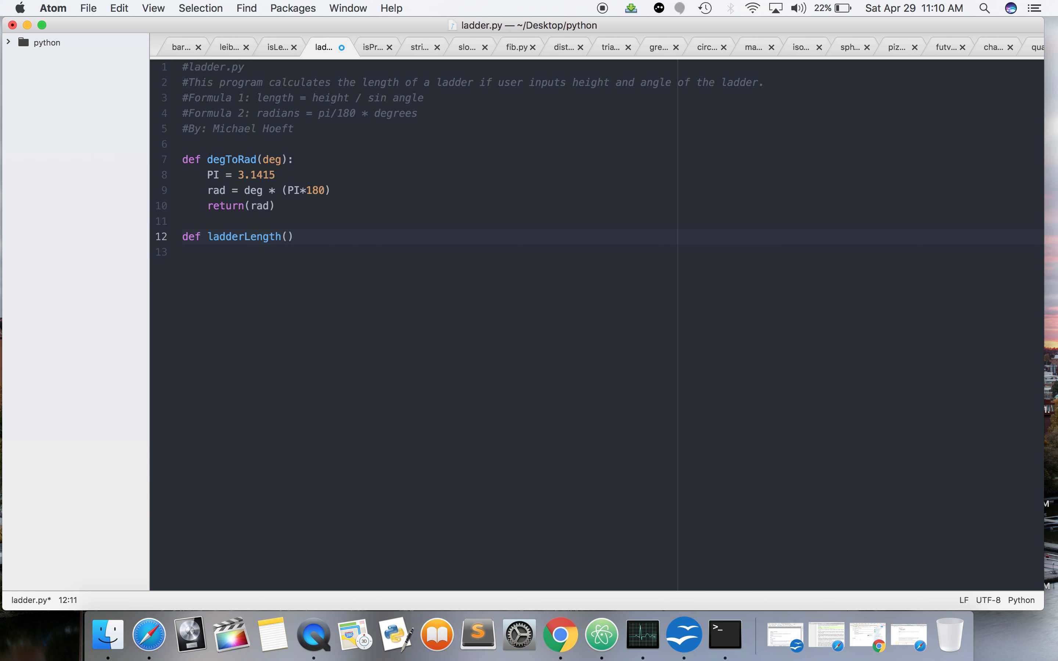
pyautogui.click(244, 235)
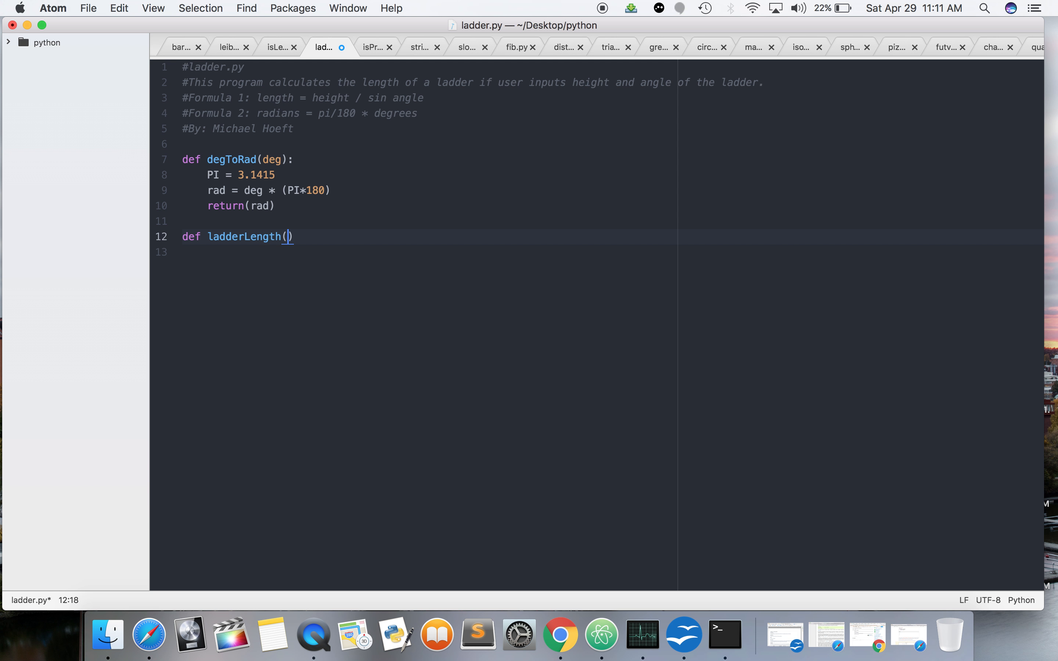
# Give ladderLength the parameters h and ang, shortening height to h.
pyautogui.write('h,')
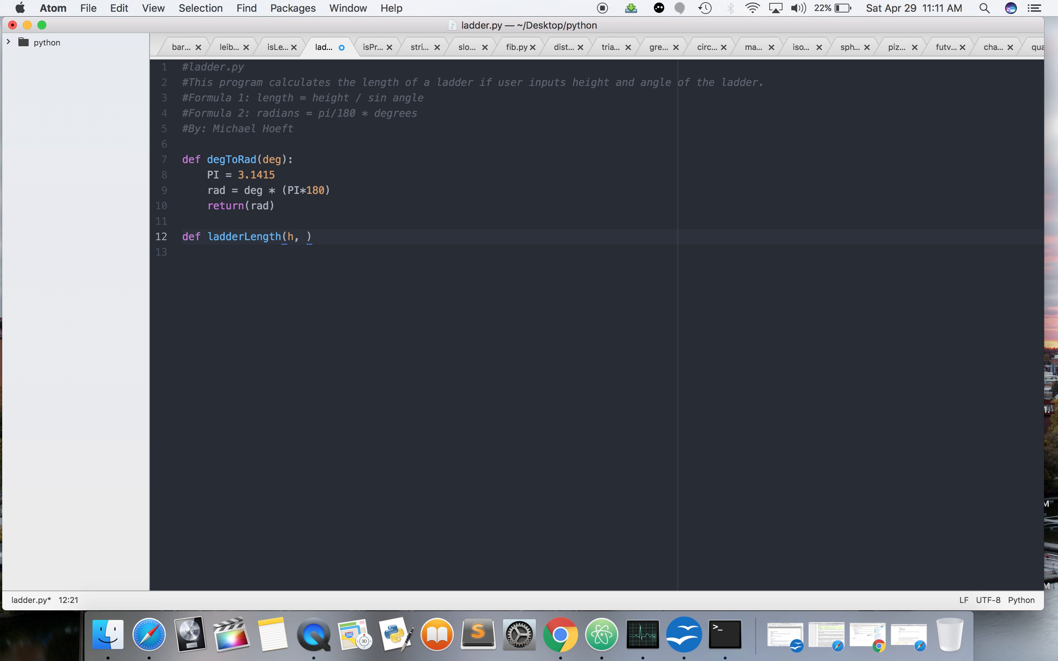
pyautogui.write('angel')
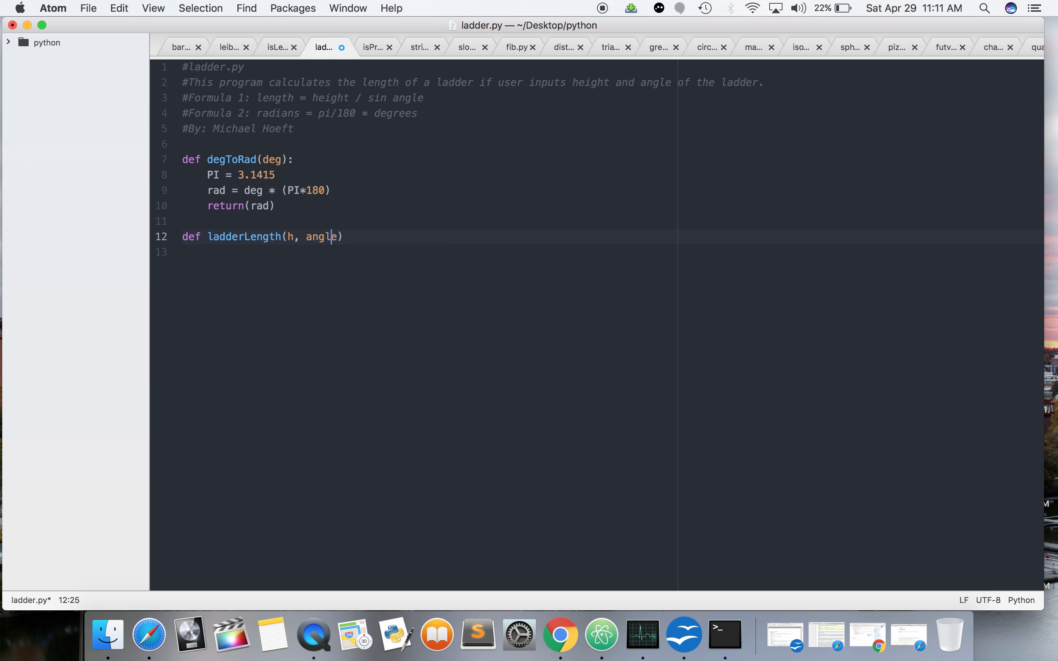
pyautogui.write('eight')
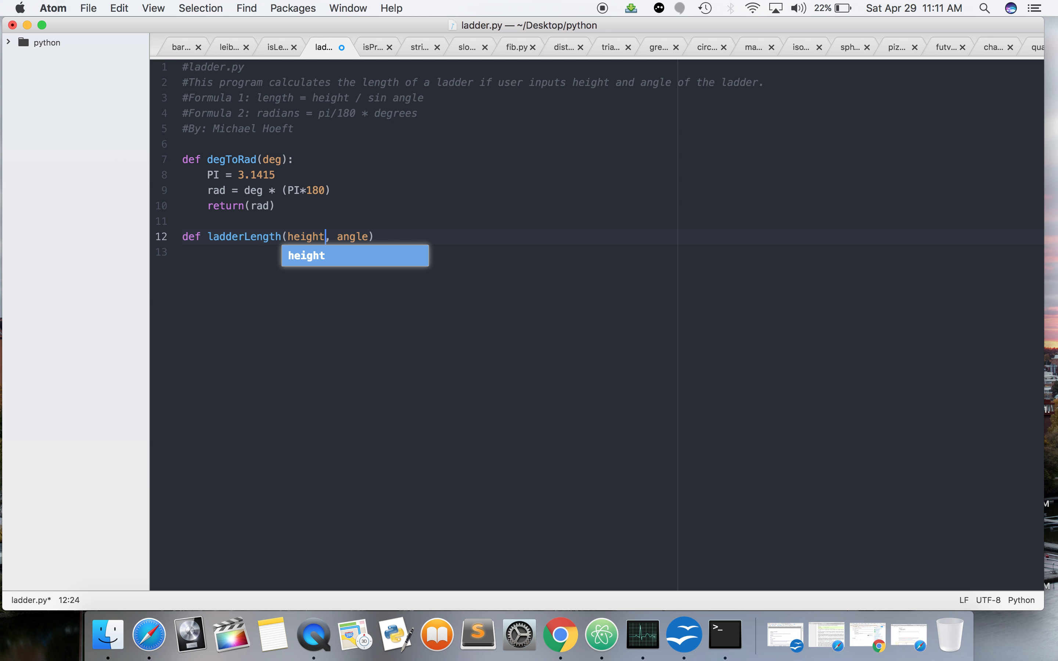
pyautogui.press('escape')
pyautogui.write(':')
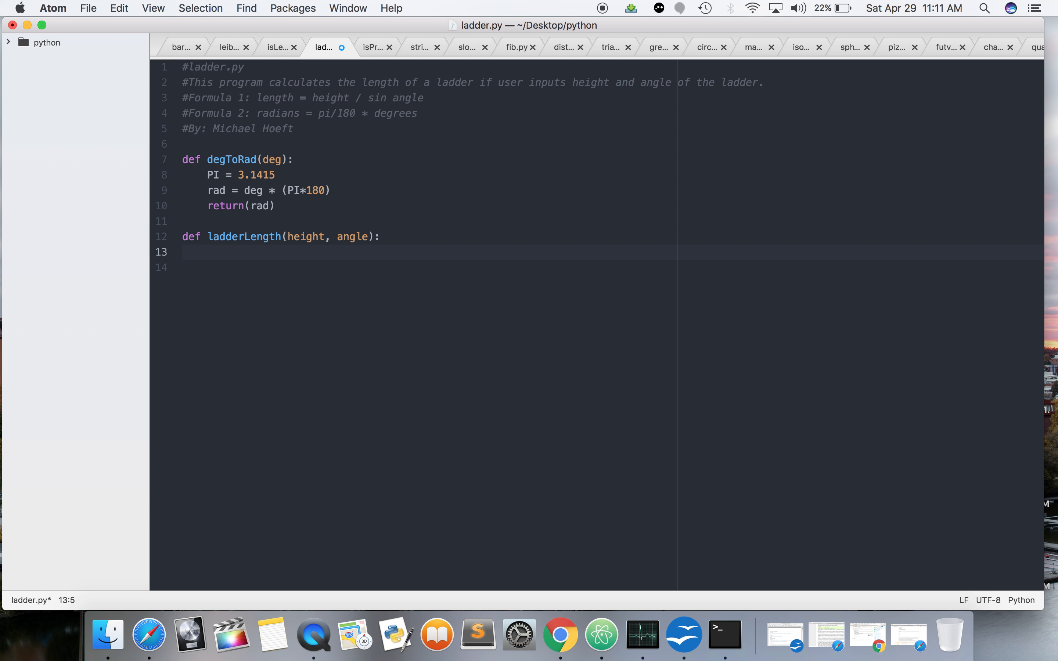
pyautogui.click(229, 237)
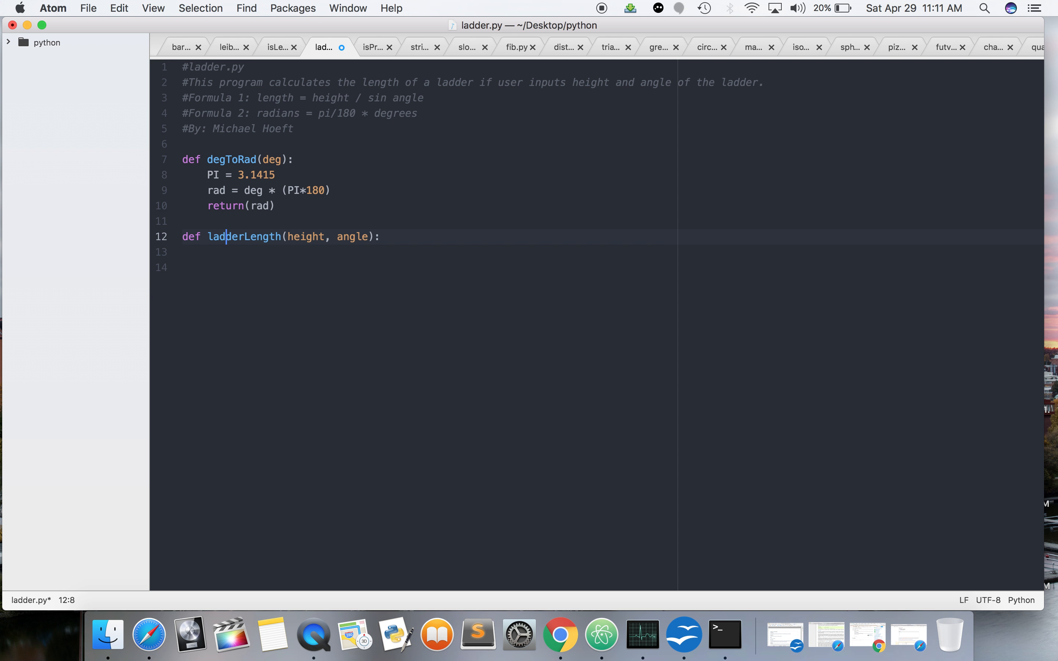
pyautogui.click(327, 236)
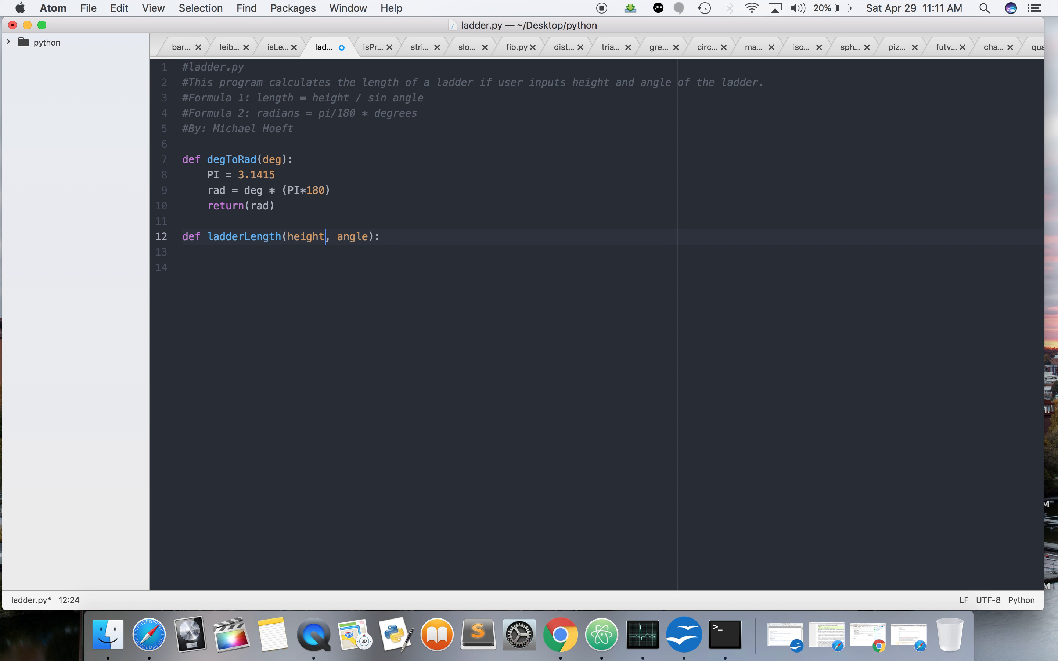
pyautogui.write('h')
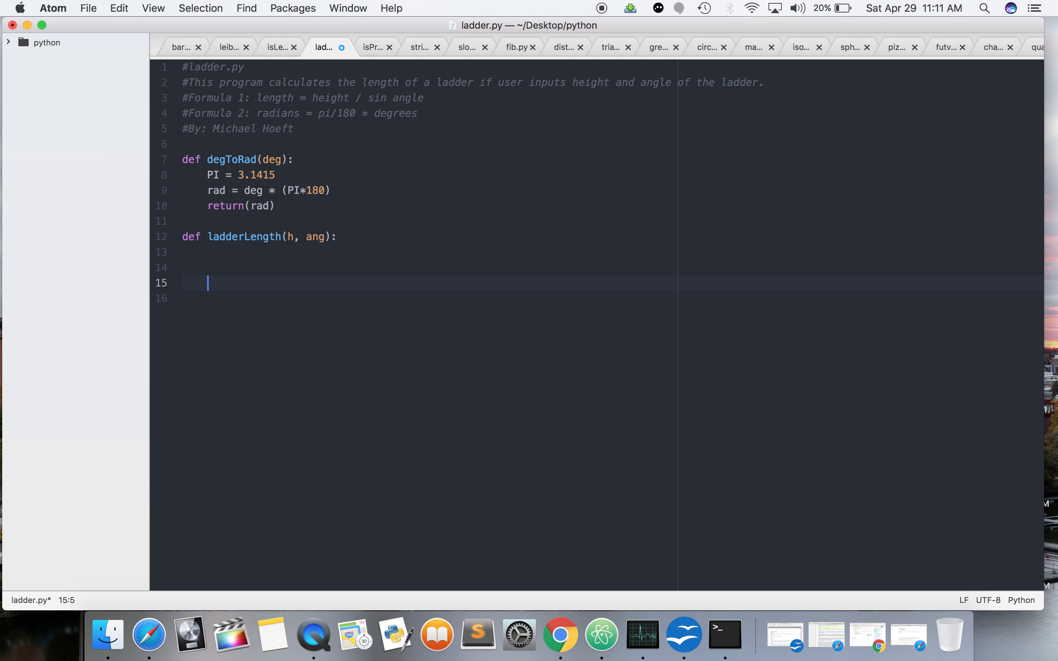
# Compute length = h / sin * degToRad(ang) inside ladderLength.
pyautogui.write('height =')
pyautogui.write('angle =')
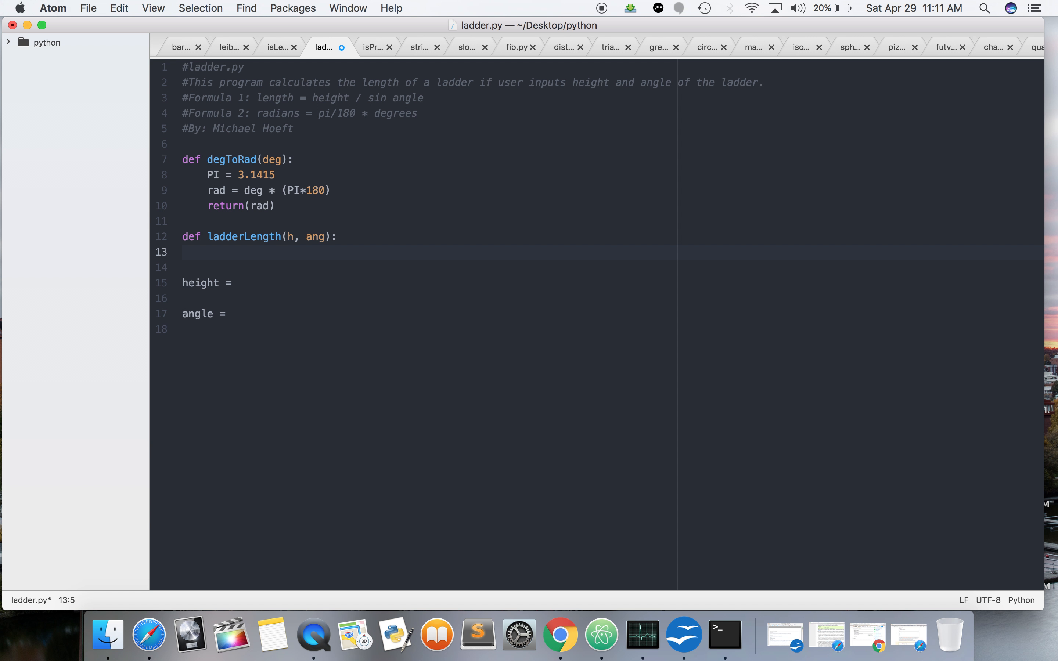
pyautogui.write('length =')
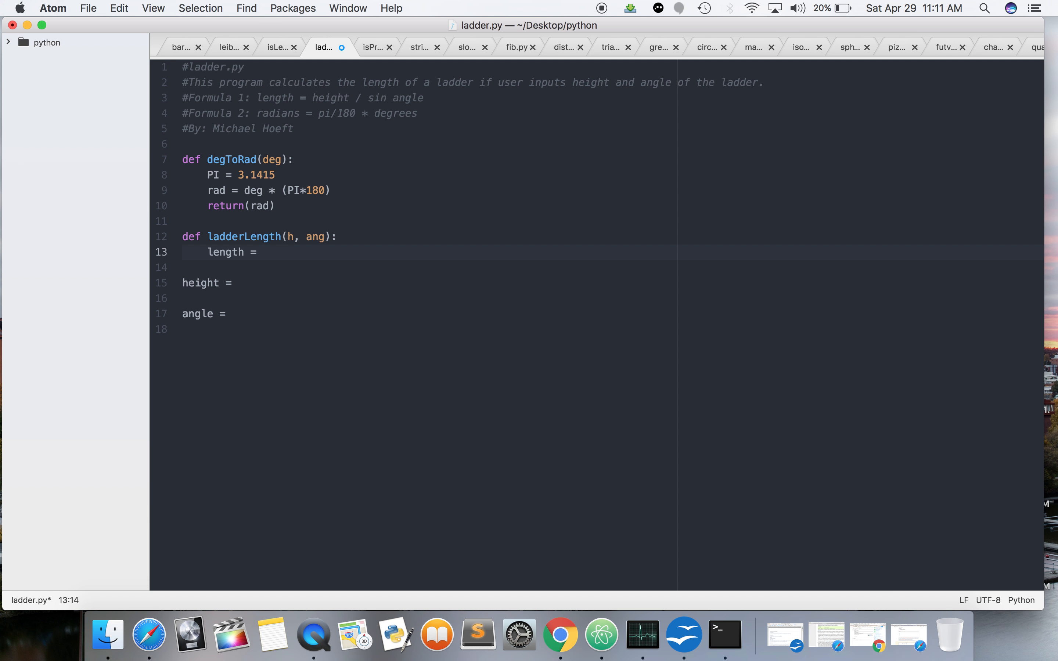
pyautogui.write('h /')
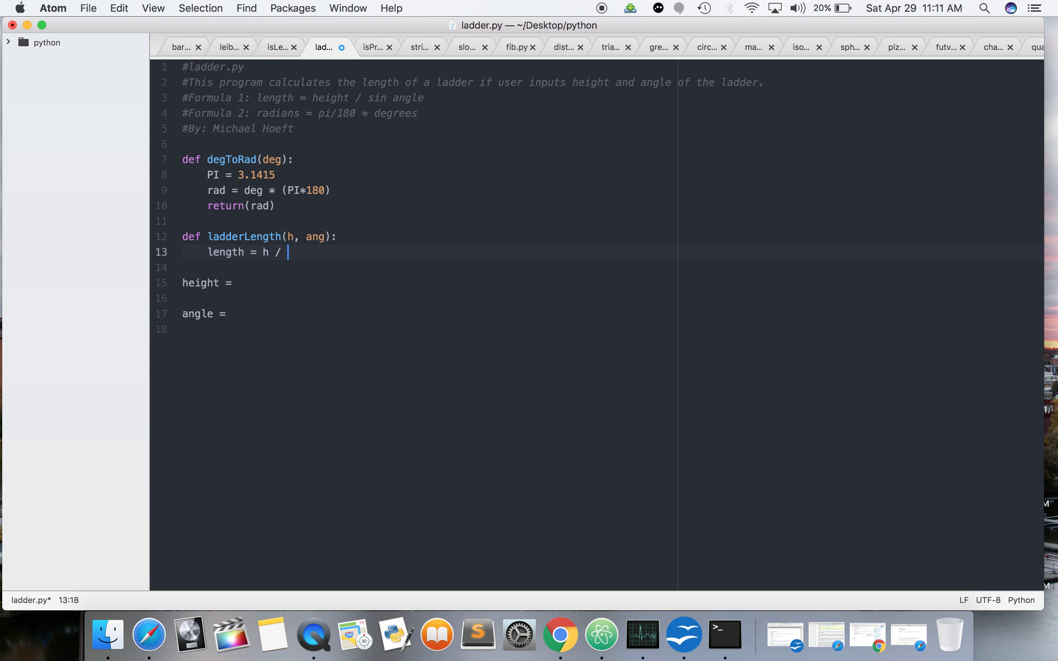
pyautogui.write('sin')
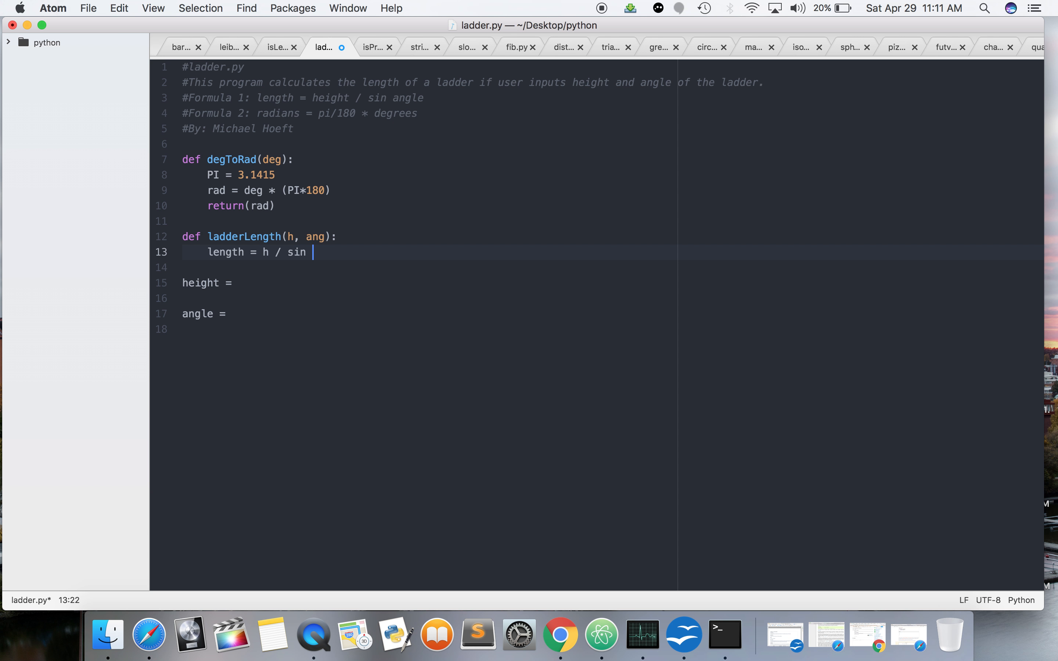
pyautogui.press('Backspace')
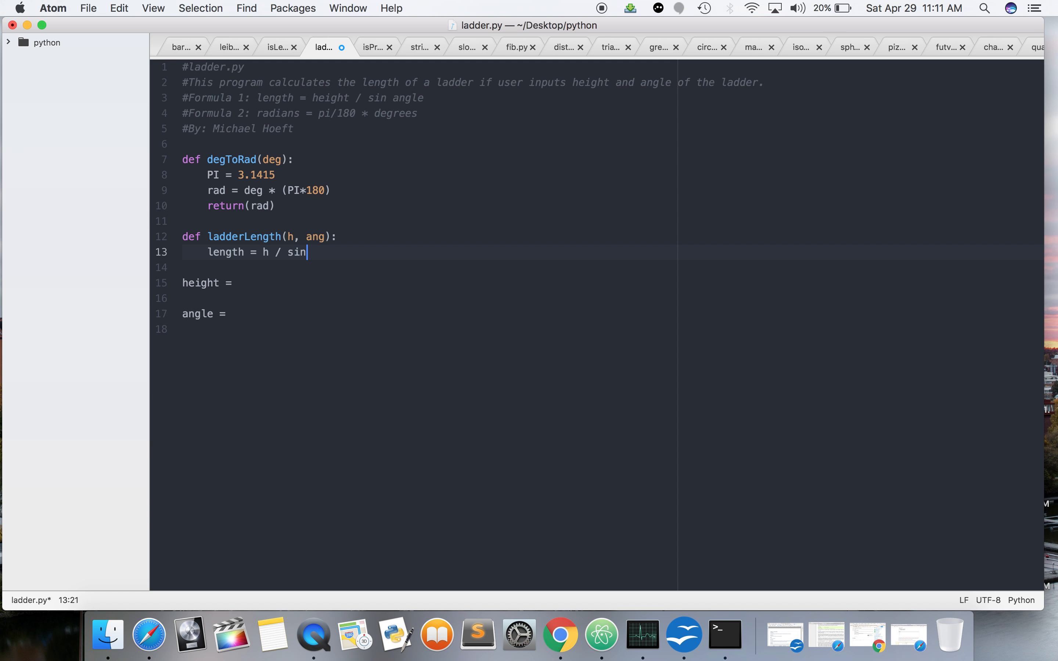
pyautogui.write('*')
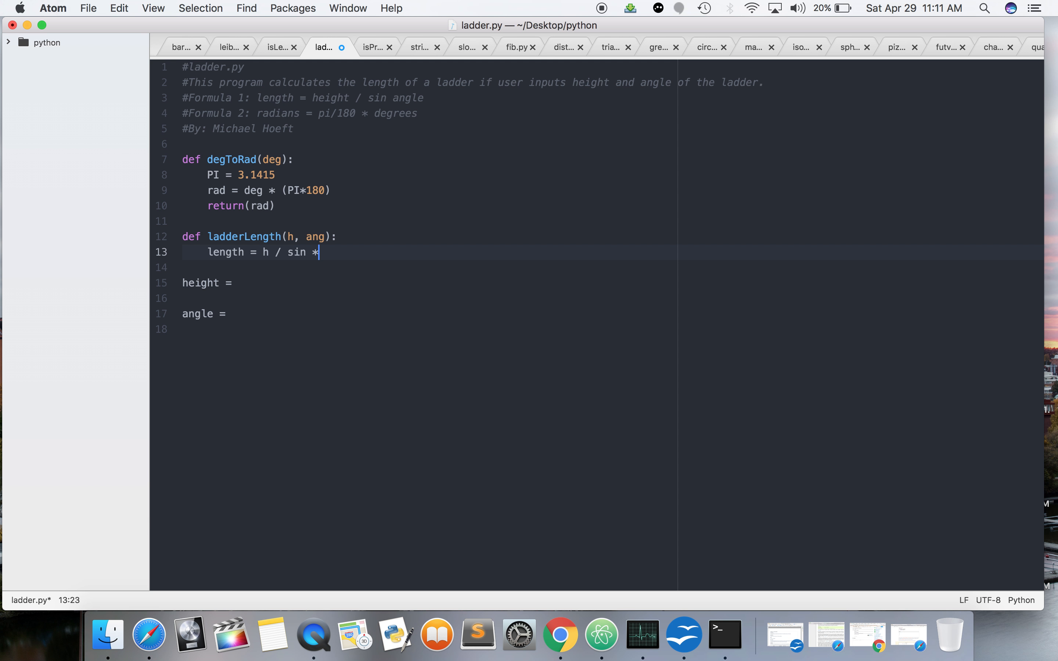
pyautogui.write('anhg')
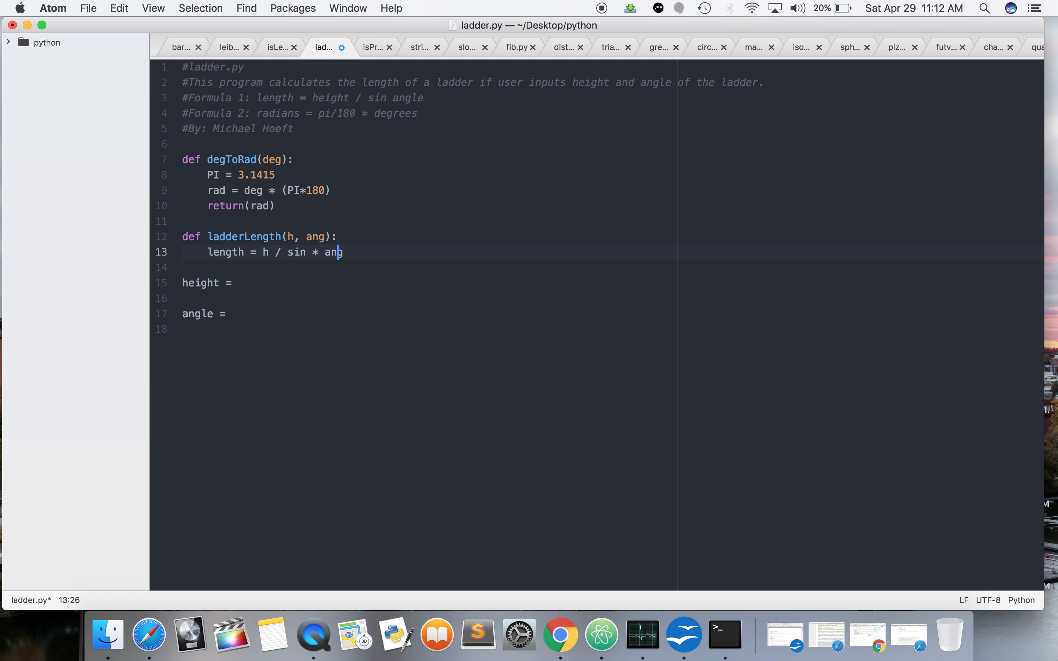
pyautogui.press('backspace')
pyautogui.write('d')
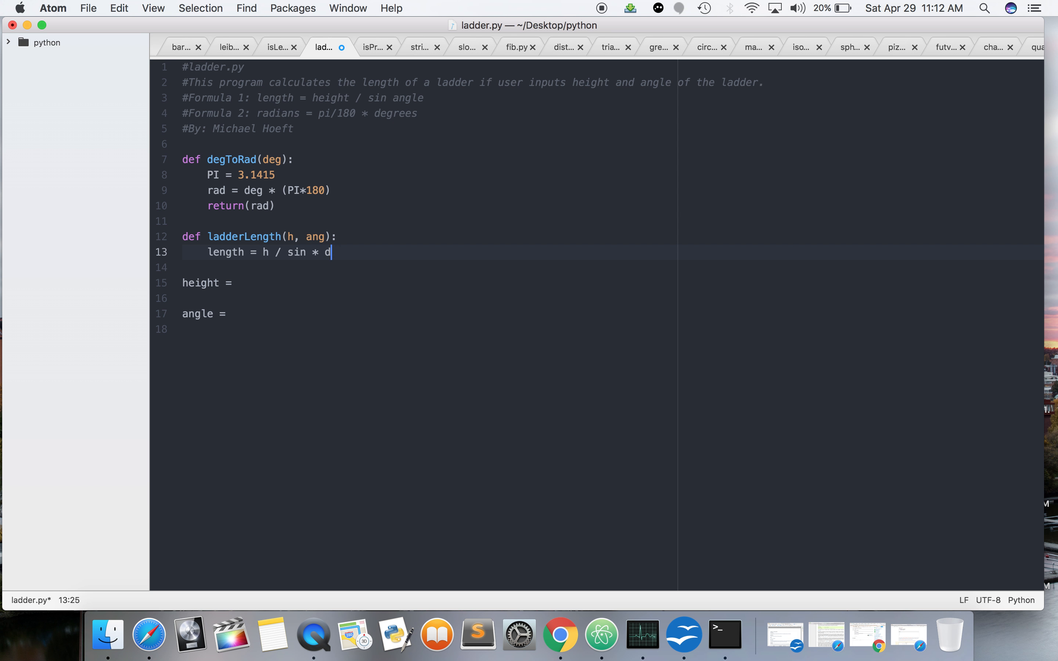
pyautogui.write('egToRad')
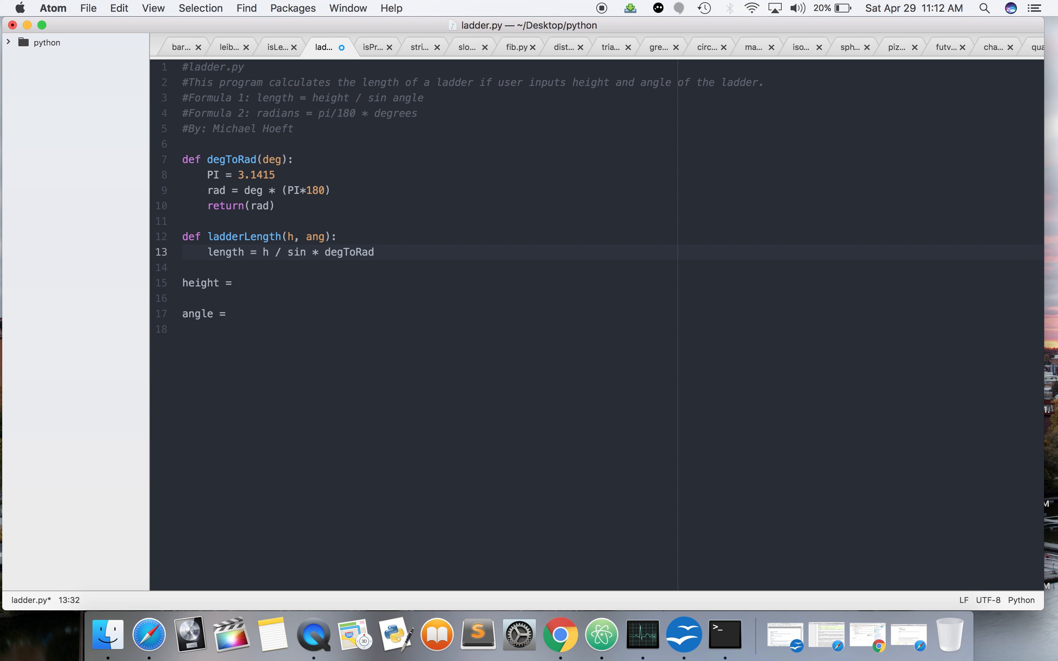
pyautogui.write('(ang')
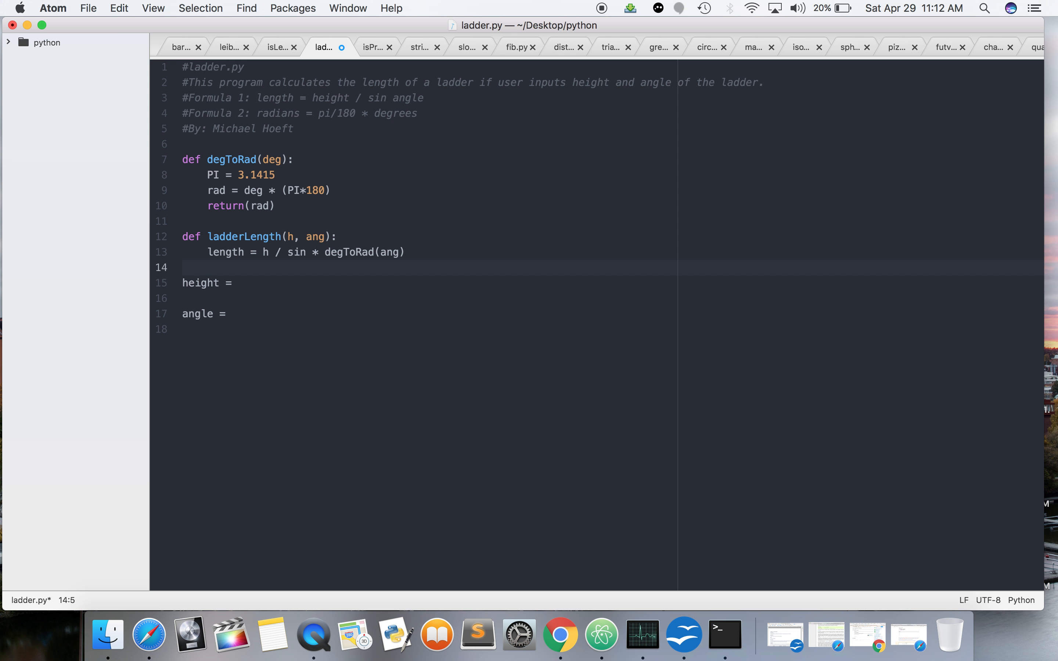
# Return length and add unfinished height = and angle = lines below.
pyautogui.write('return(length')
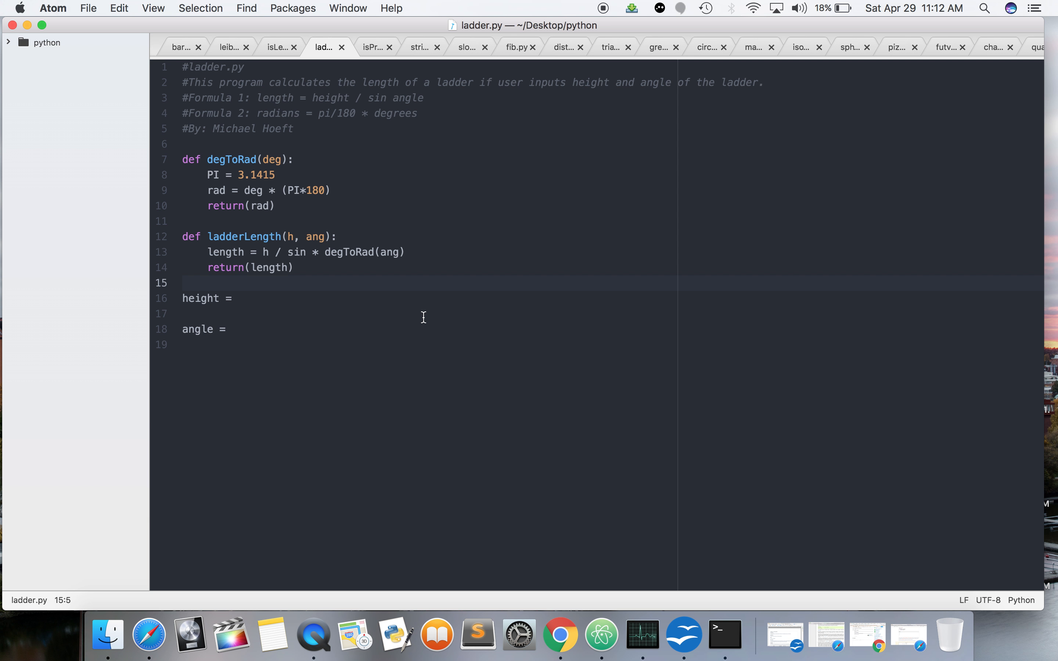
pyautogui.click(209, 283)
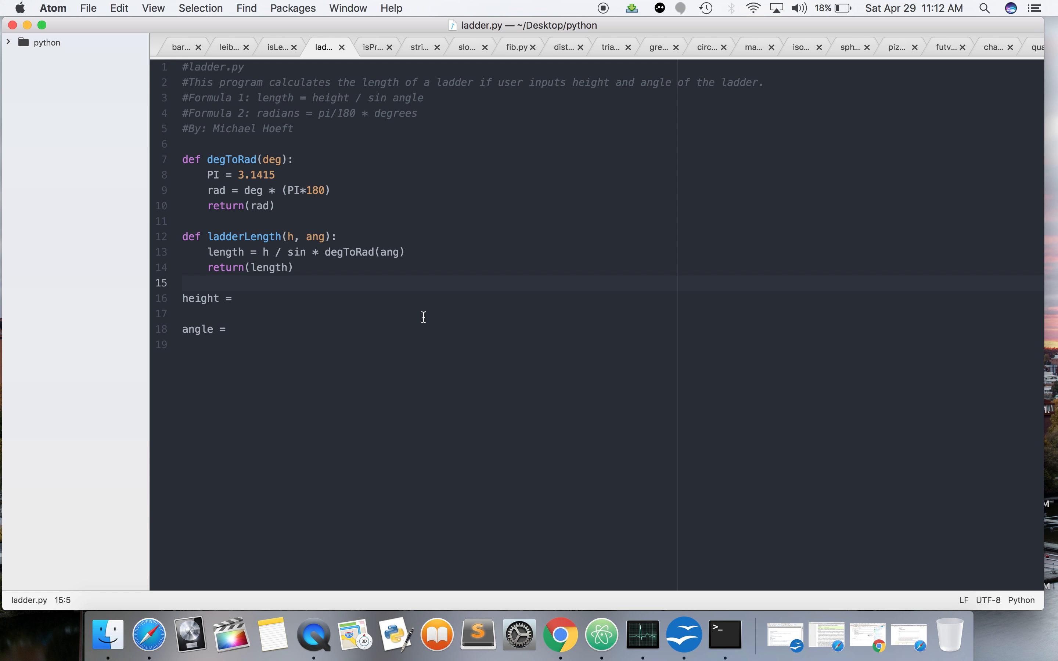
pyautogui.click(327, 299)
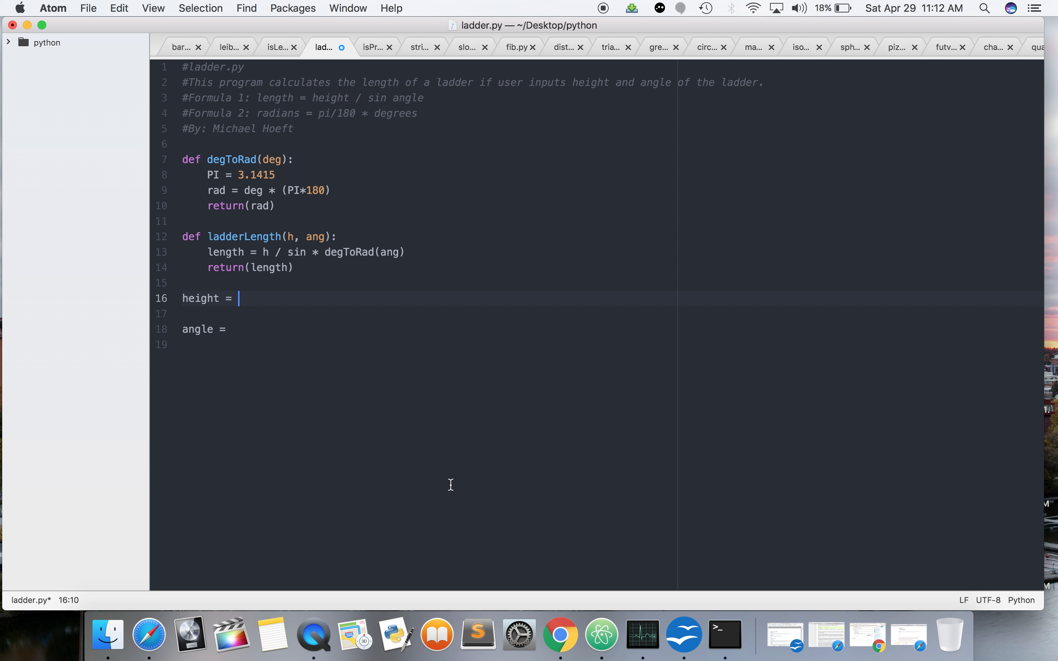
pyautogui.moveTo(858, 634)
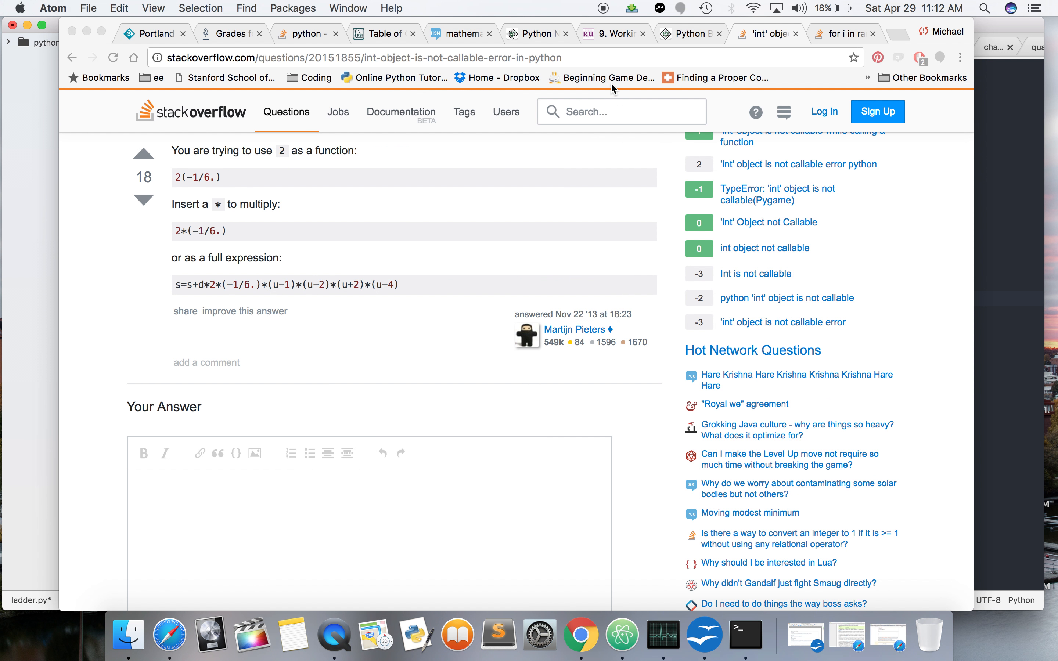
# Search the web for 'sin python 3' and open the Python math module documentation.
pyautogui.write('si')
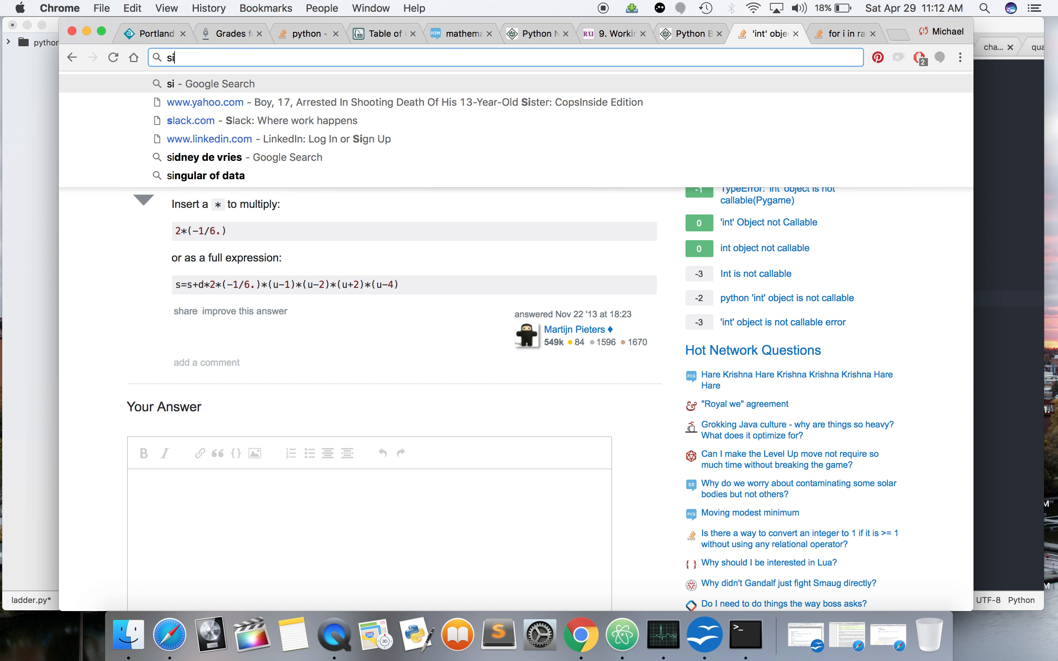
pyautogui.write('n python')
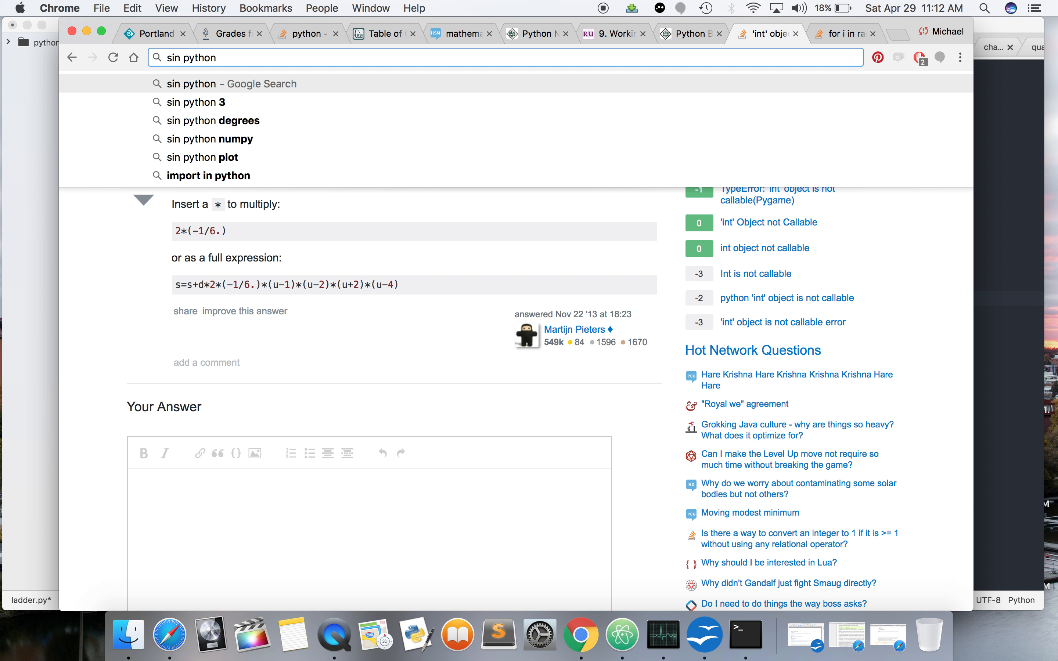
pyautogui.click(196, 102)
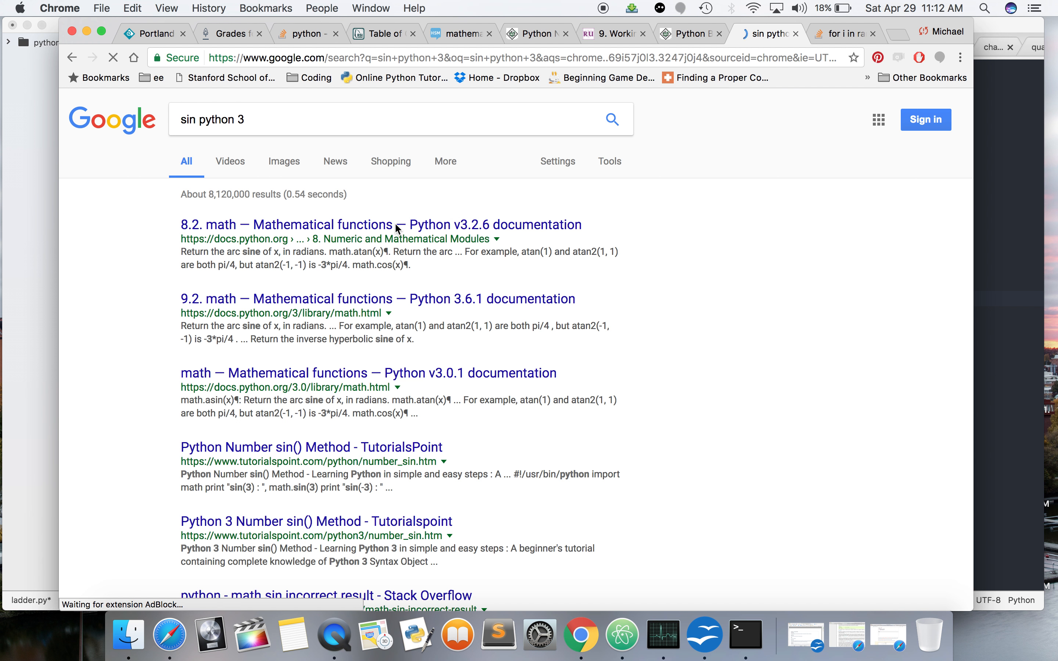
pyautogui.click(381, 225)
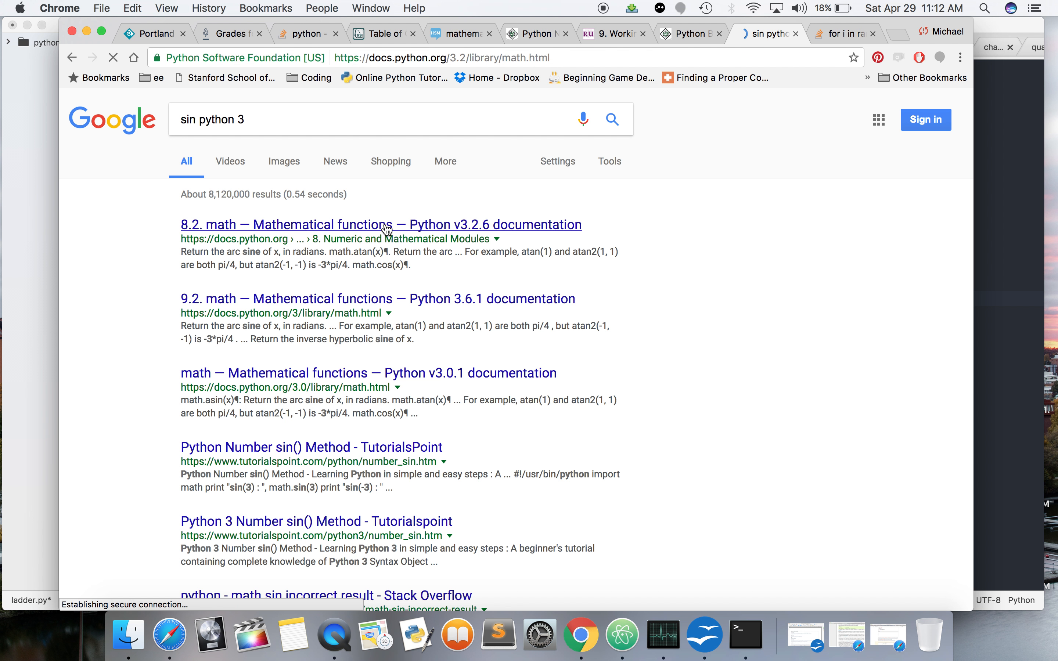
pyautogui.click(381, 225)
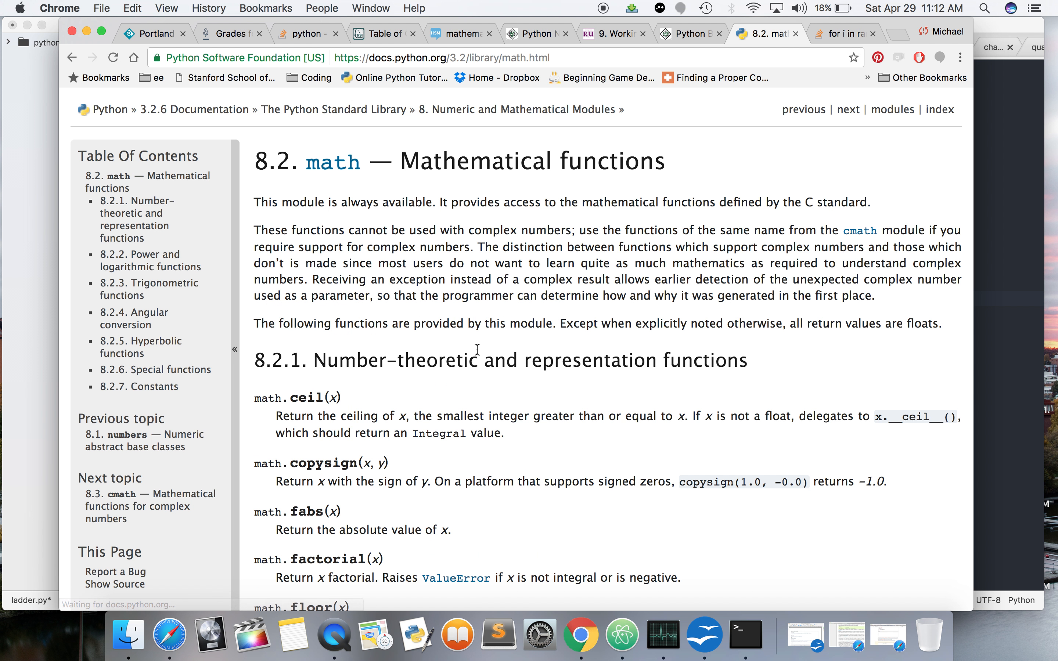
# Scroll to the trigonometric and angular-conversion functions, then return to ladder.py.
pyautogui.scroll(-3)
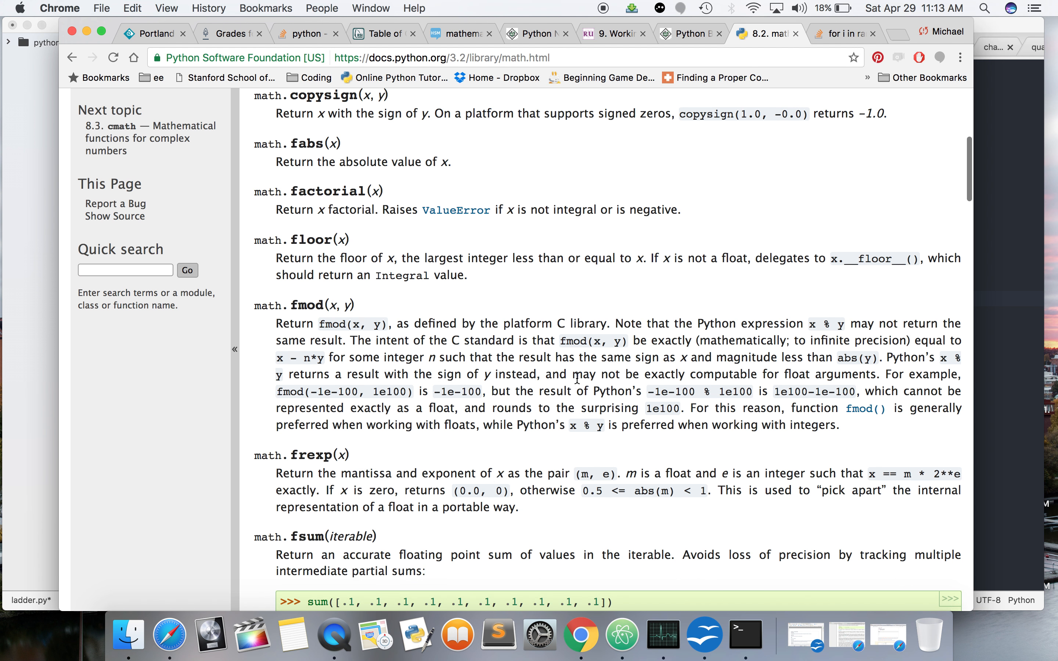
pyautogui.scroll(-3)
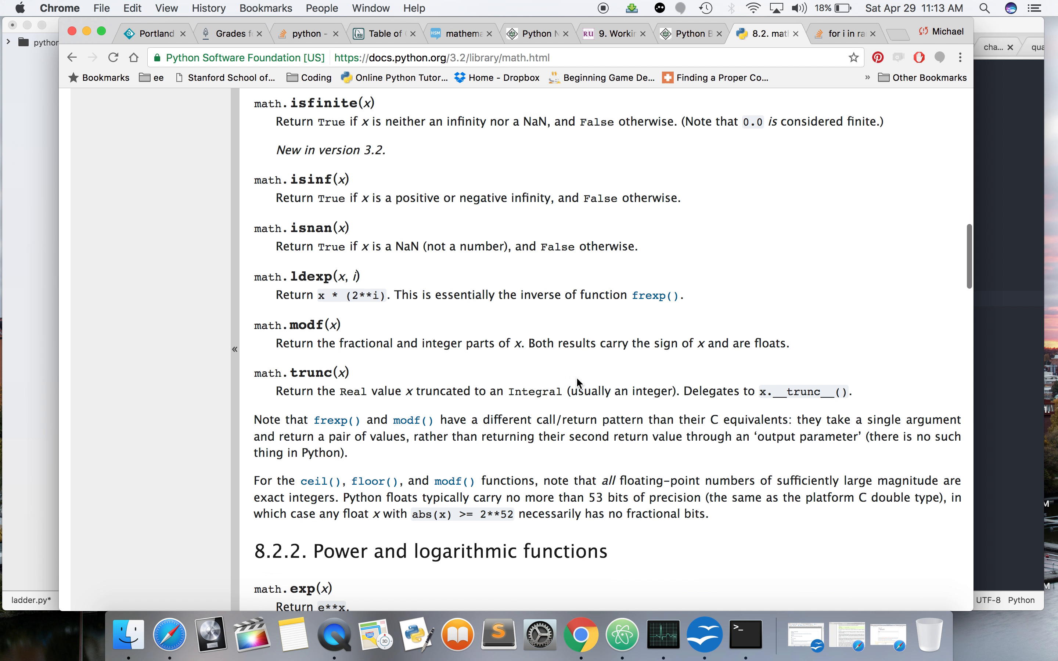
pyautogui.scroll(-3)
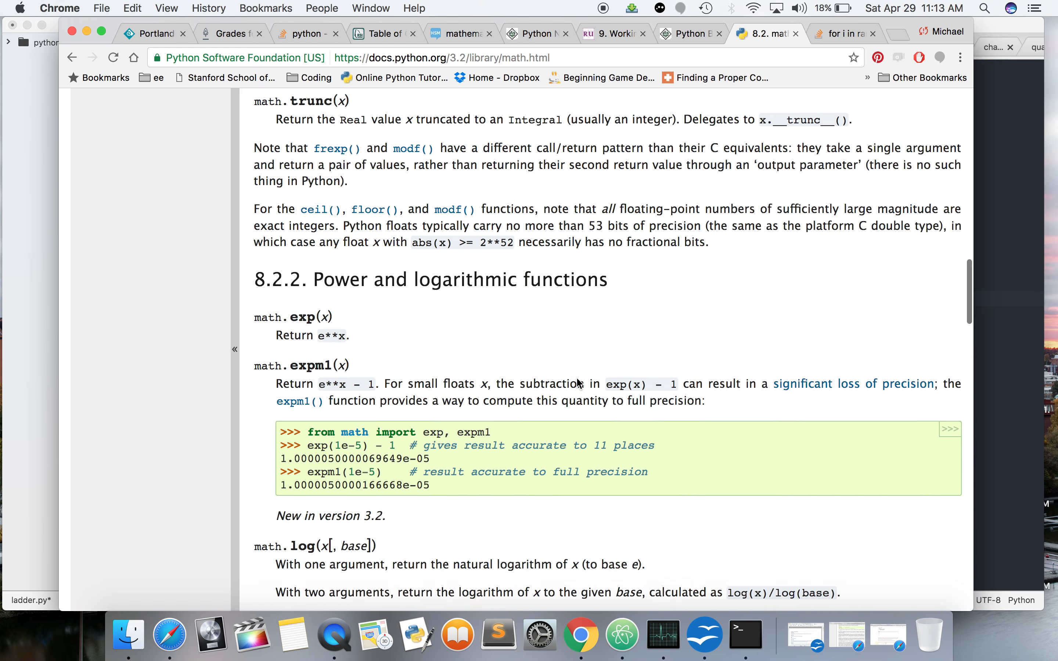
pyautogui.scroll(-3)
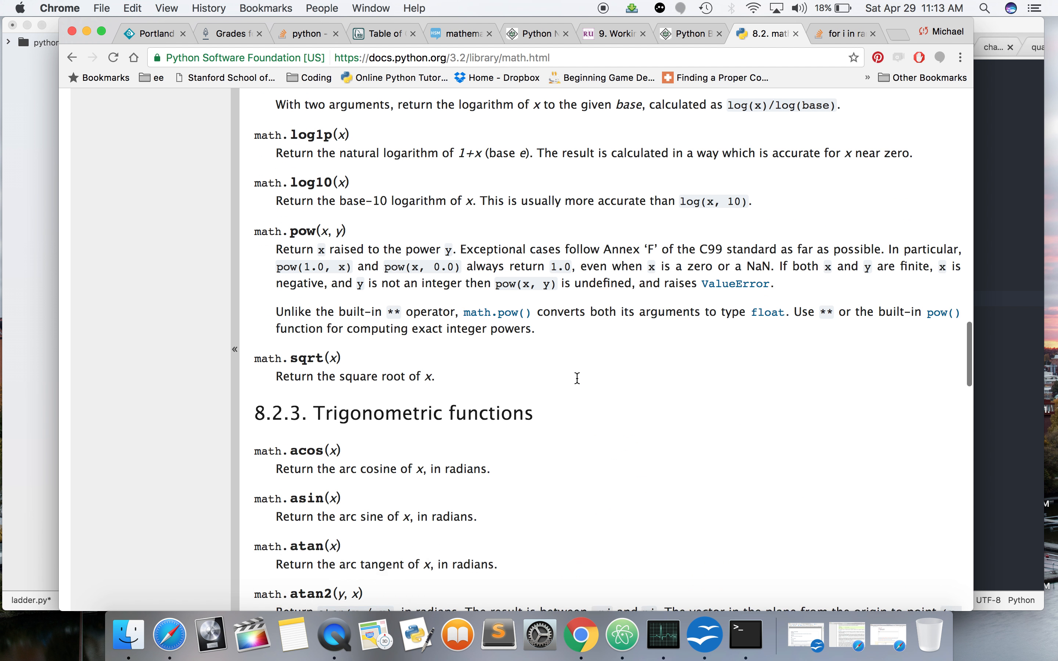
pyautogui.scroll(-3)
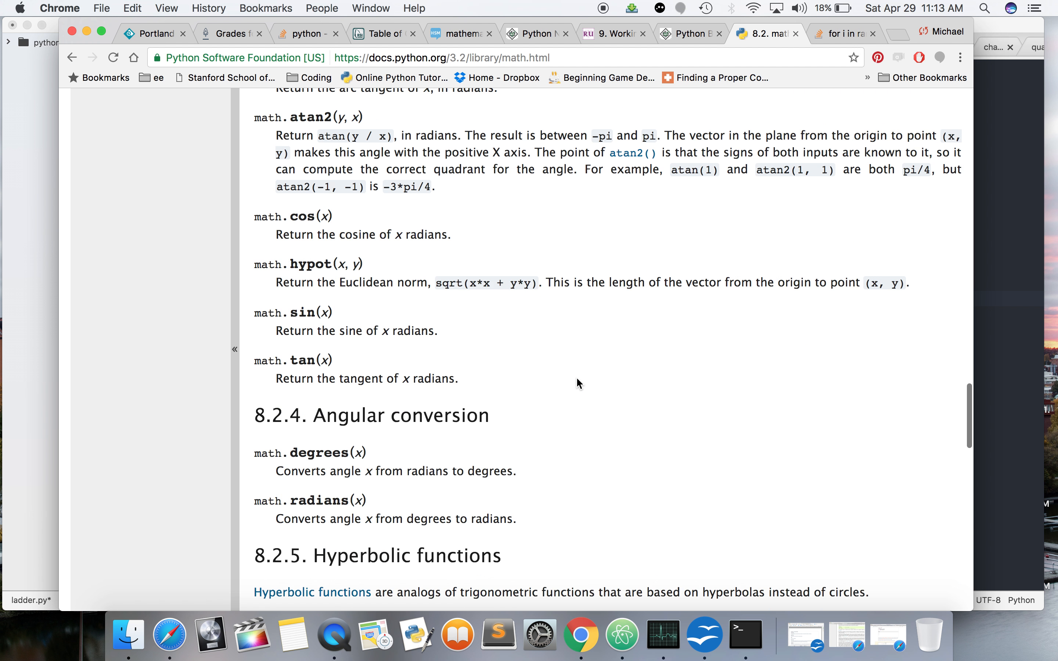
pyautogui.scroll(-3)
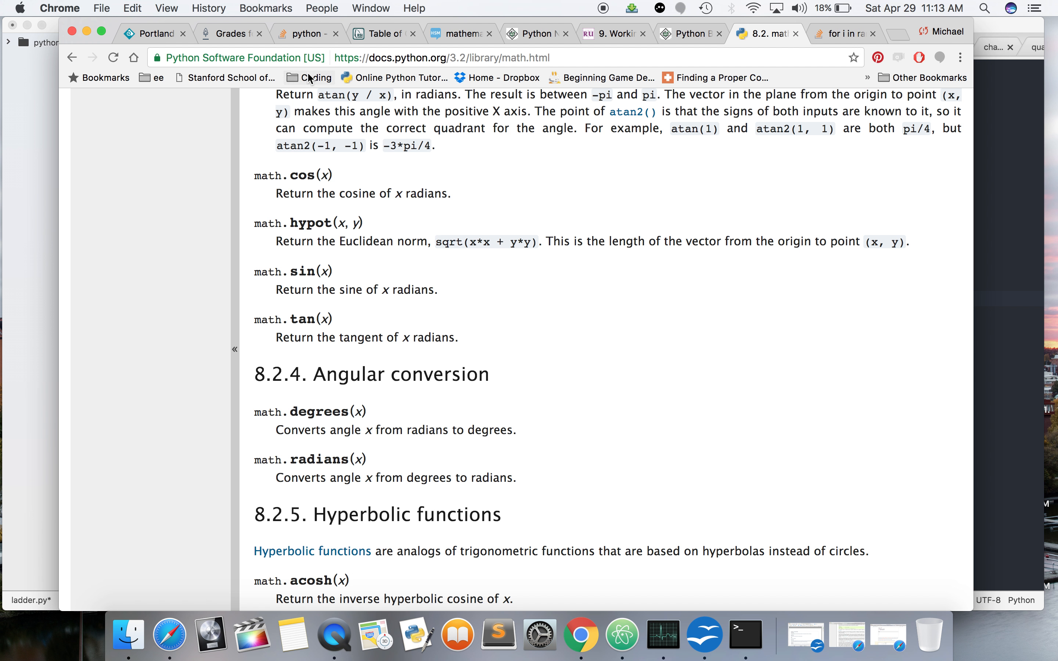
pyautogui.click(622, 635)
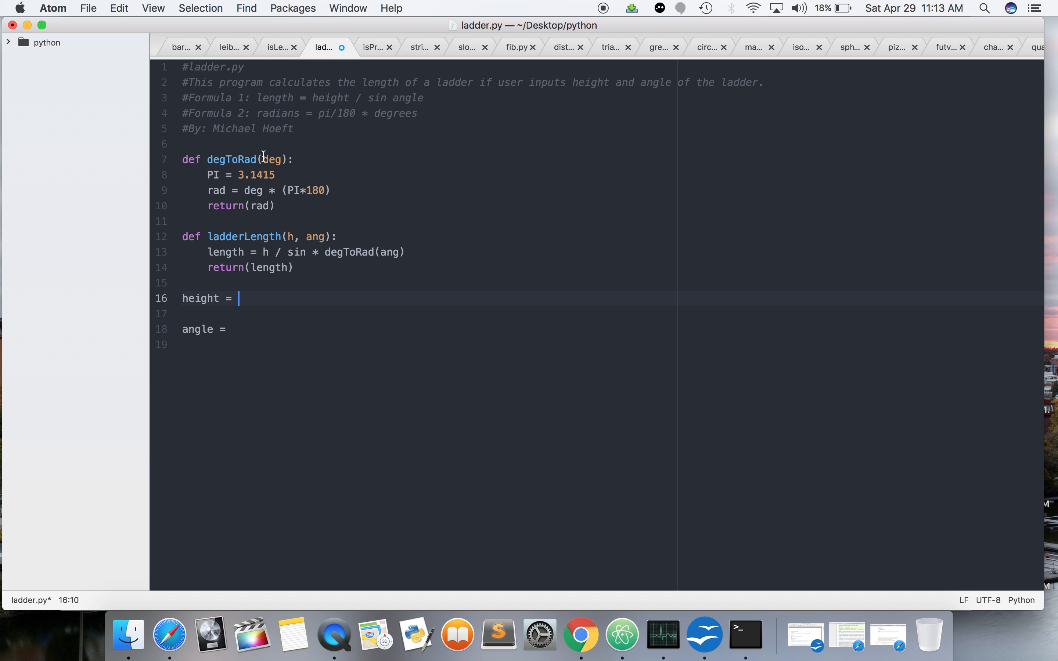
# Add import math below the header and prefix the sine call with math.
pyautogui.write('math.')
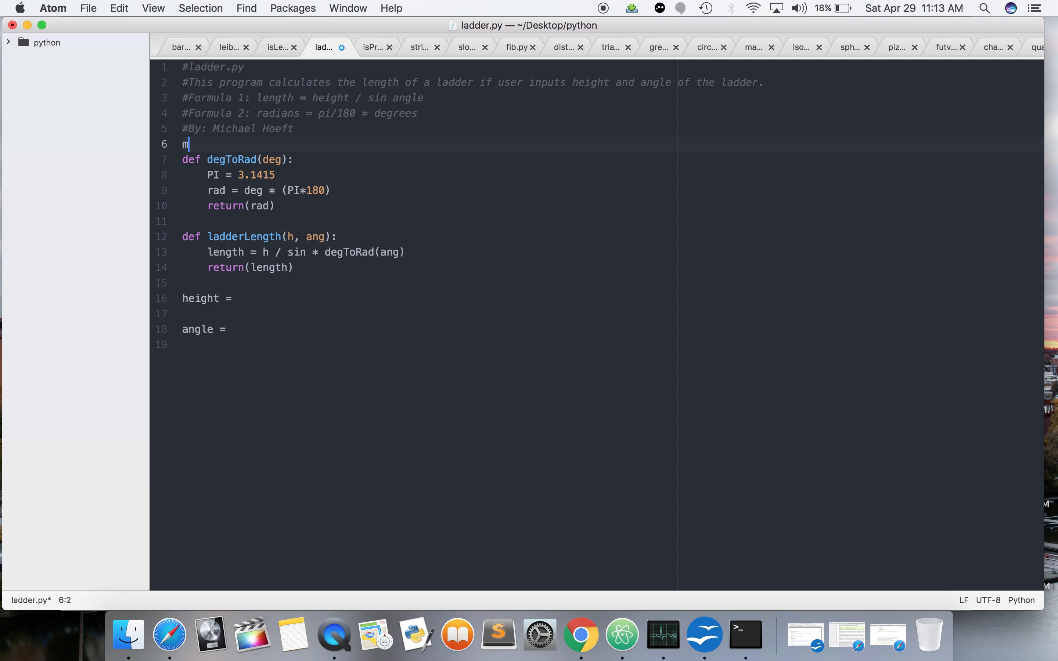
pyautogui.write('import math')
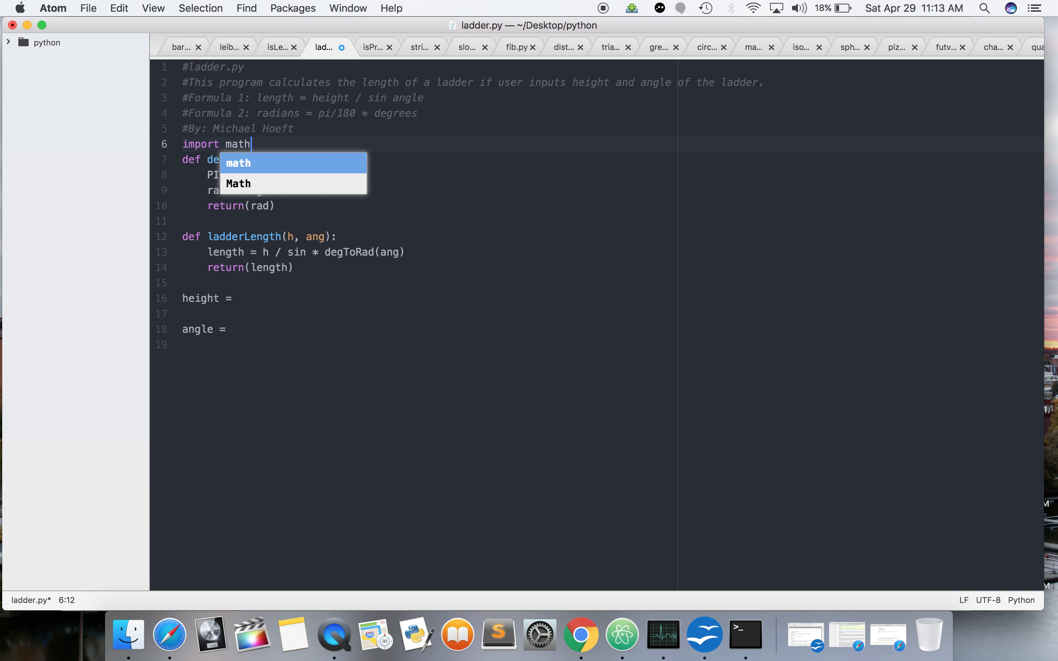
pyautogui.press('Return')
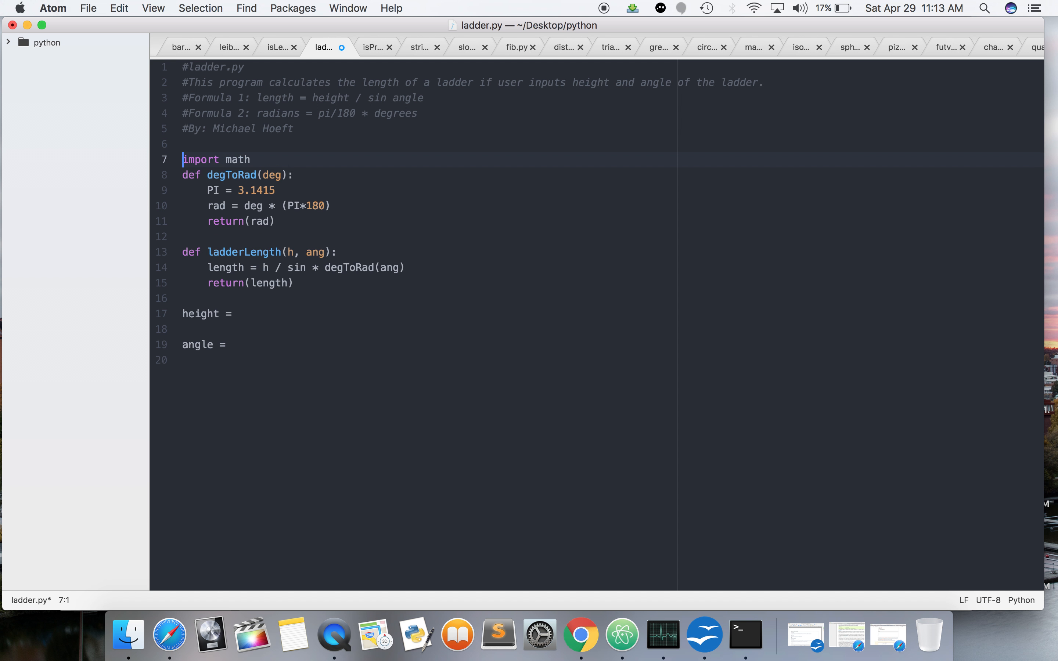
pyautogui.click(239, 221)
pyautogui.write('math.')
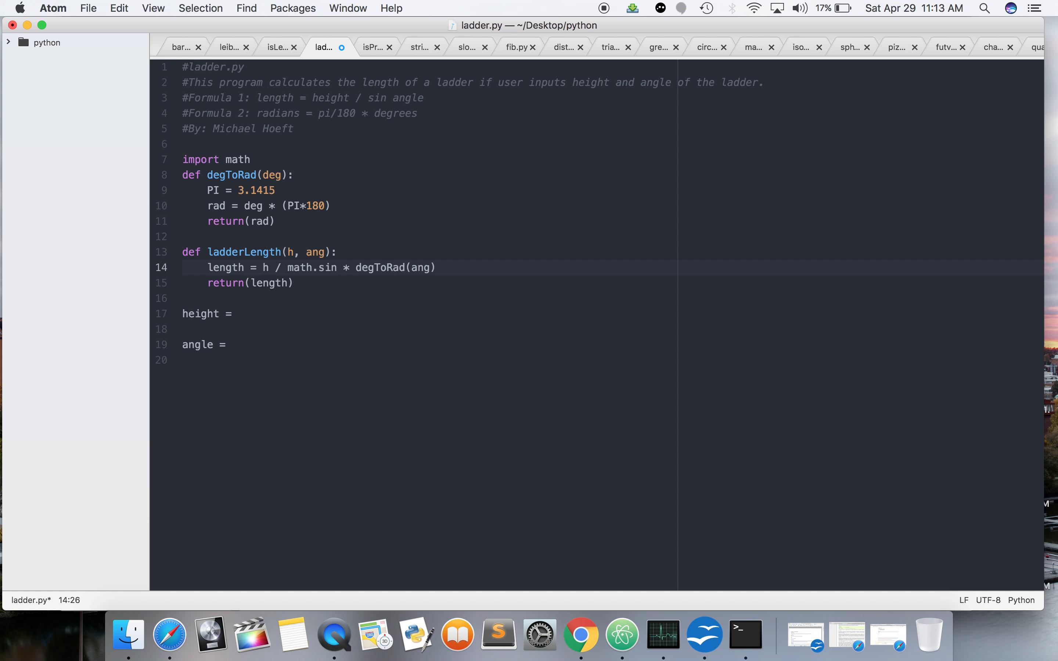
# Change the formula to length = h / math.sin(degToRad(ang)).
pyautogui.click(337, 267)
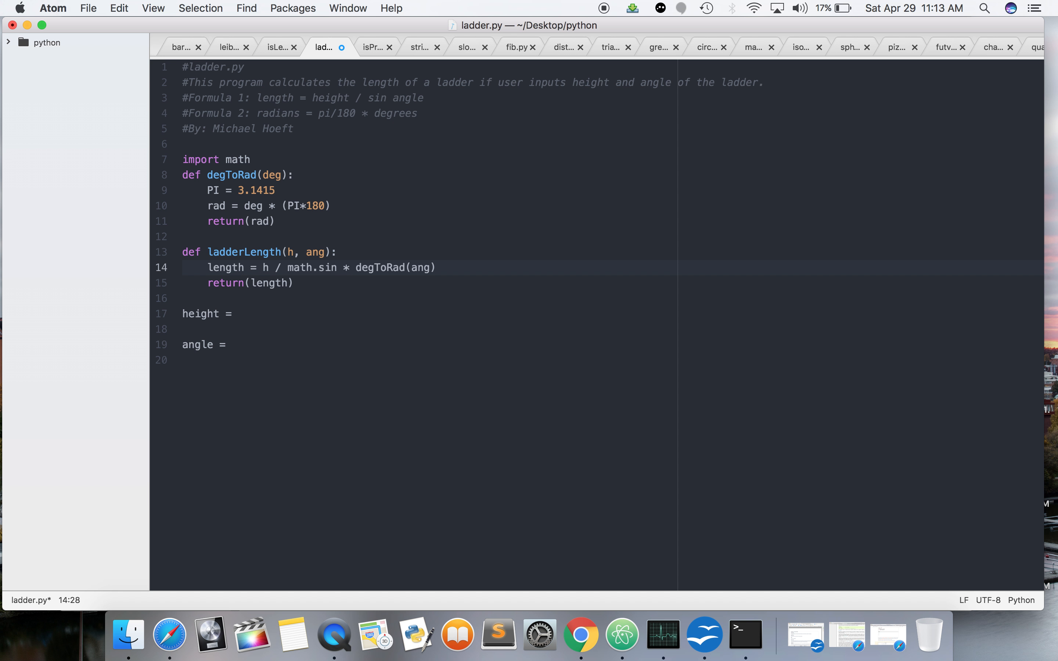
pyautogui.click(357, 268)
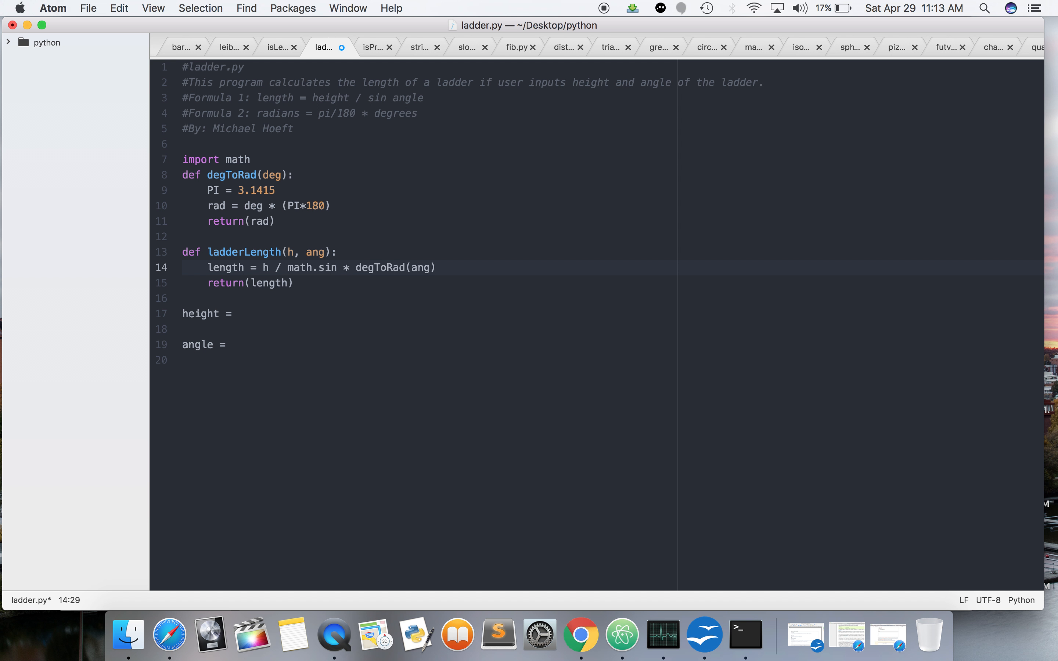
pyautogui.click(356, 268)
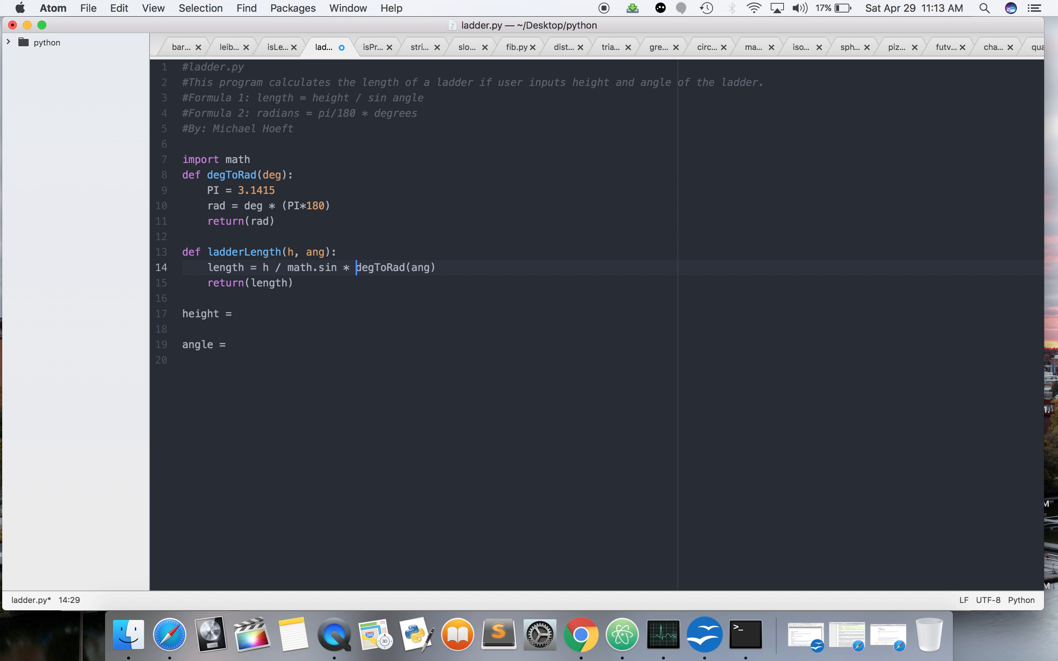
pyautogui.press('backspace')
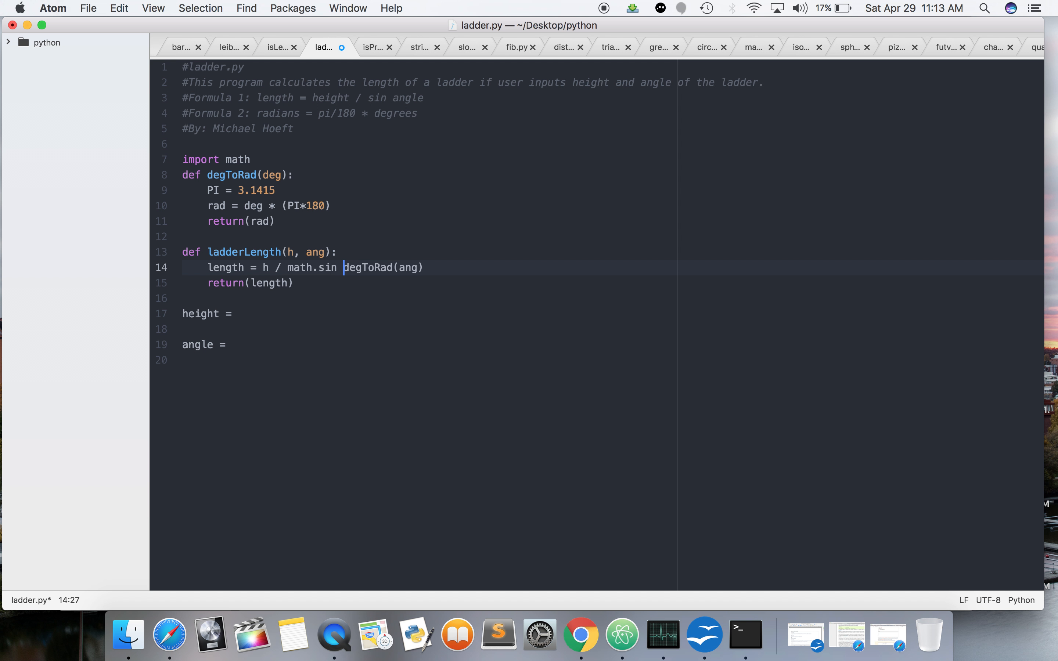
pyautogui.write('(')
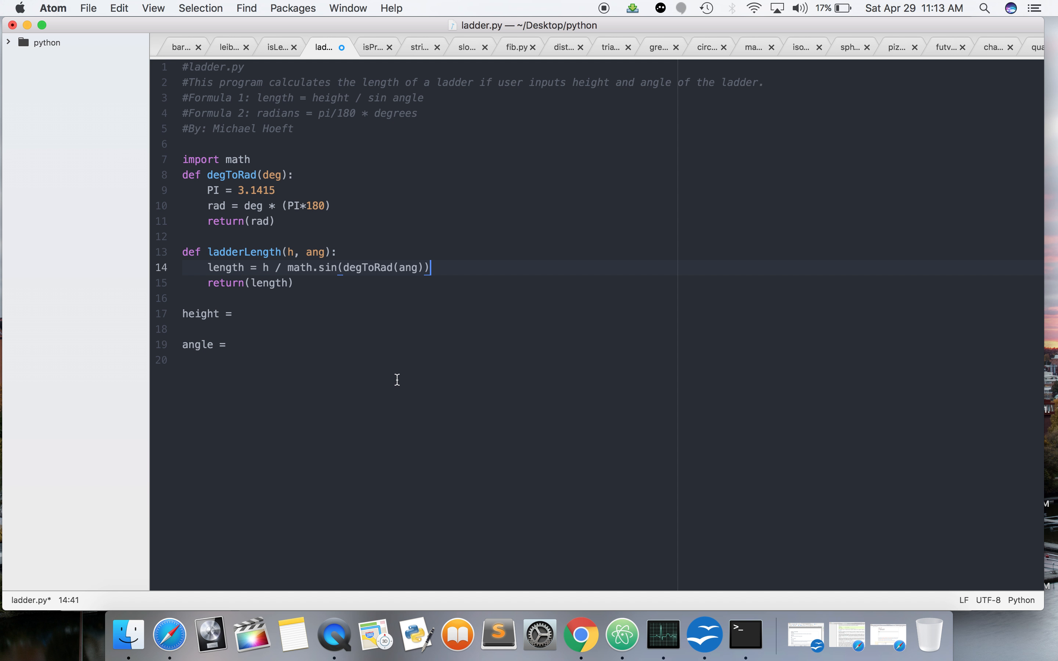
pyautogui.moveTo(293, 43)
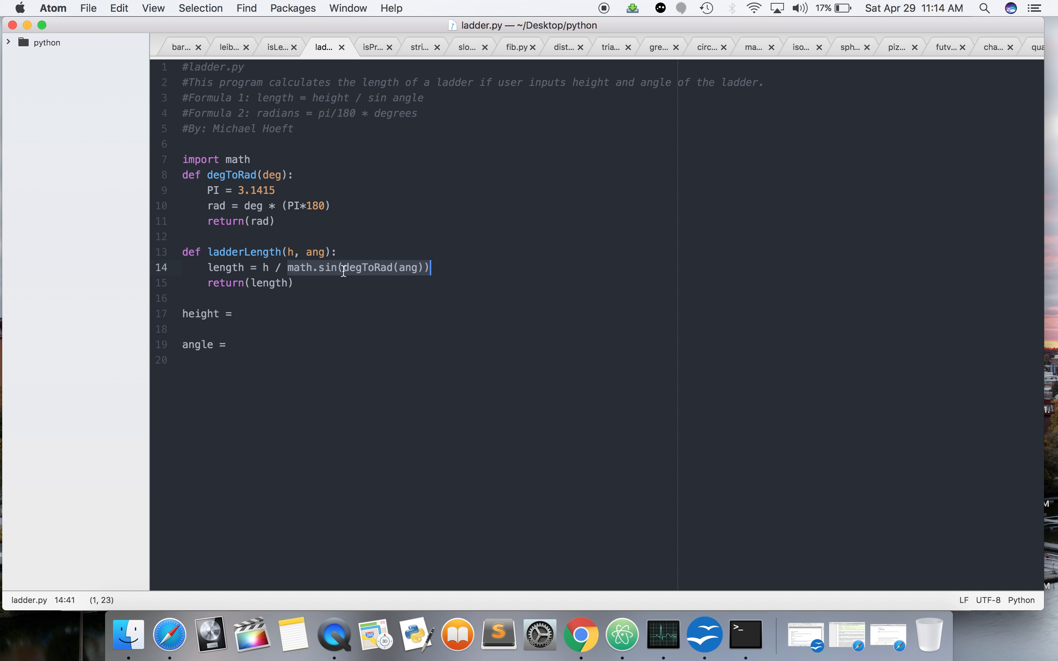
pyautogui.click(234, 313)
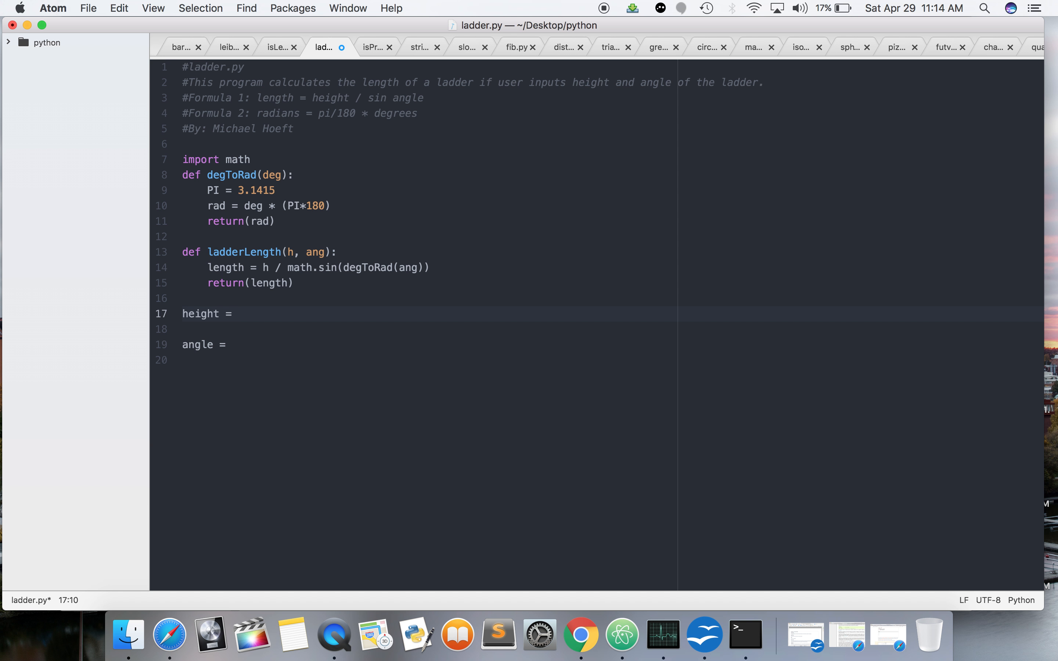
# Make height = float(input("Please enter ladder height: ")).
pyautogui.write('float(')
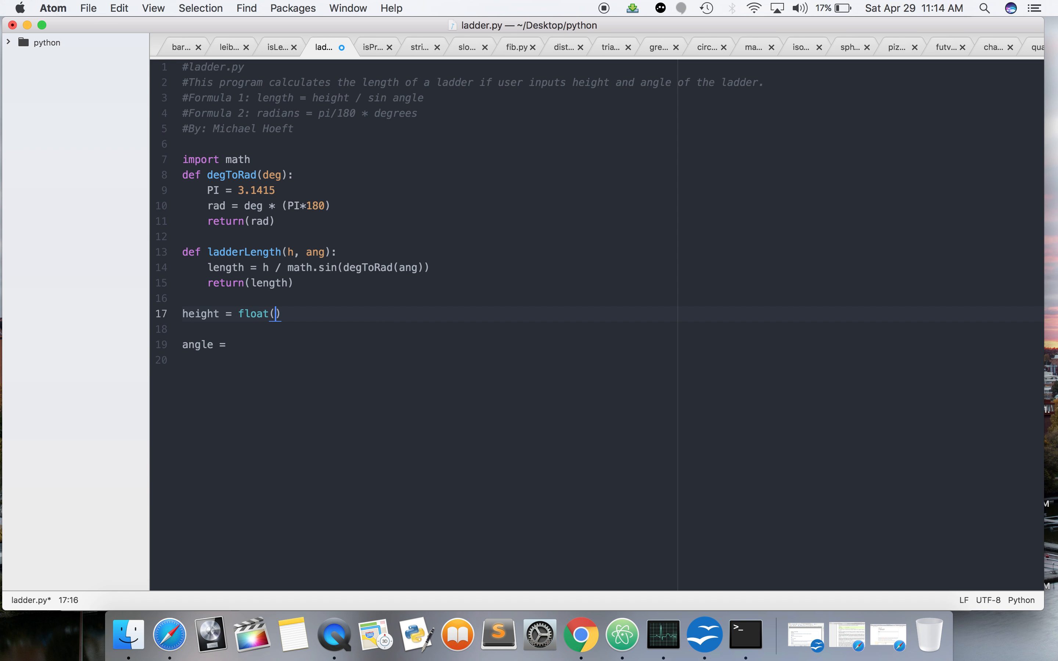
pyautogui.write('input("')
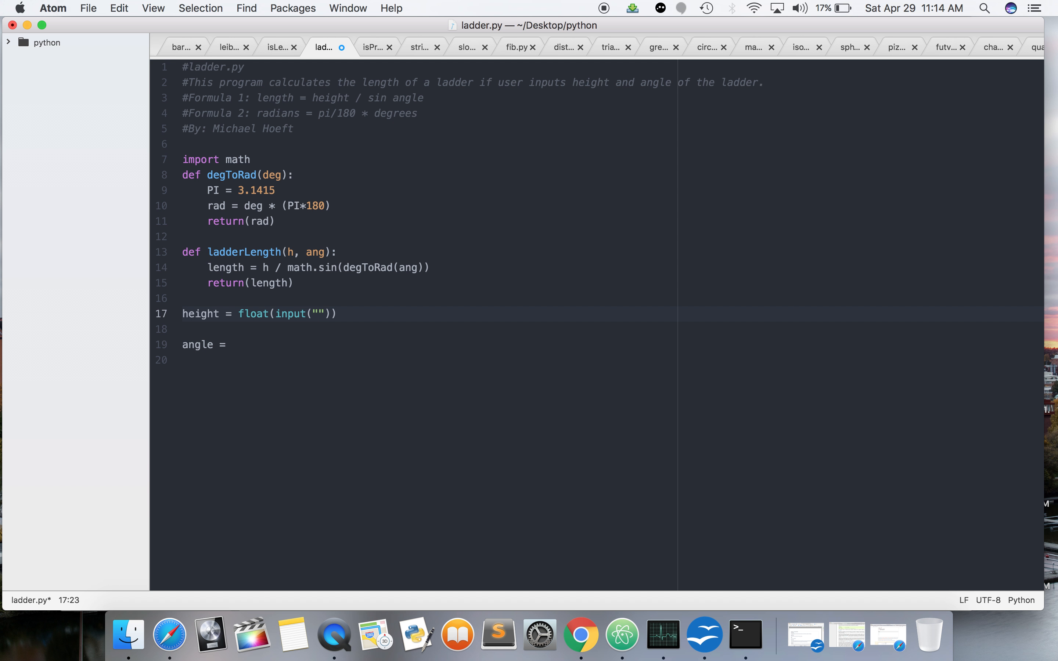
pyautogui.click(318, 314)
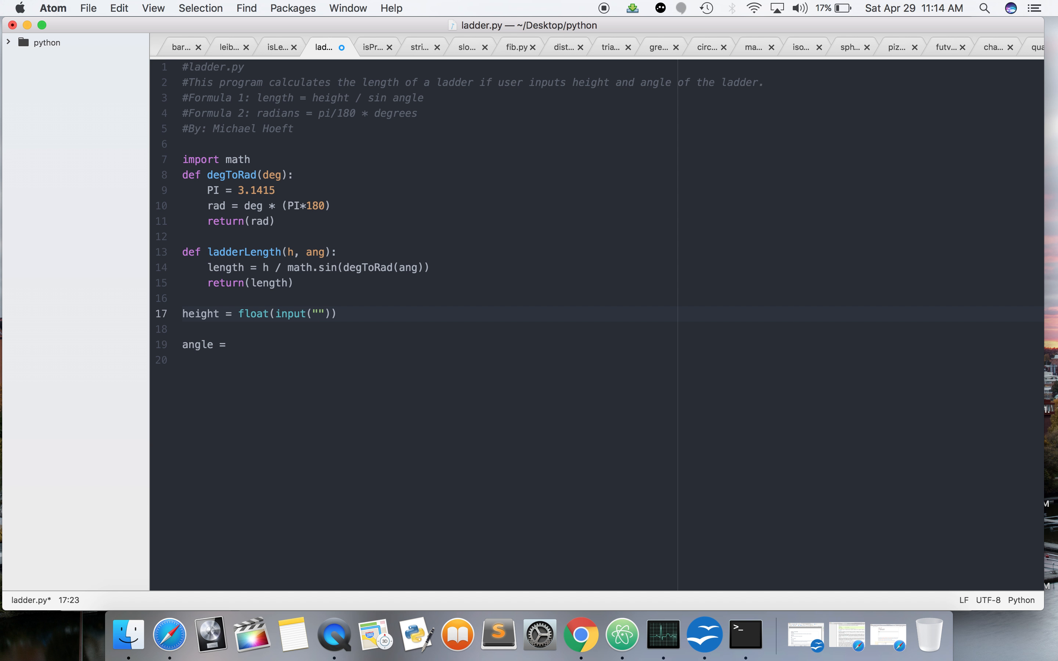
pyautogui.write('Please enter ladder height:')
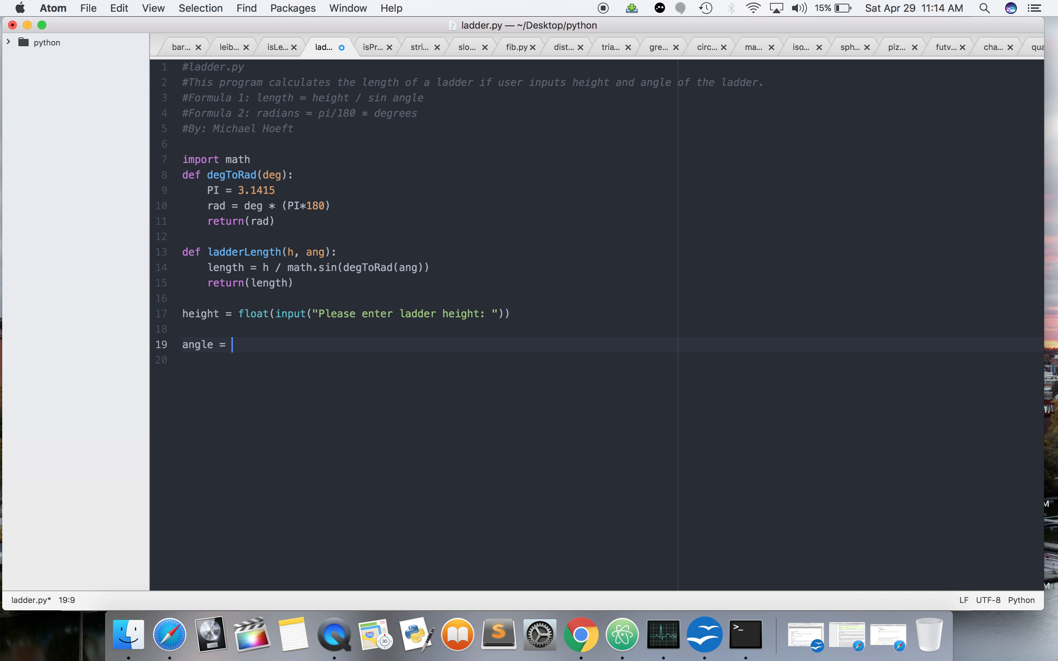
# Make angle read float input prompting for the degree angle measurement of the ladder leaning against the house.
pyautogui.write('float')
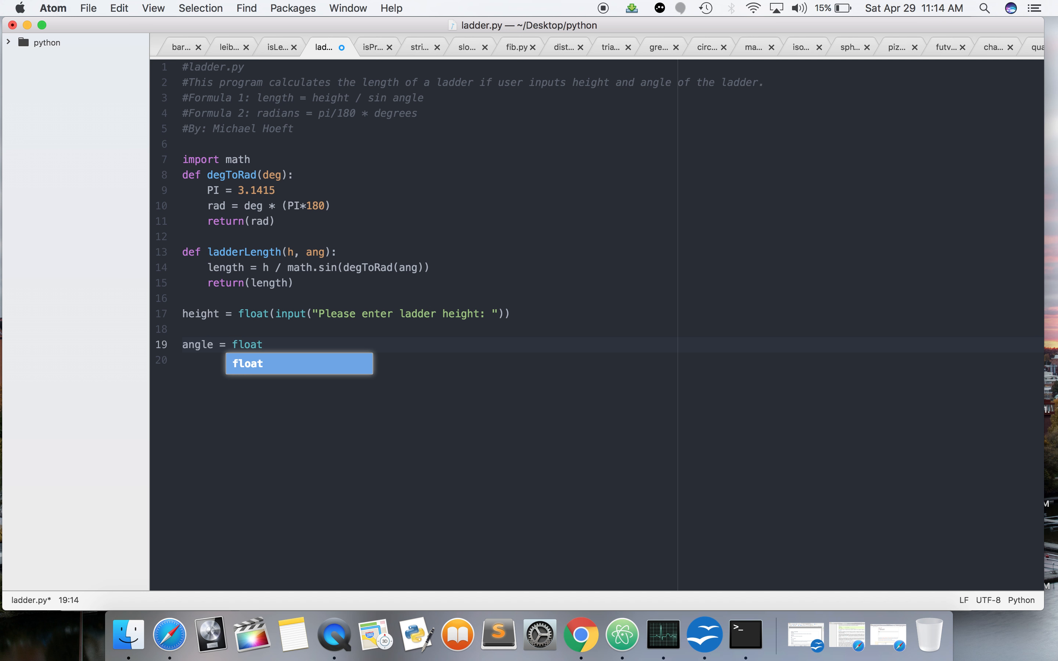
pyautogui.write('(input("P')
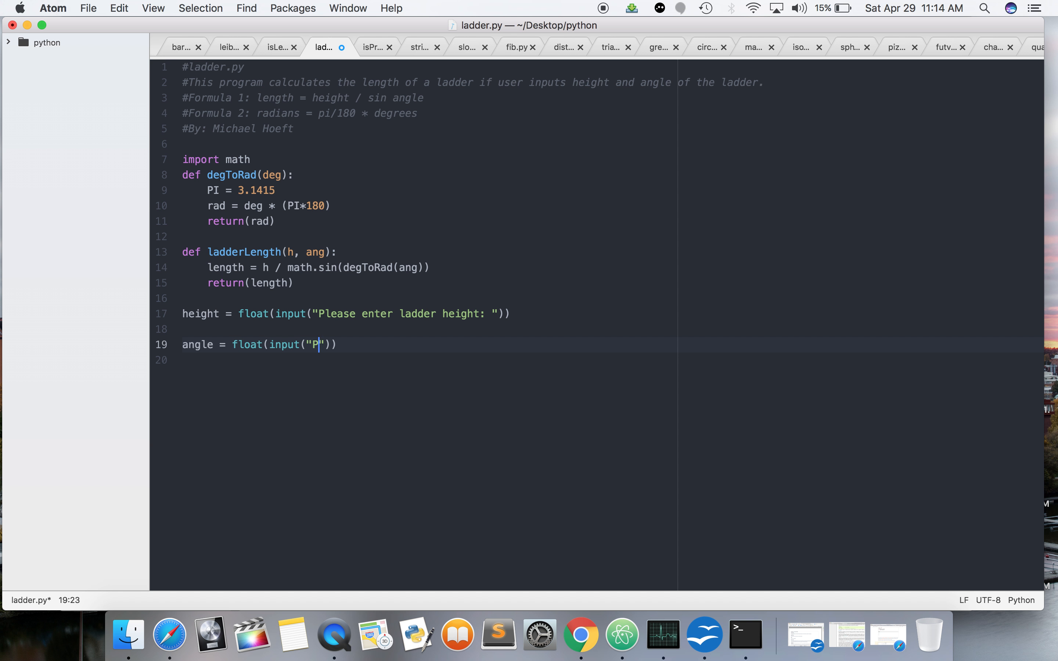
pyautogui.write('lease e')
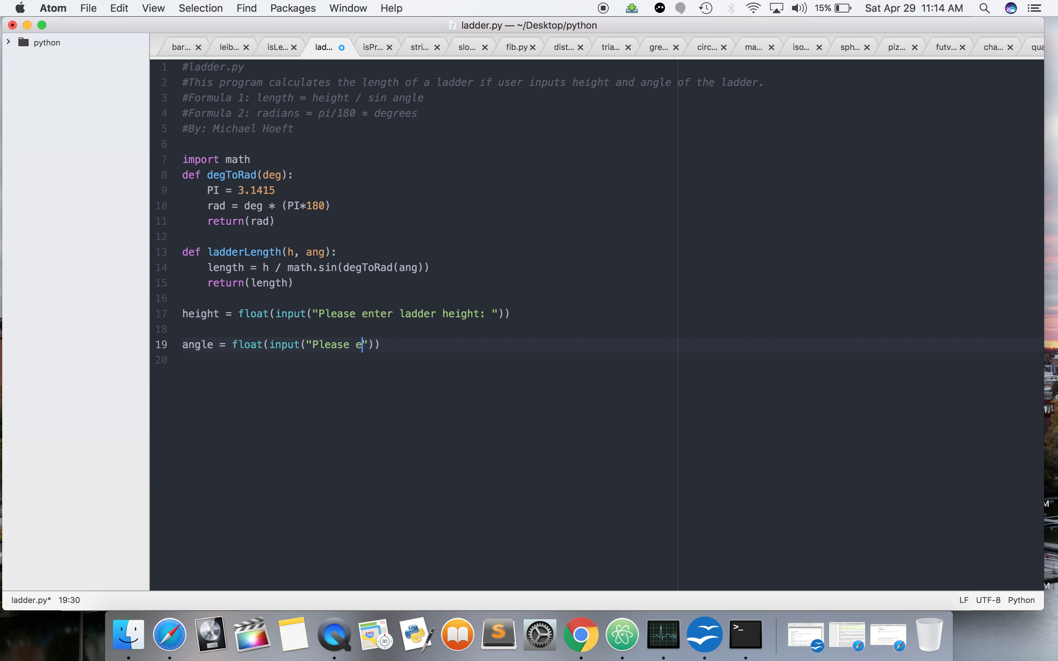
pyautogui.write('nter degrees')
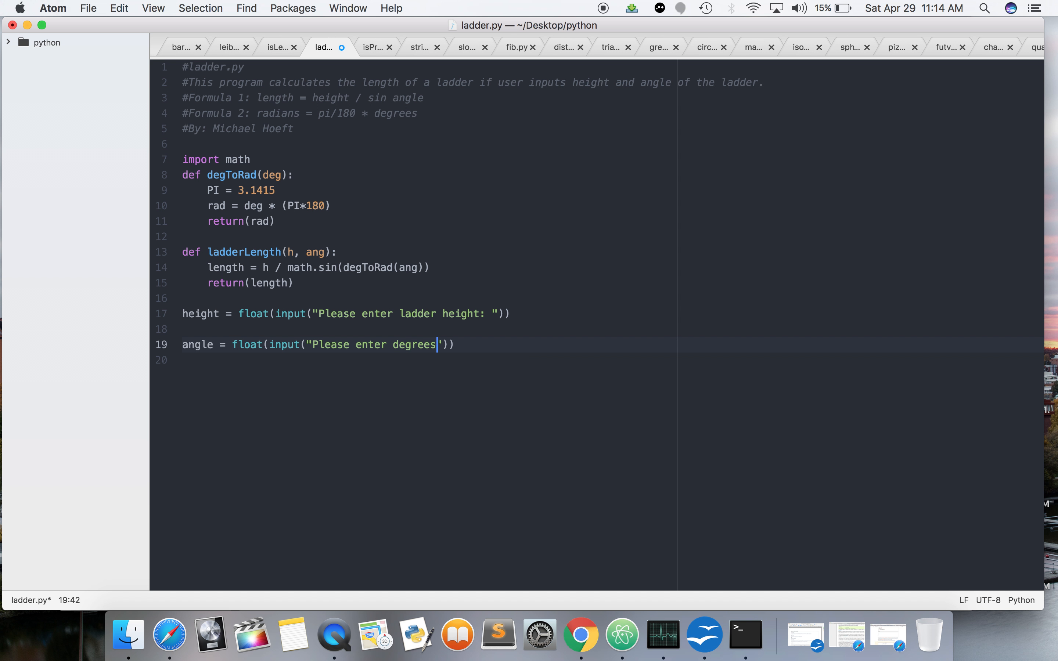
pyautogui.press('backspace')
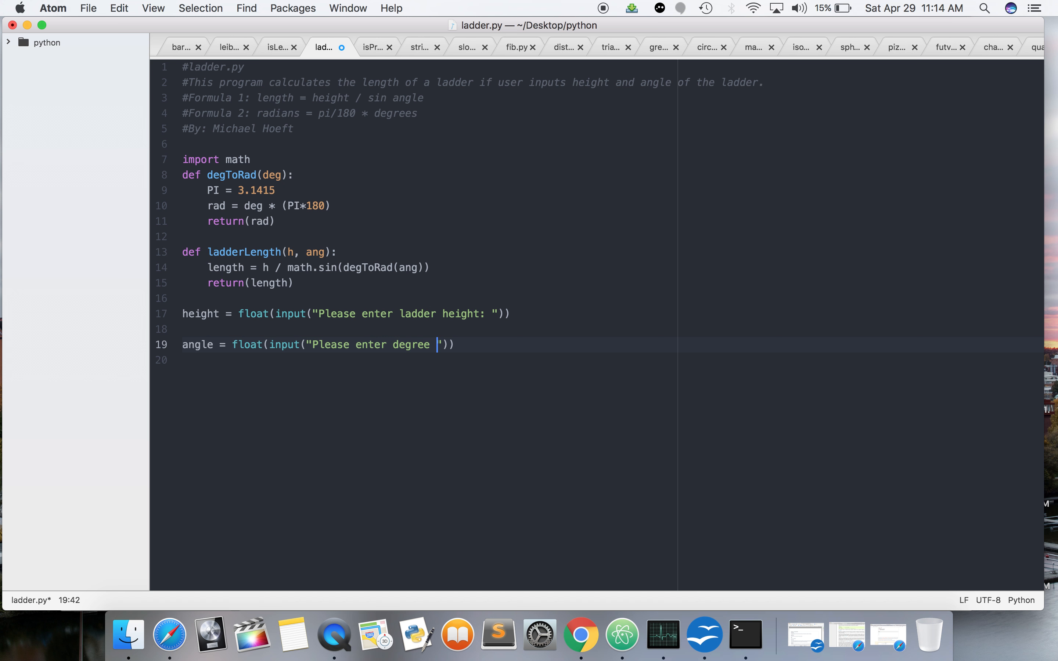
pyautogui.write('angle')
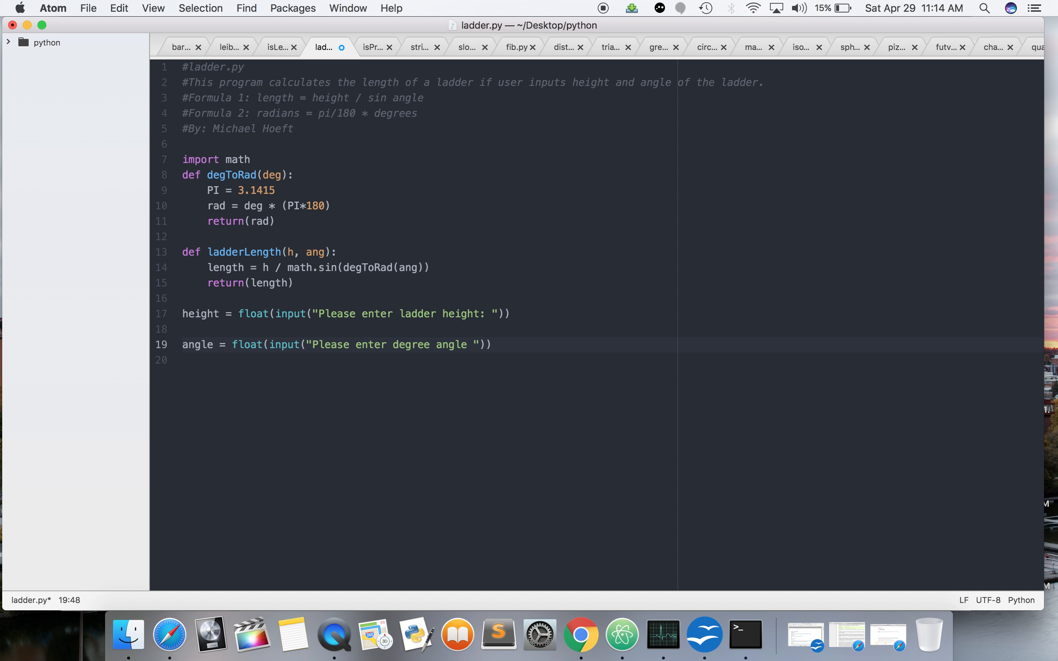
pyautogui.write('measurment')
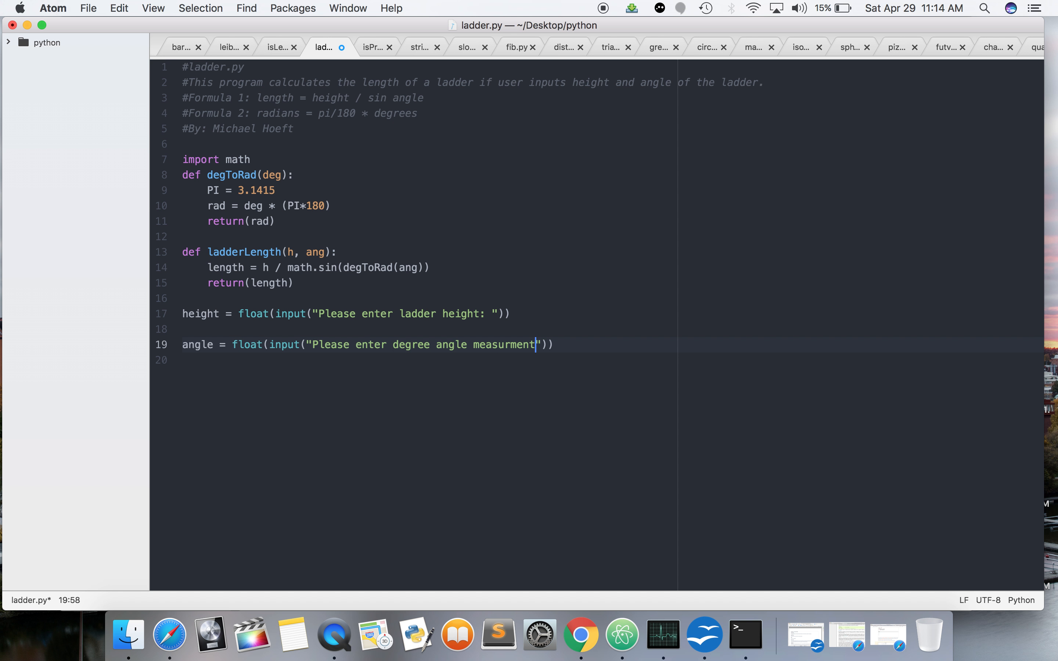
pyautogui.press('backspace')
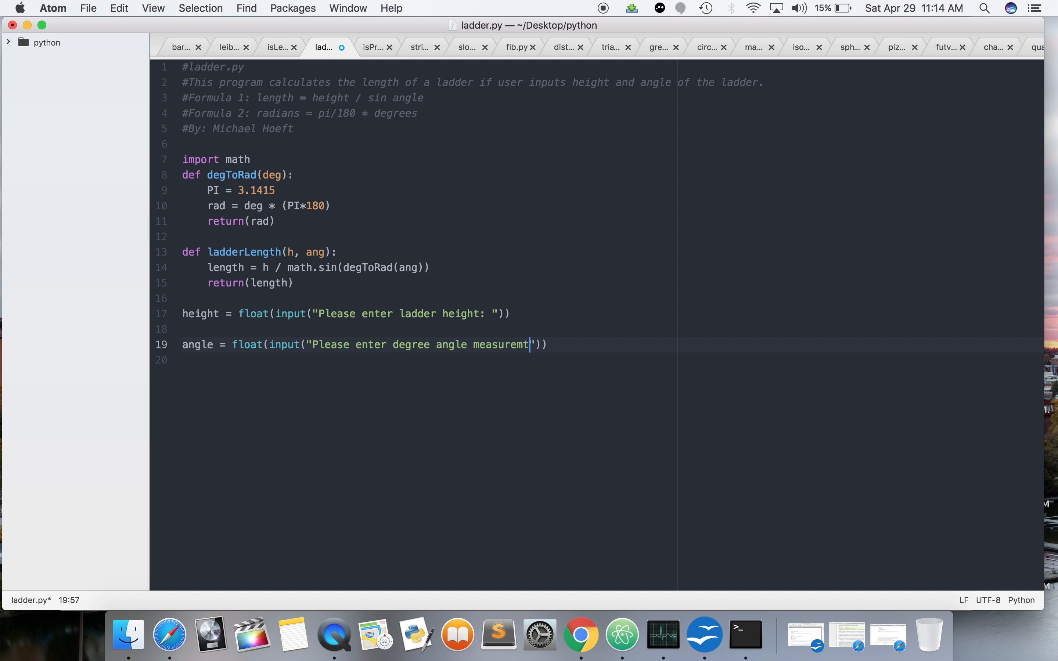
pyautogui.write('ent of the ladder')
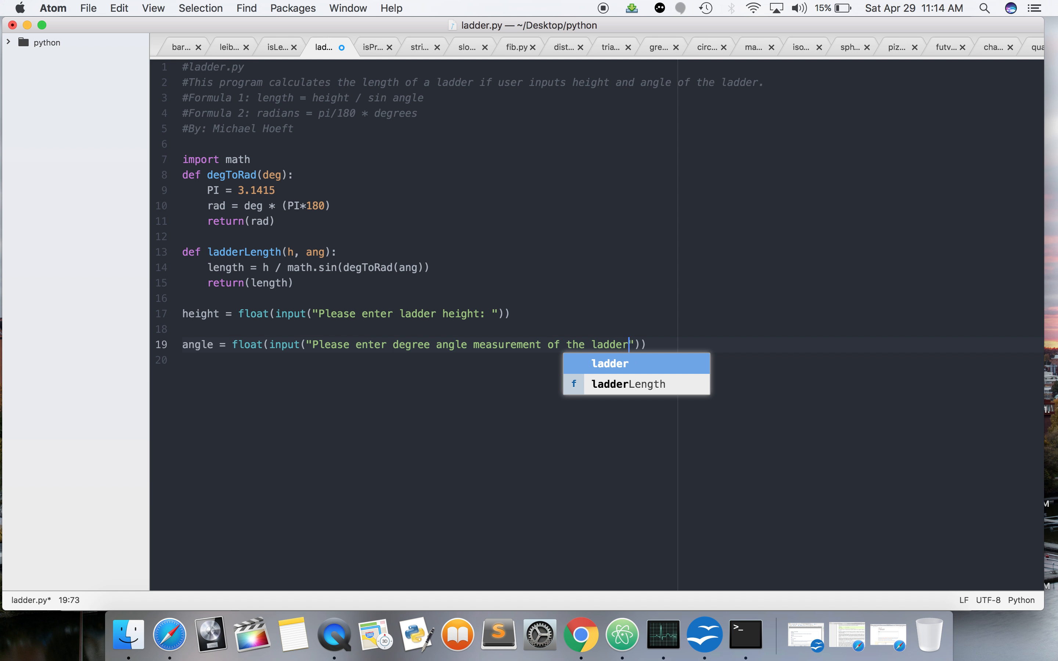
pyautogui.write('leaning against the house:')
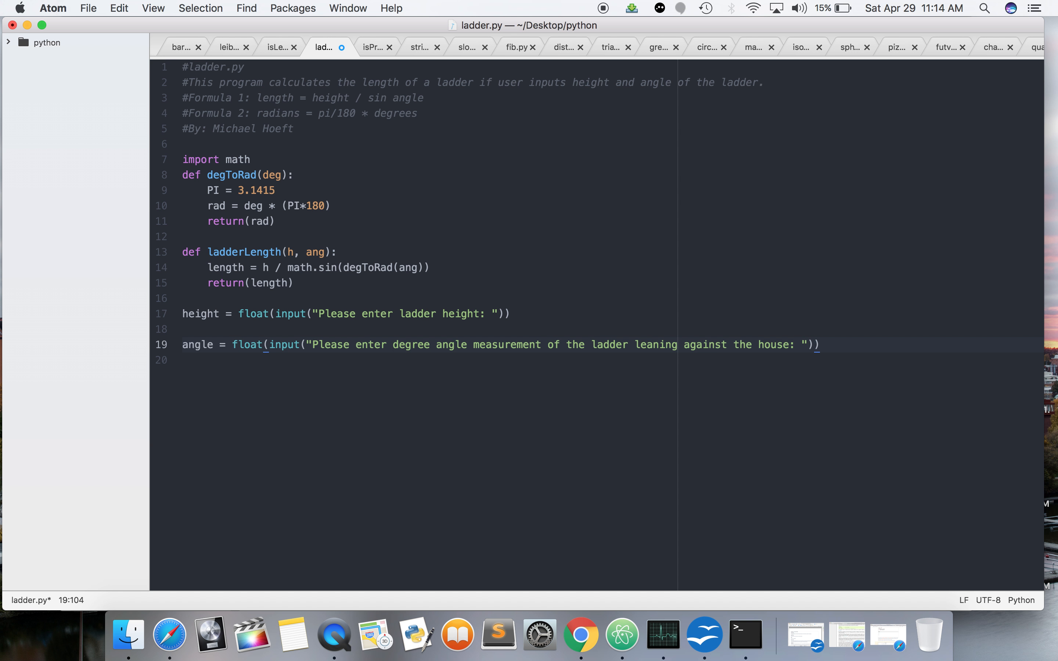
pyautogui.press('backspace')
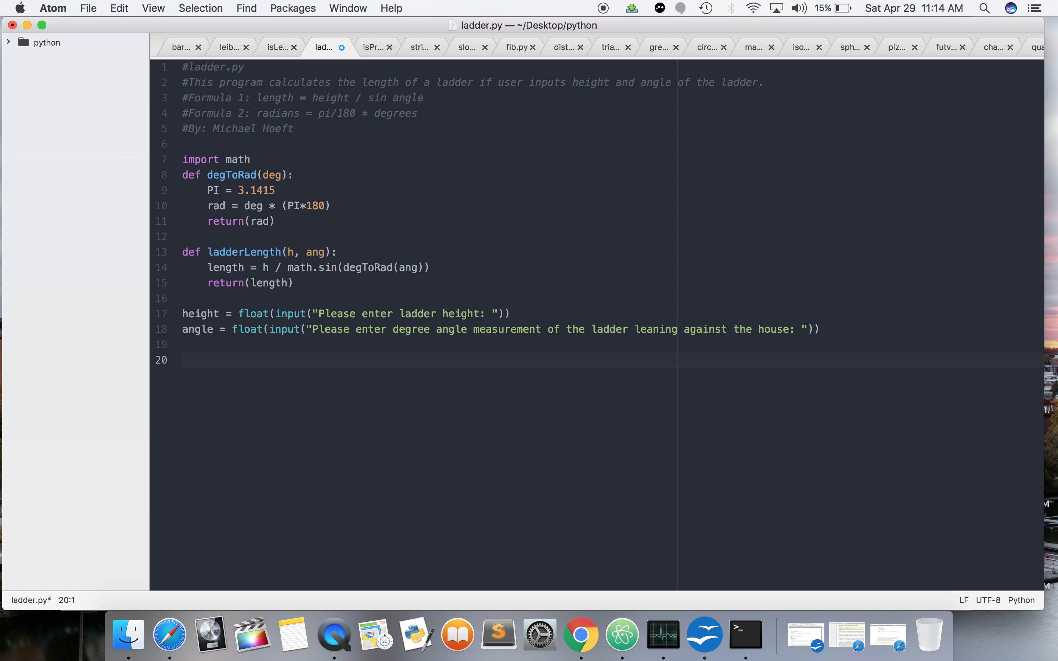
# End the script with print(ladderLength(height, angle)), save, and switch to IDLE.
pyautogui.write('ladderLength')
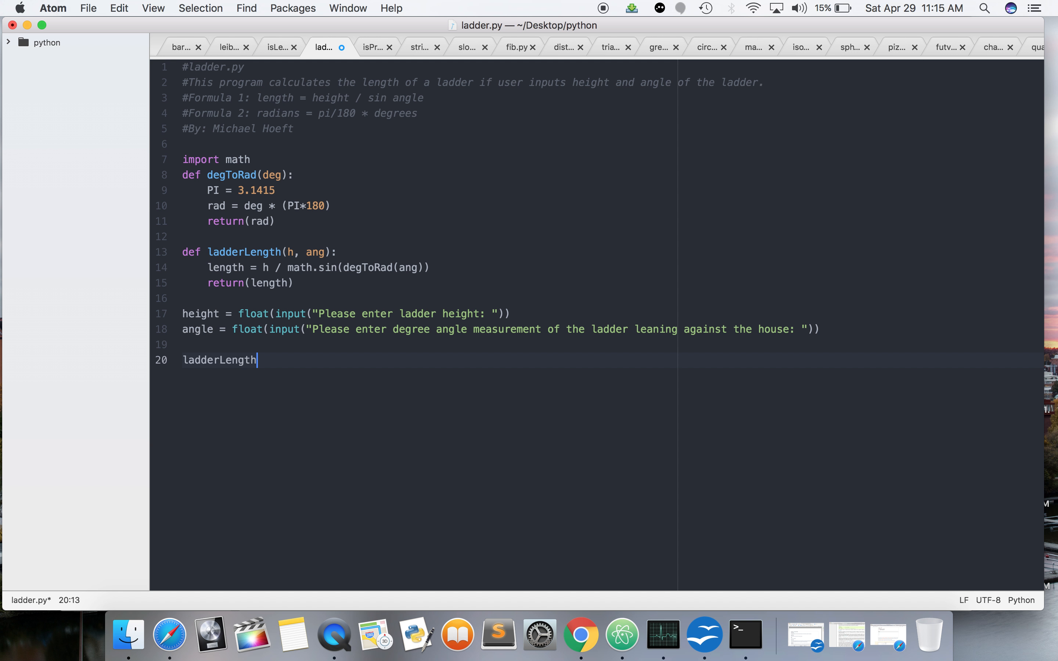
pyautogui.write('print')
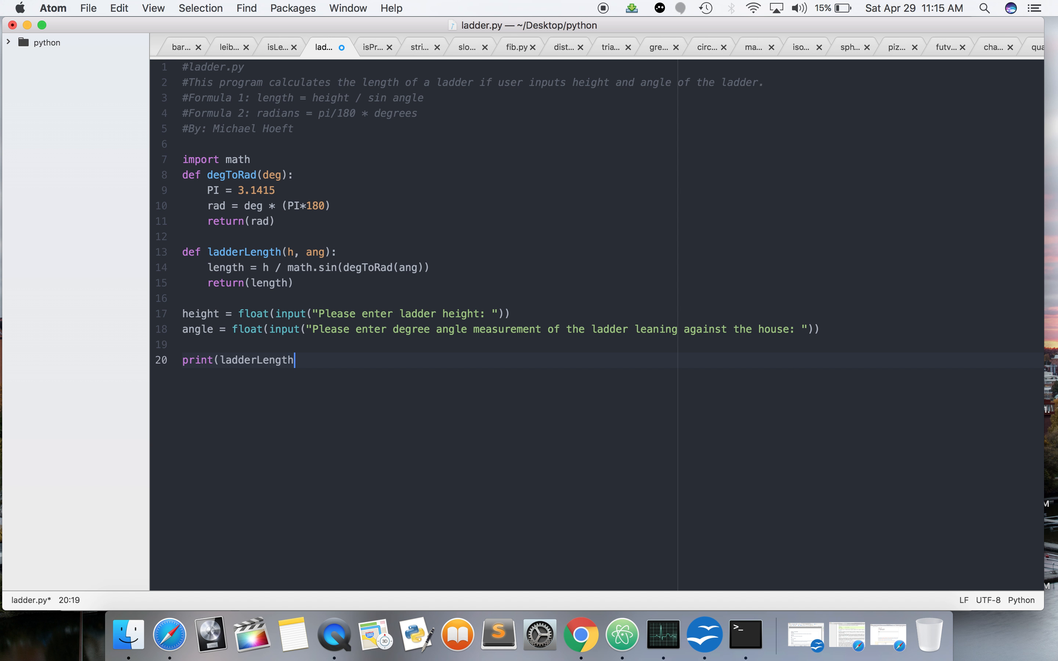
pyautogui.write('()')
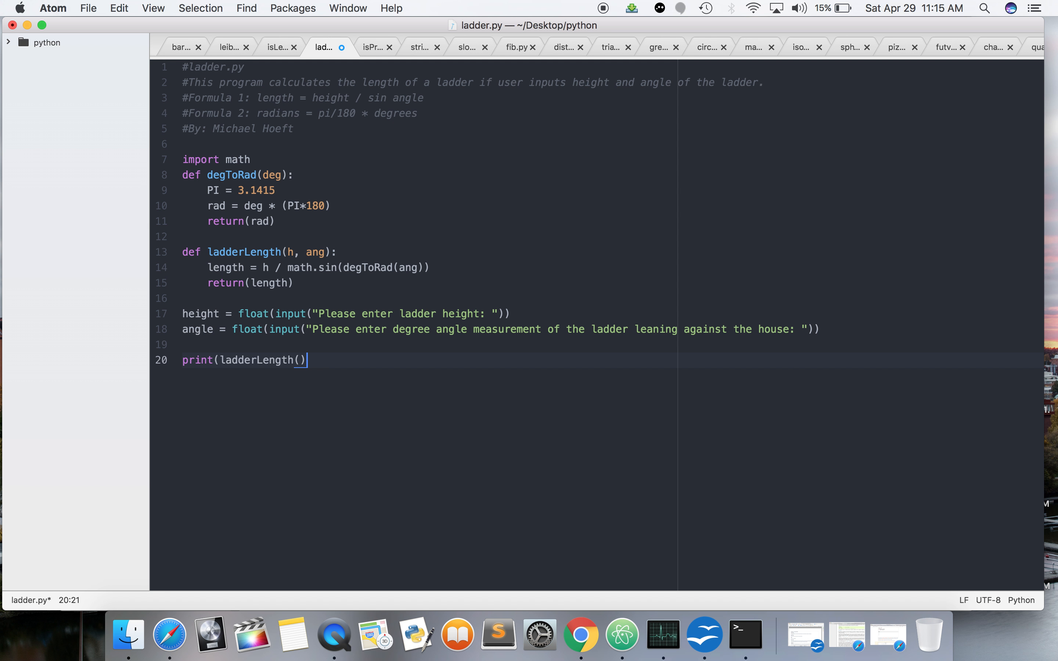
pyautogui.press('Left')
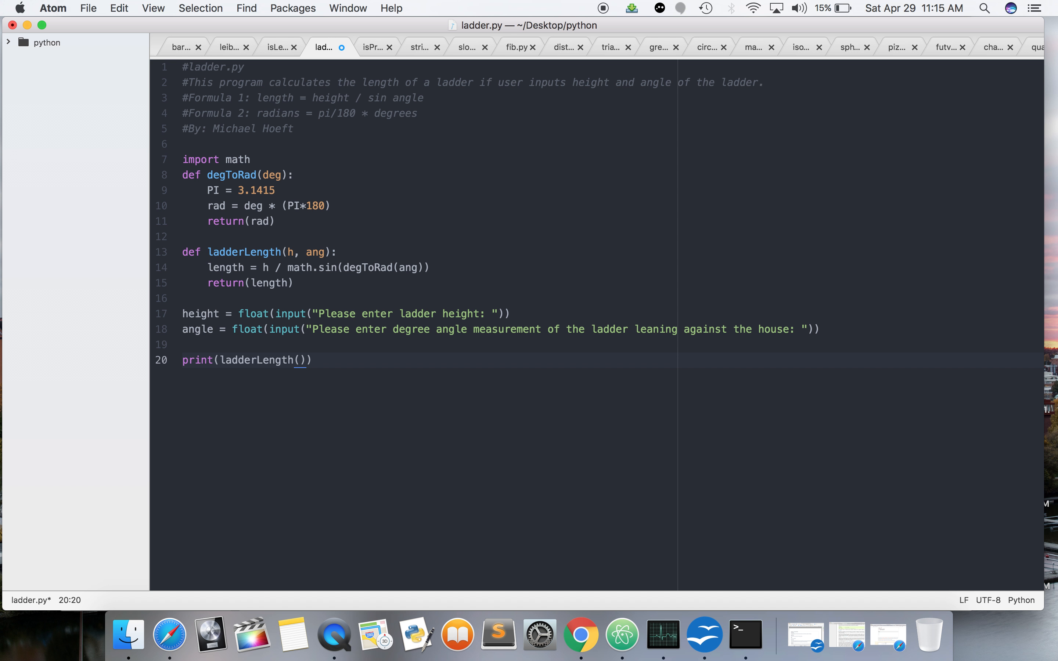
pyautogui.click(298, 359)
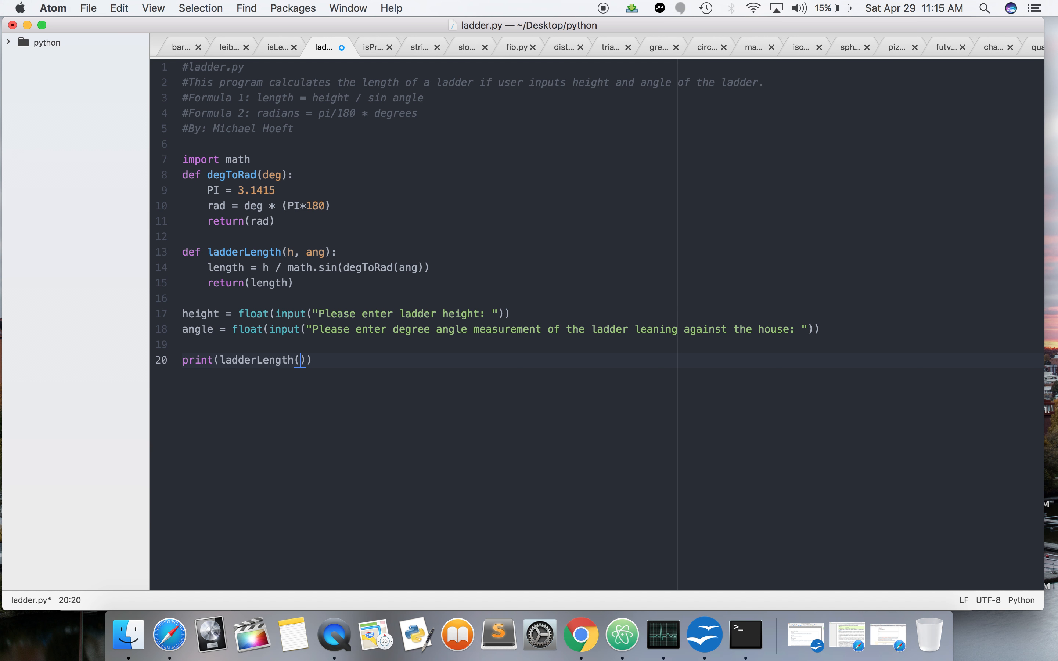
pyautogui.write('height, angle')
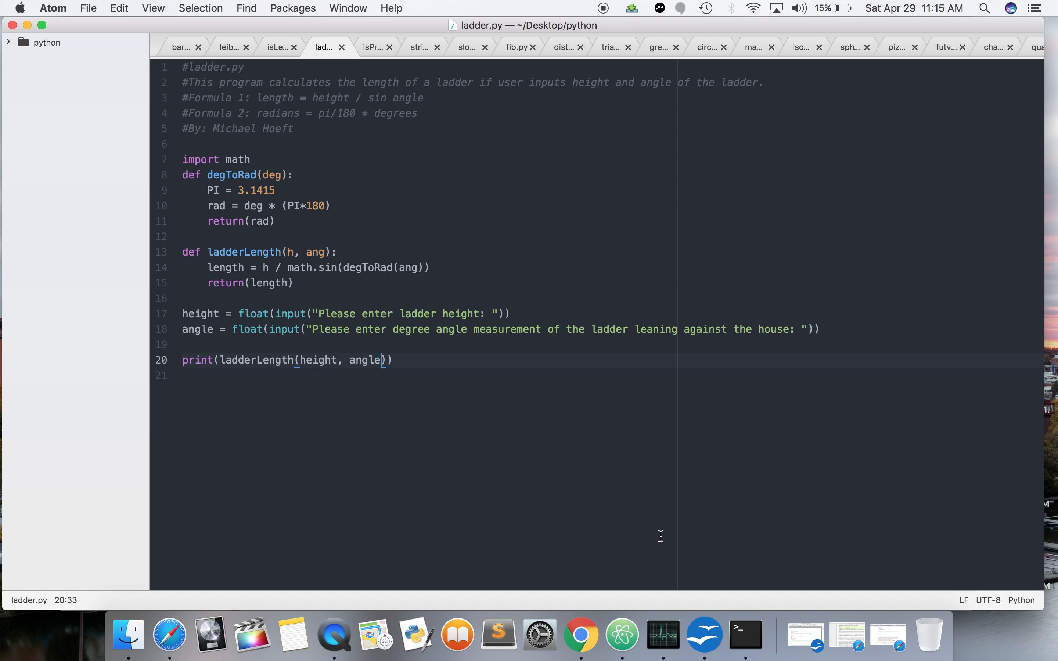
pyautogui.moveTo(354, 400)
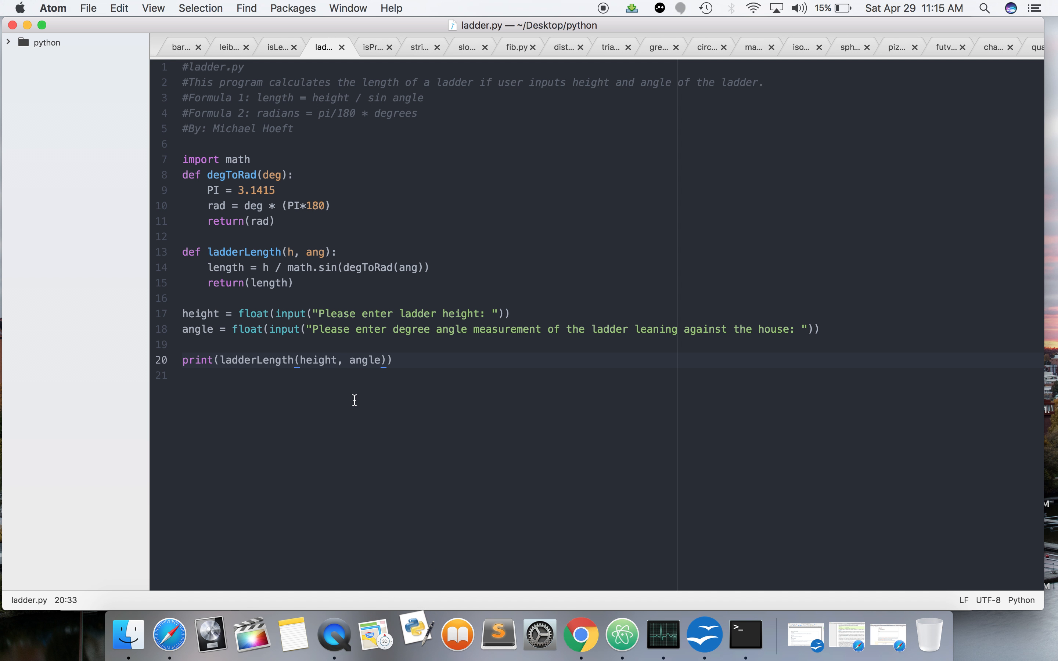
pyautogui.click(417, 634)
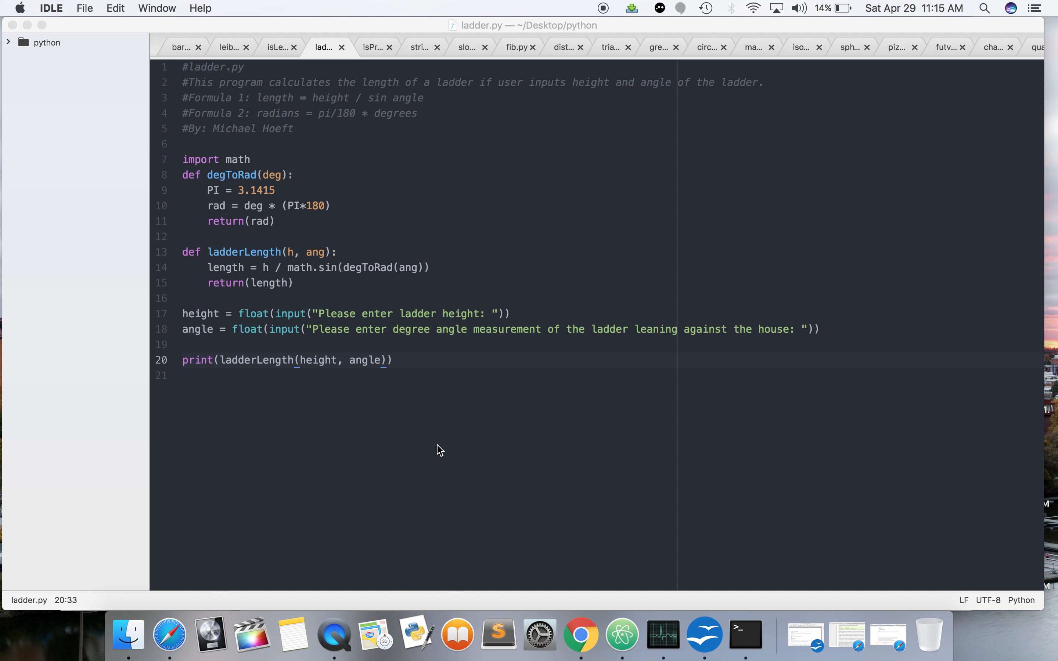
# Start the Python shell and bring up the Open dialog for an existing script.
pyautogui.press('f5')
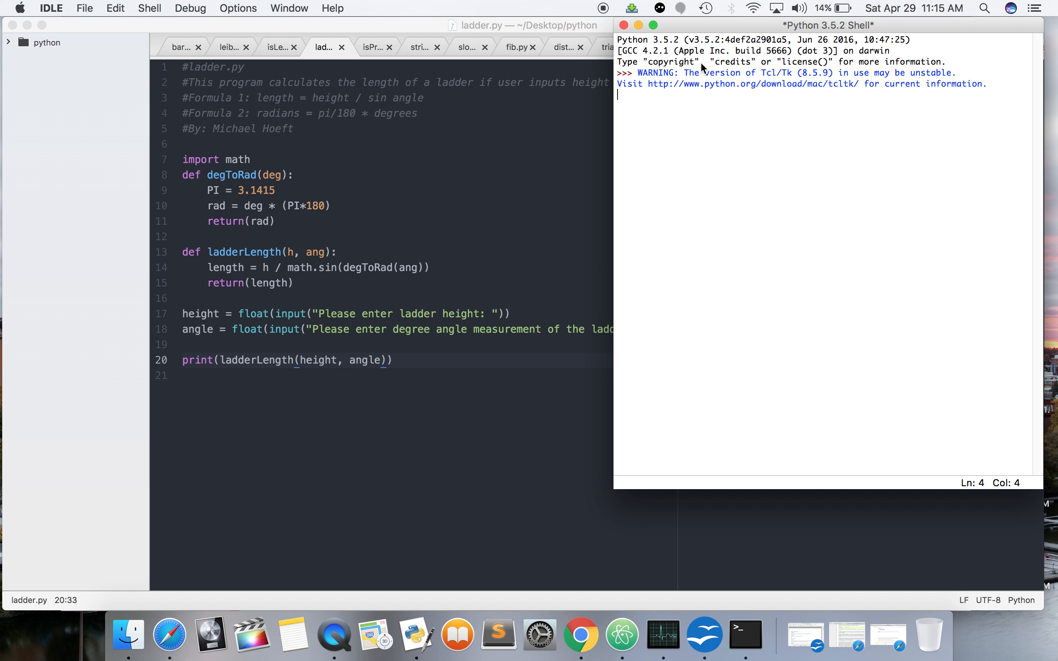
pyautogui.click(83, 7)
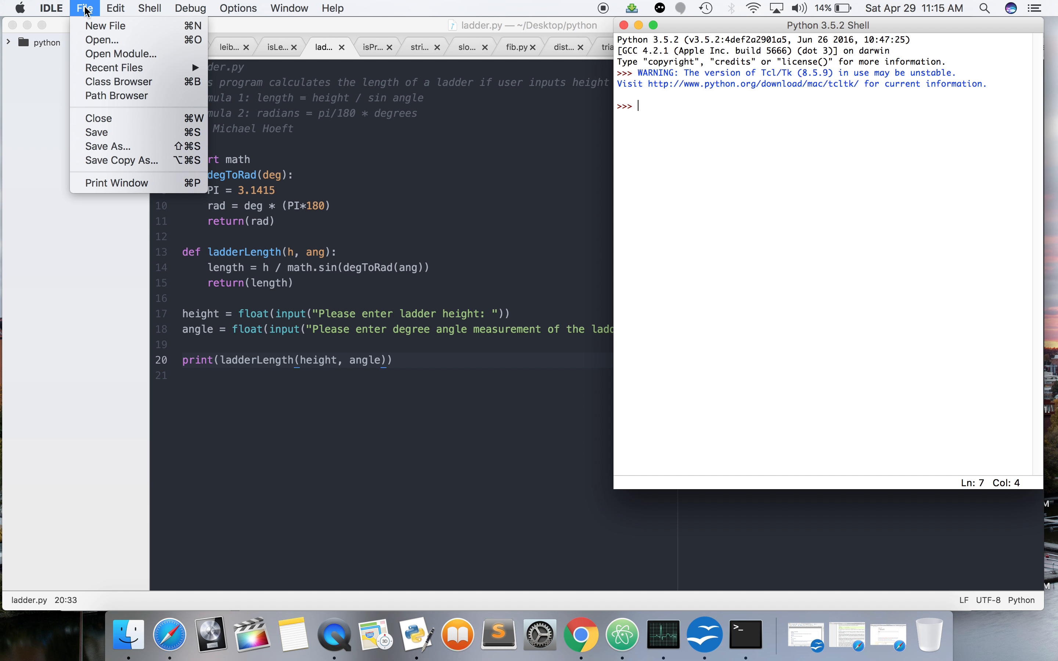
pyautogui.click(582, 251)
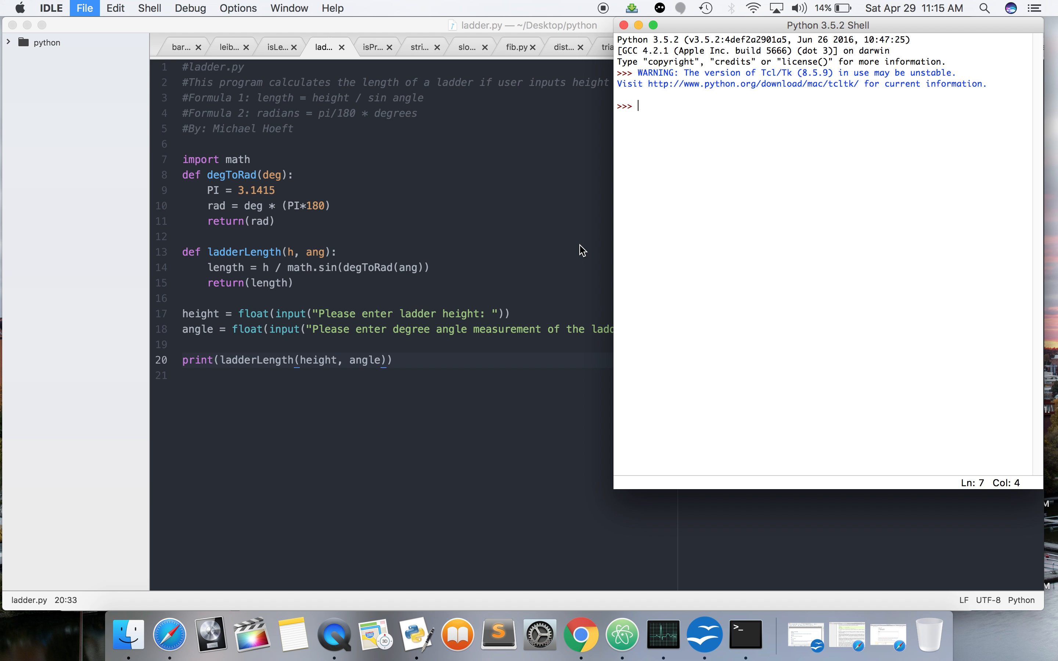
pyautogui.click(84, 9)
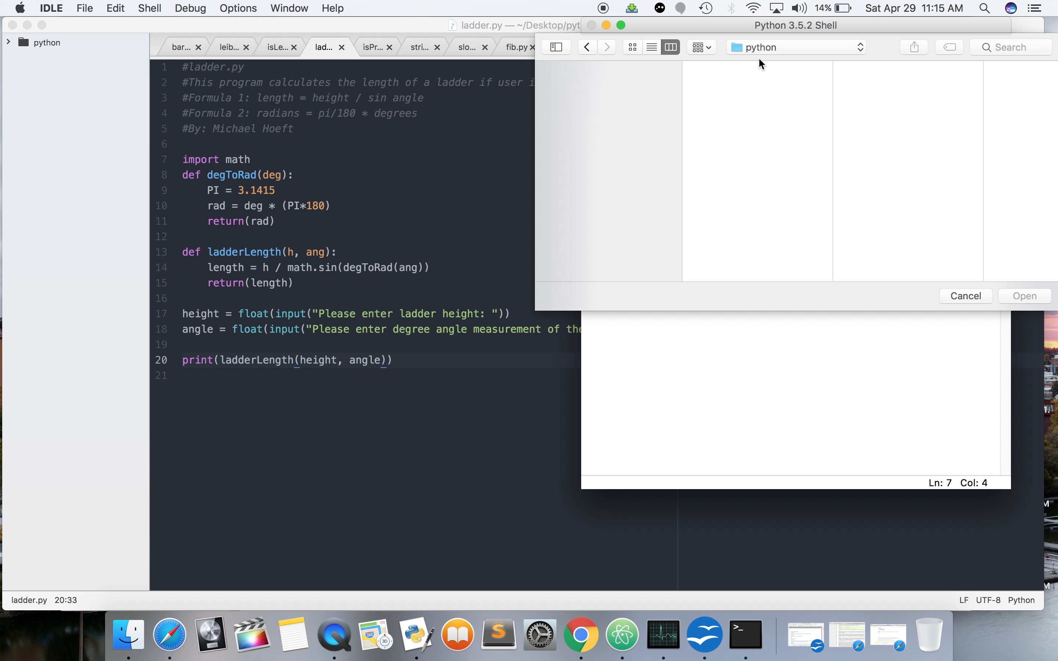
# Browse into the Desktop/python folder and pick ladder.py to open.
pyautogui.click(586, 107)
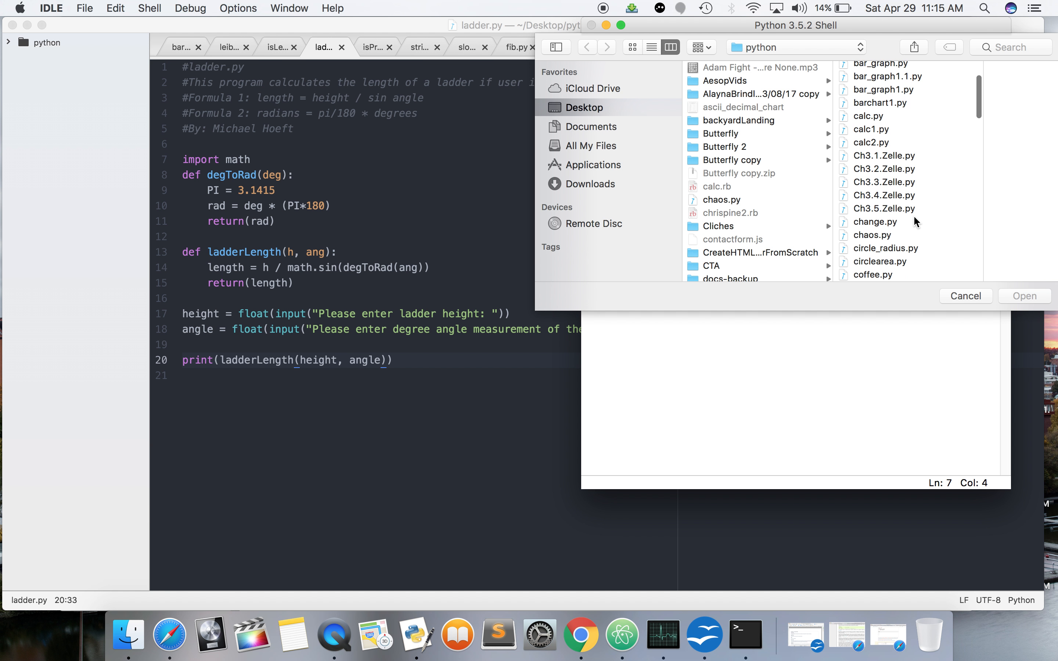
pyautogui.scroll(-3)
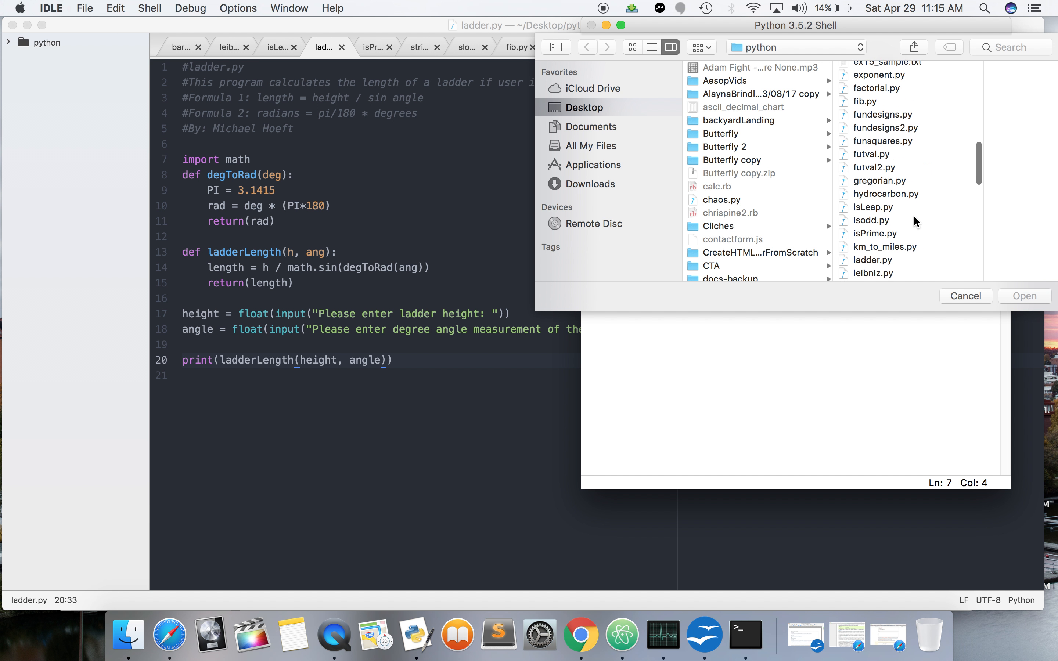
pyautogui.scroll(-3)
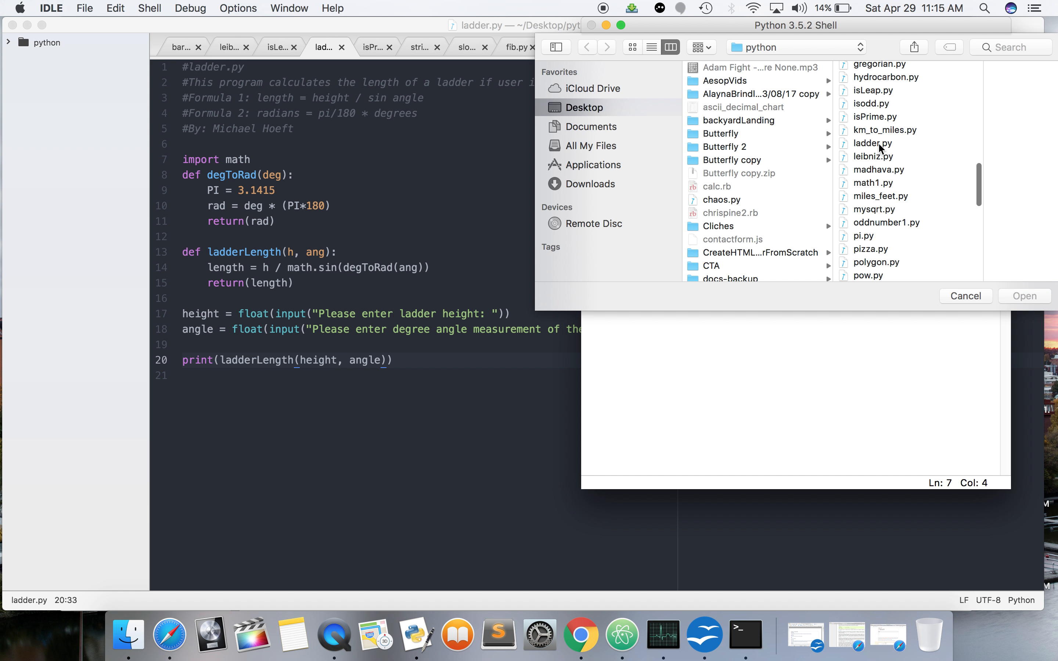
pyautogui.click(963, 295)
pyautogui.write('45.9')
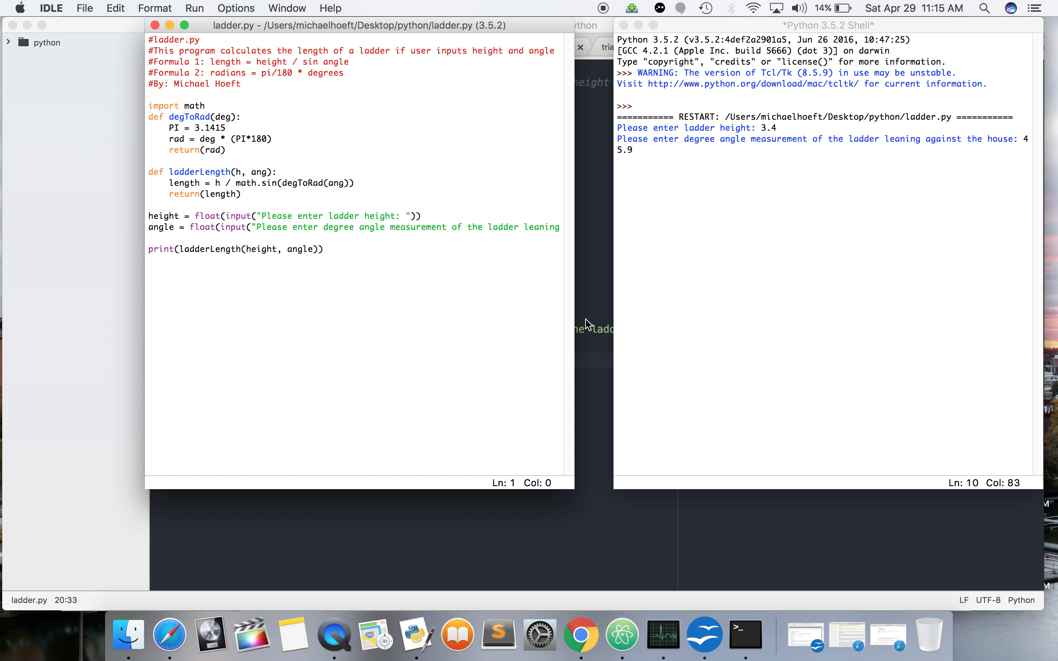
# Run ladder.py with height 3.4 and angle 45.9, getting -4.906909733562452, then return to the script.
pyautogui.press('Return')
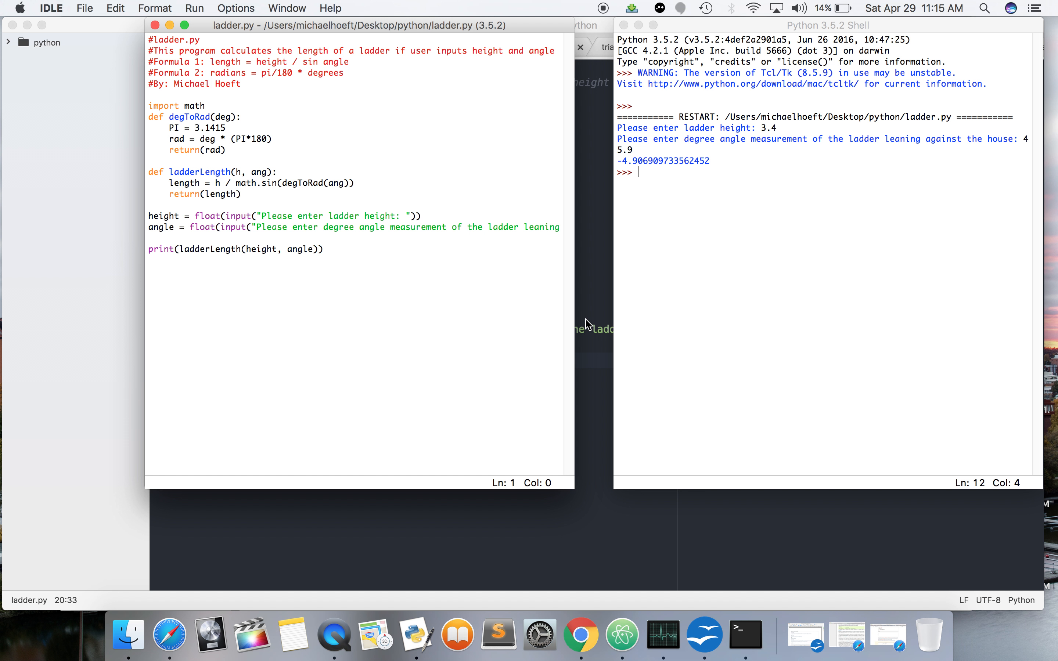
pyautogui.moveTo(370, 343)
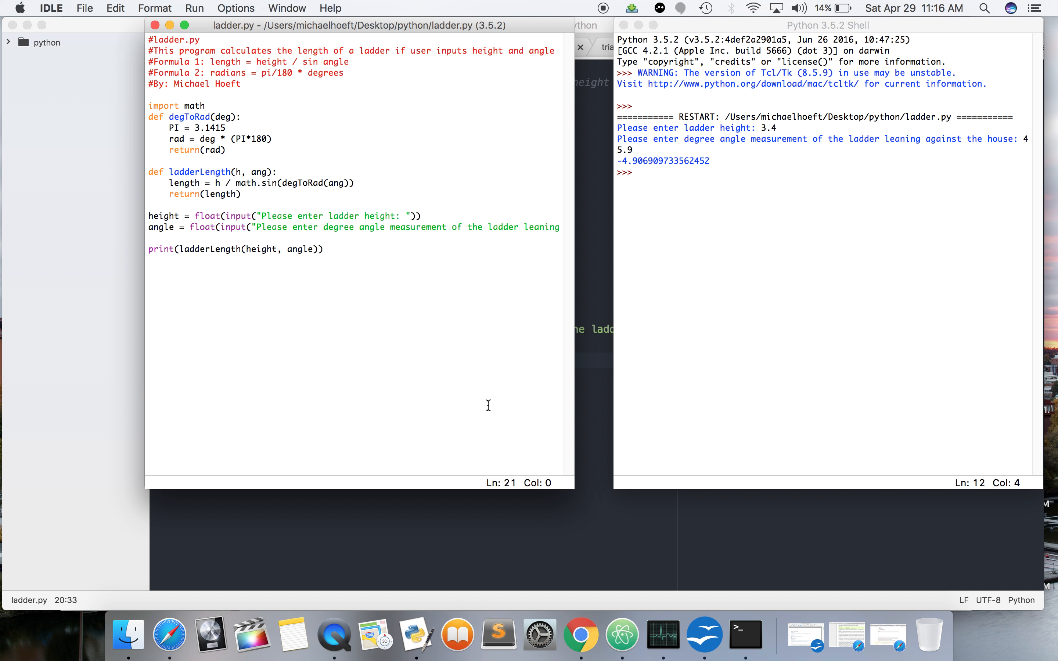
pyautogui.click(149, 249)
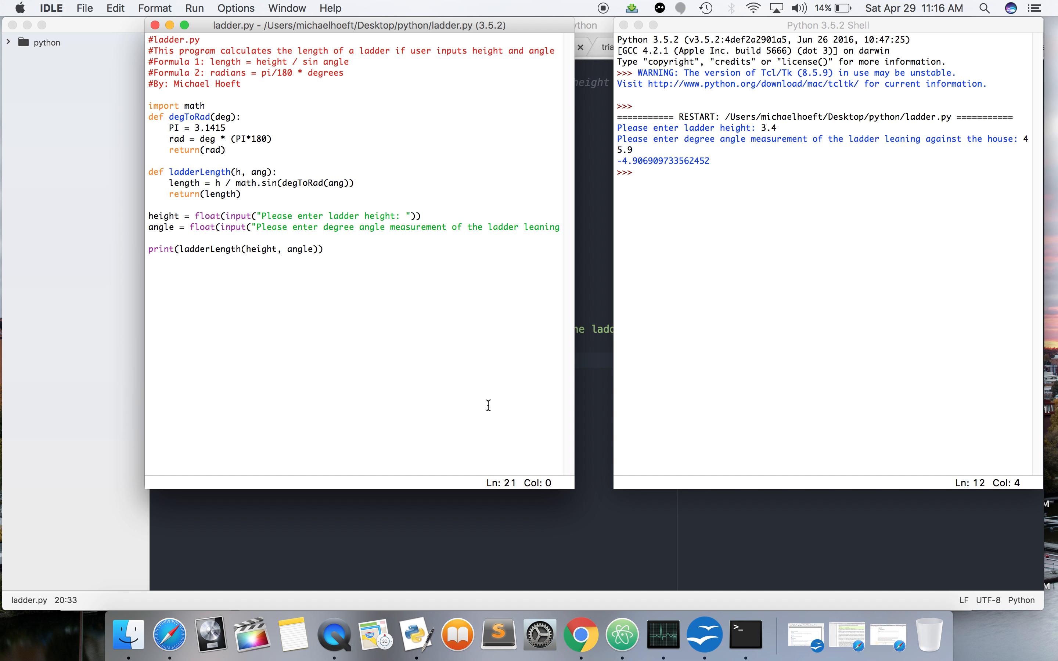
pyautogui.click(149, 249)
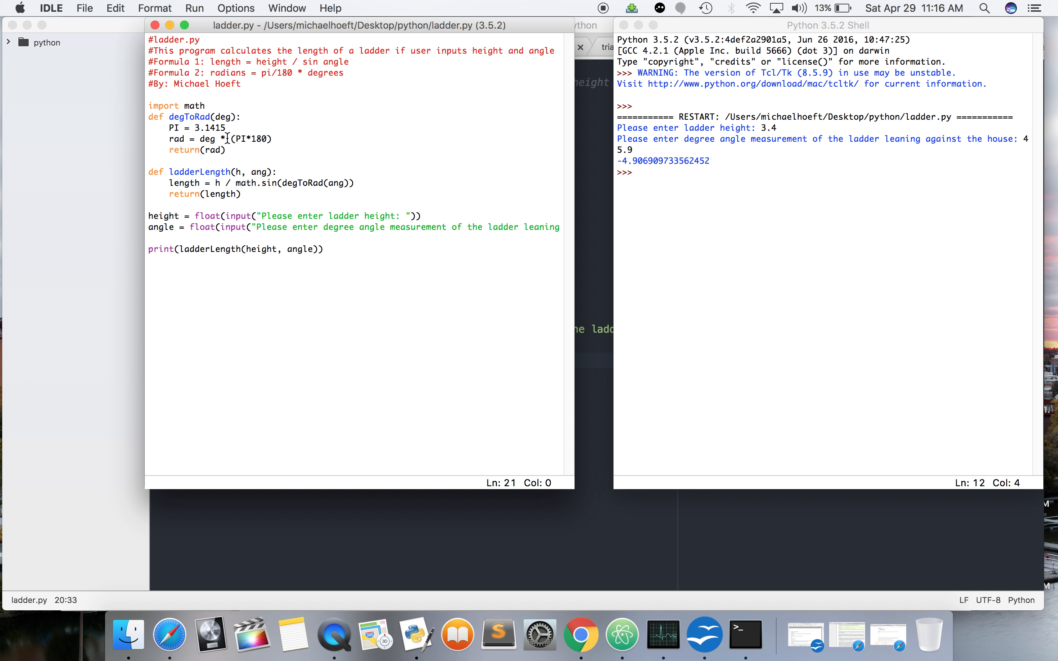
# Correct degToRad to PI/180 and rerun with height 3.4, angle 45, giving 4.808437493107237.
pyautogui.click(150, 259)
pyautogui.write('/')
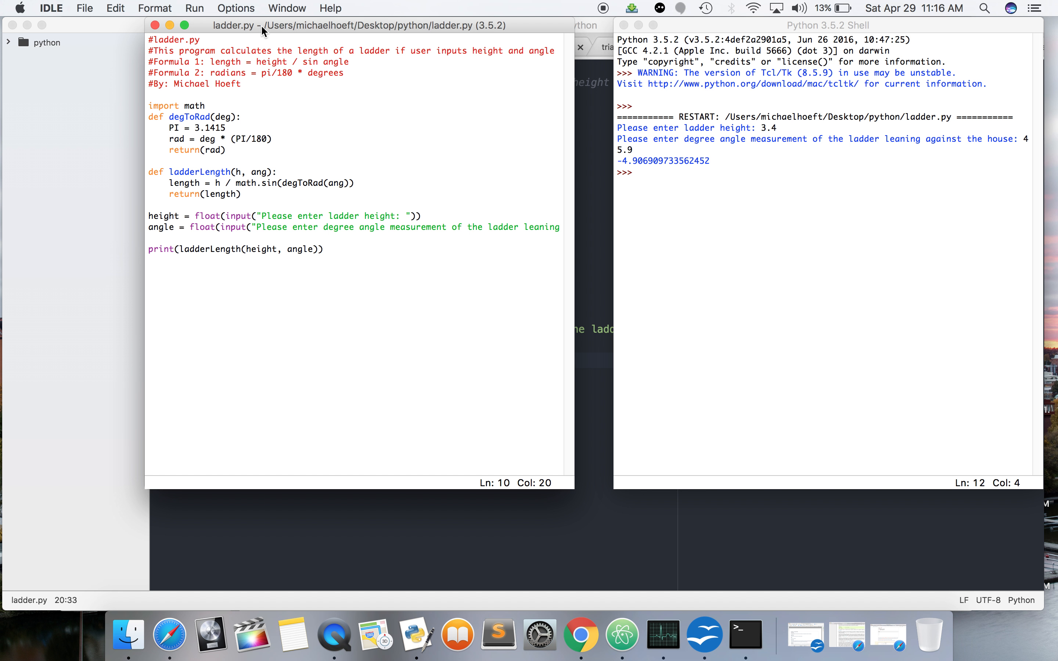
pyautogui.click(194, 8)
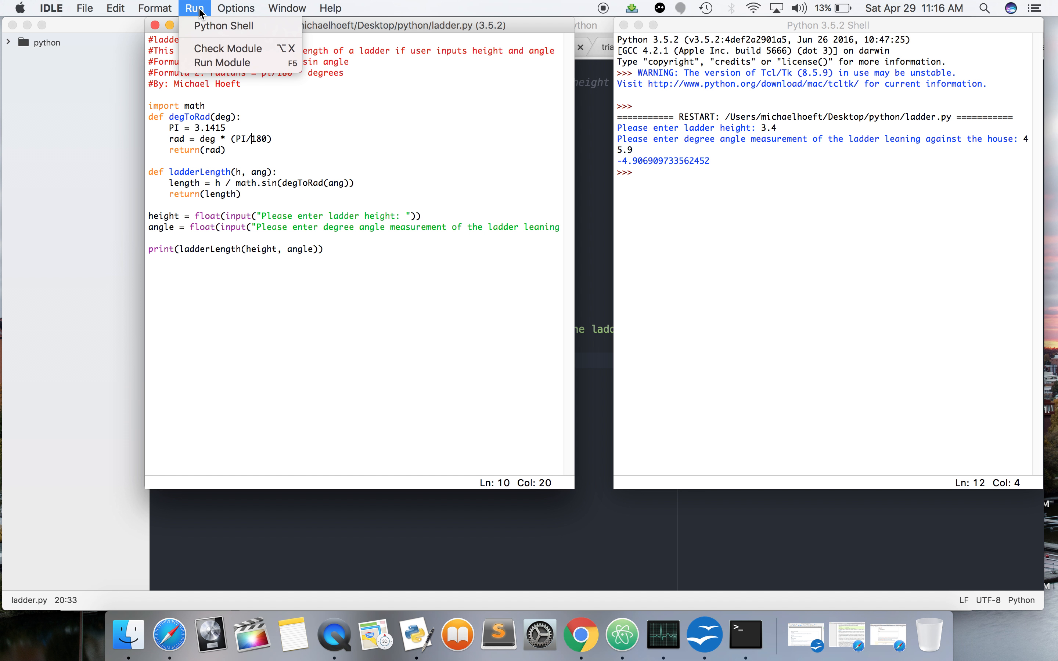
pyautogui.click(220, 61)
pyautogui.write('3.4')
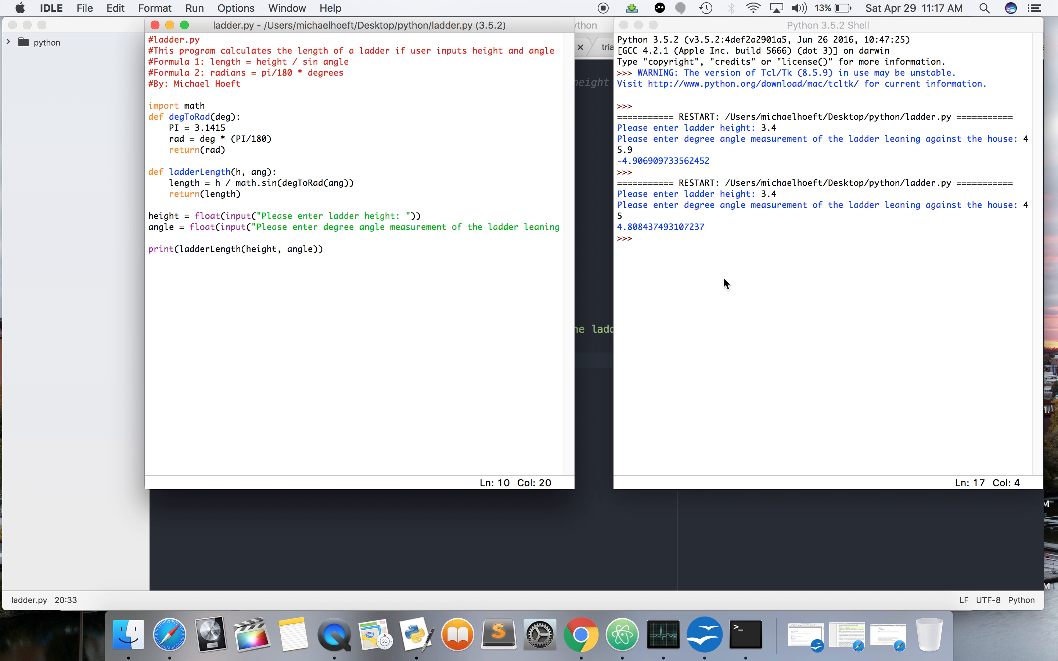
pyautogui.click(637, 239)
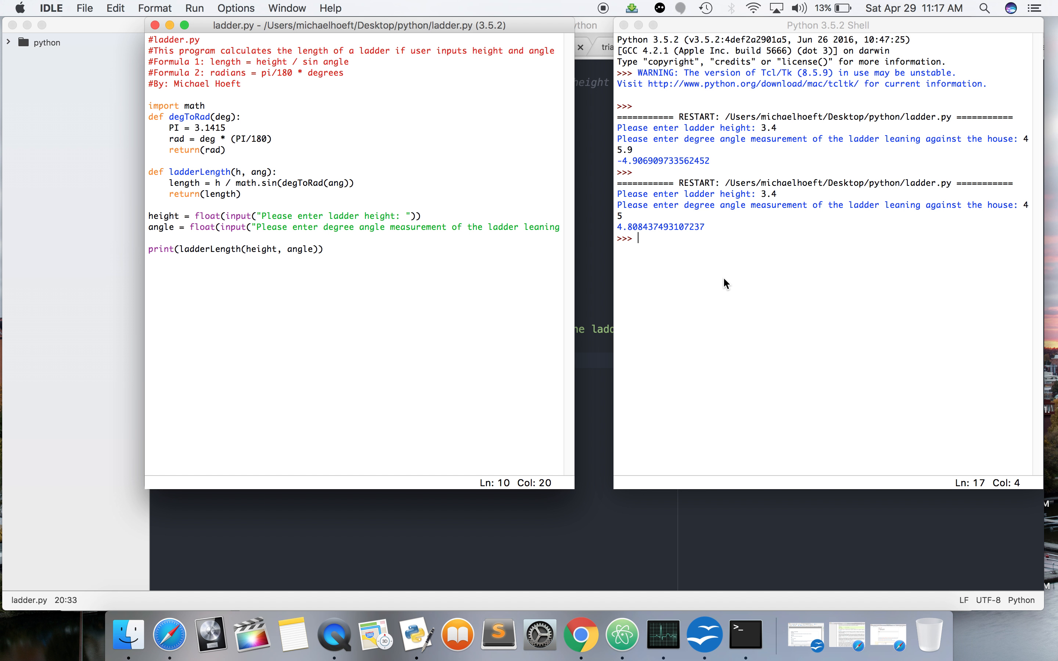
pyautogui.moveTo(394, 227)
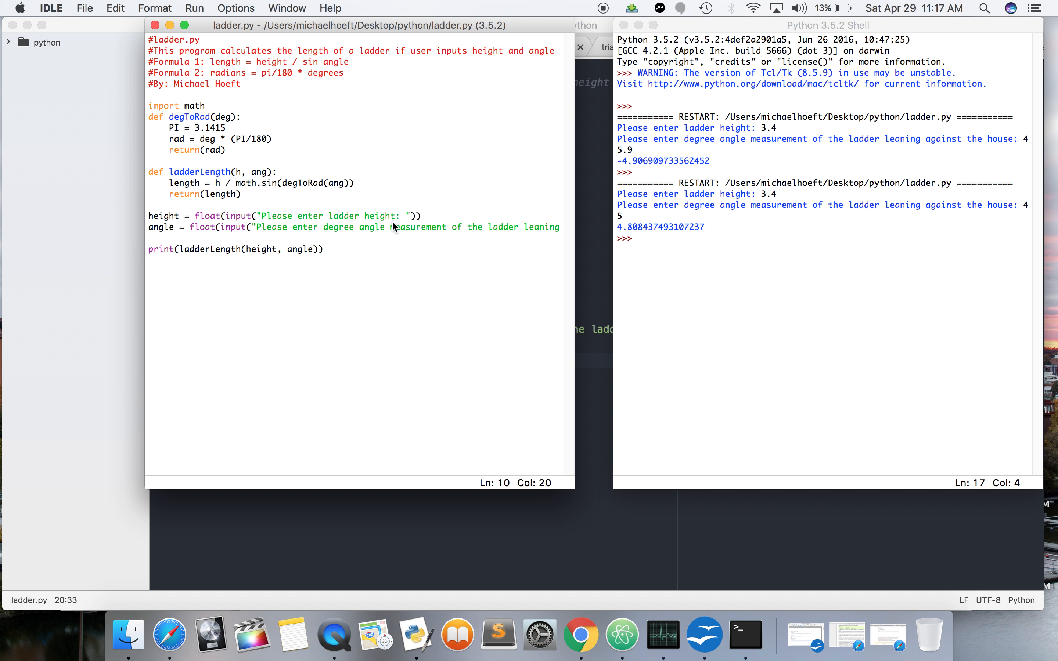
# Add "(in feet)" to the height prompt and a "The ladder length in feet is" print label.
pyautogui.write('(in feet')
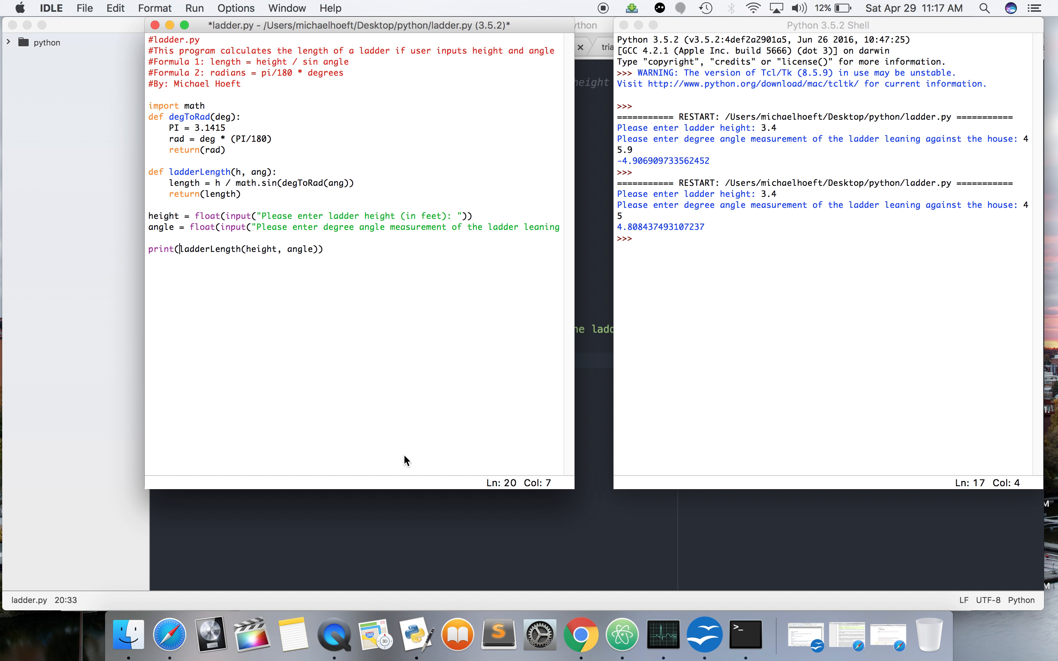
pyautogui.write('"')
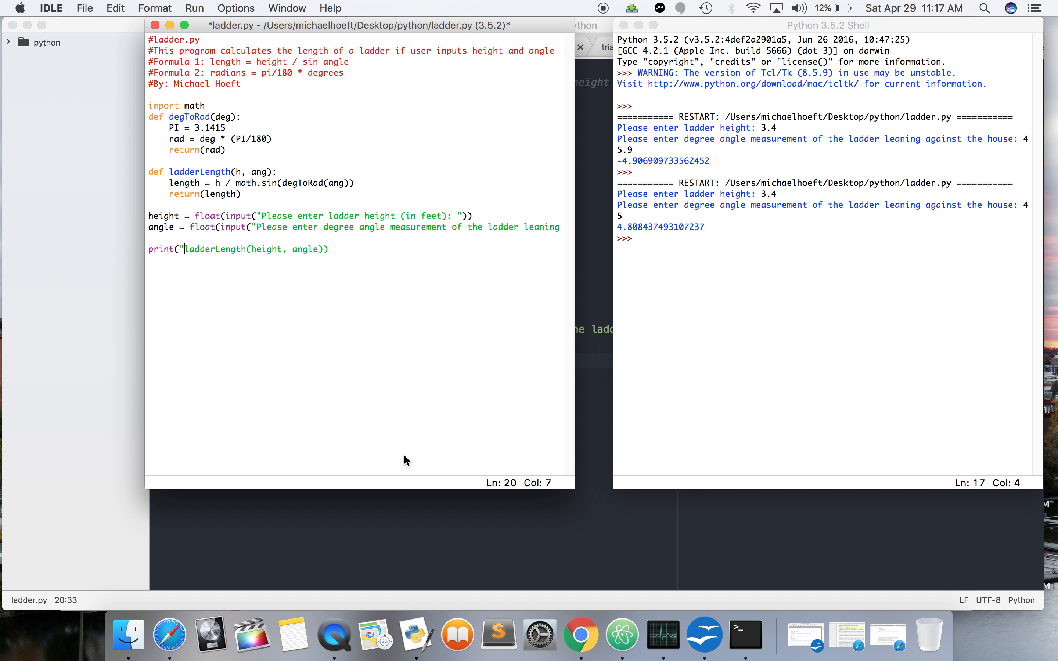
pyautogui.write('The ladder hei')
pyautogui.write('3.4')
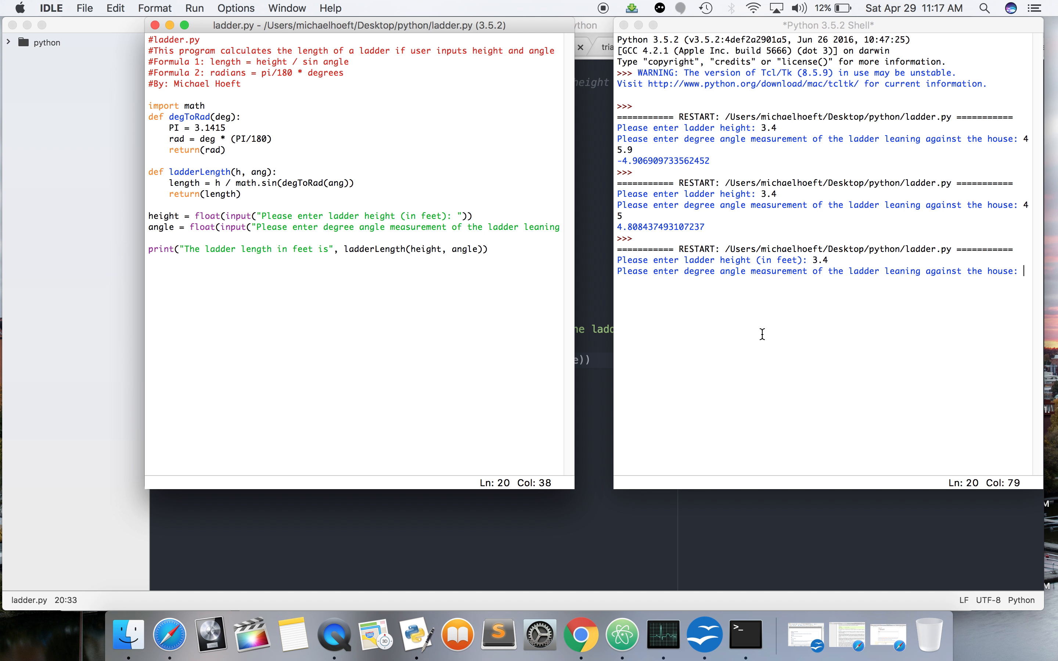
# Rerun with height 3.4 and angle 45, printing "The ladder length in feet is 4.808437493107237".
pyautogui.press('Return')
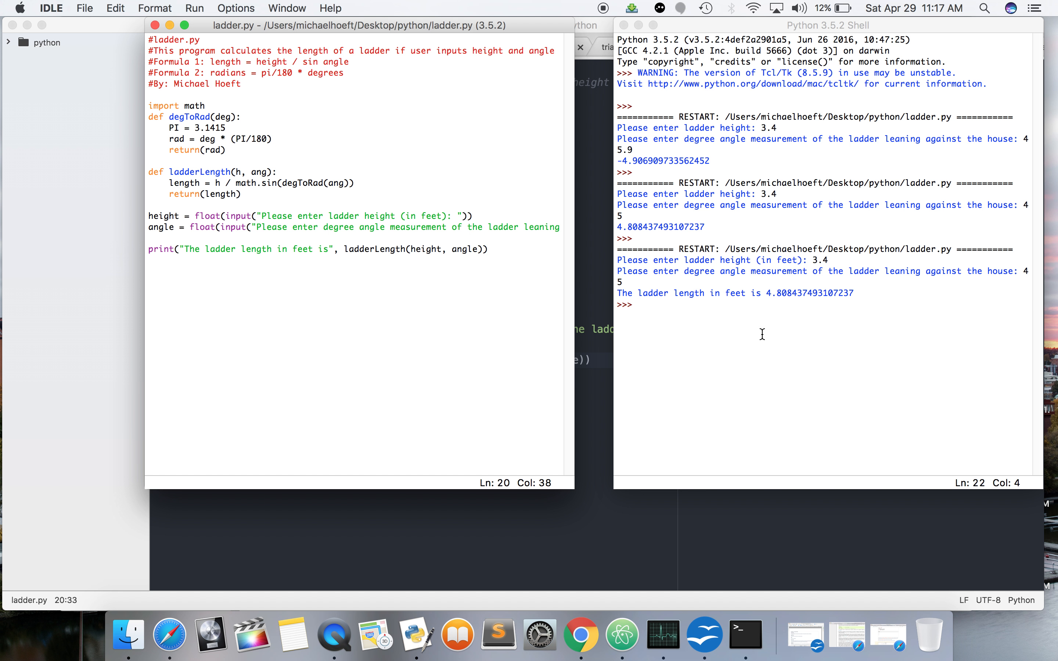
pyautogui.click(637, 304)
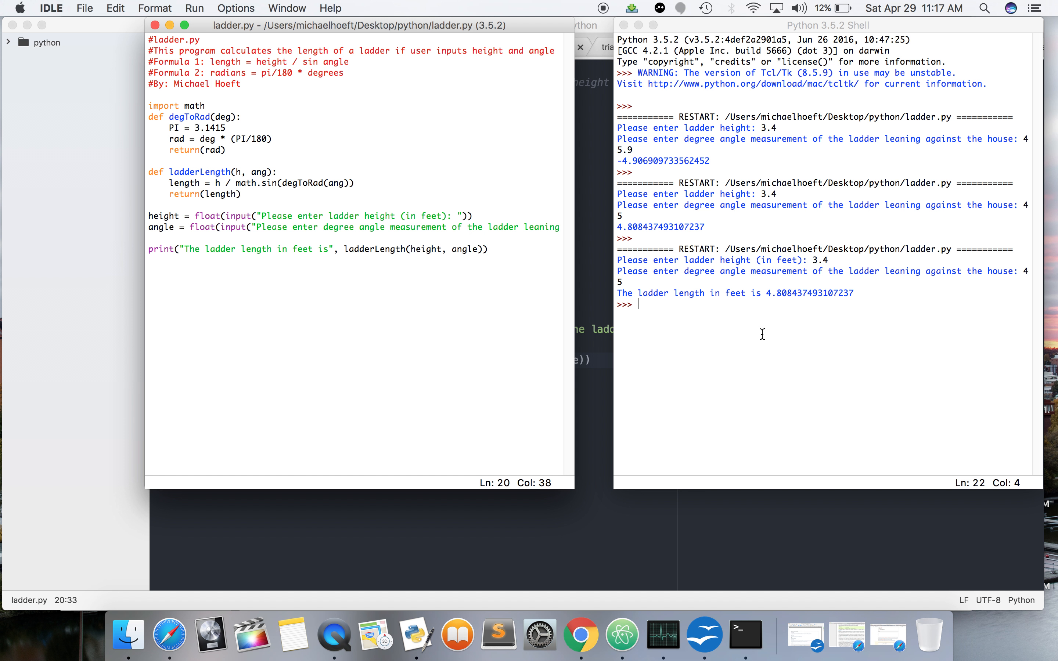
pyautogui.moveTo(544, 293)
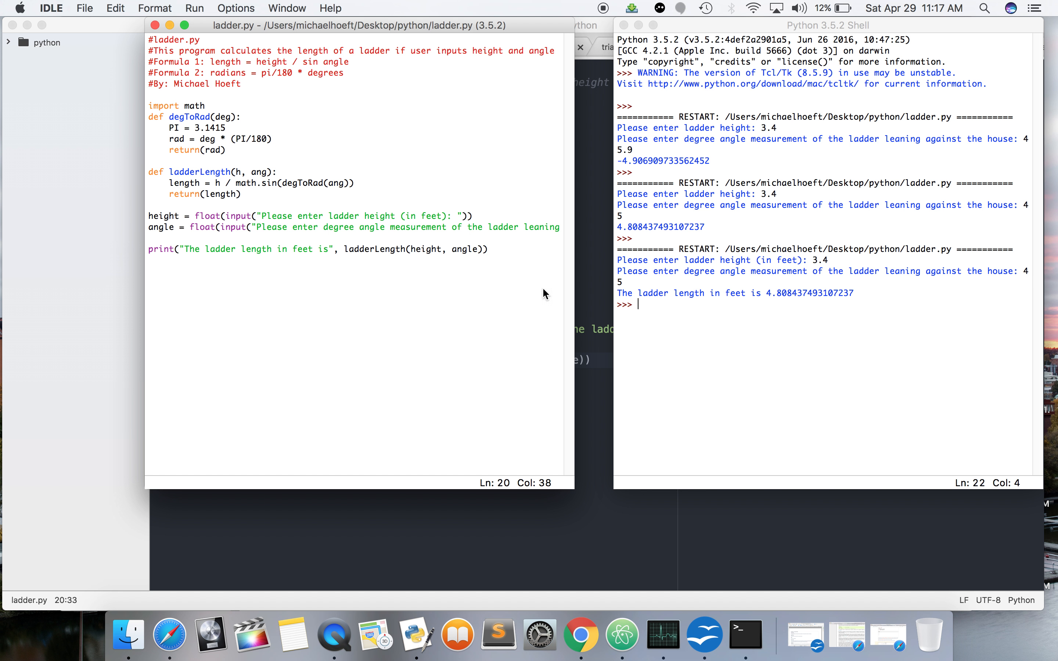
pyautogui.moveTo(623, 335)
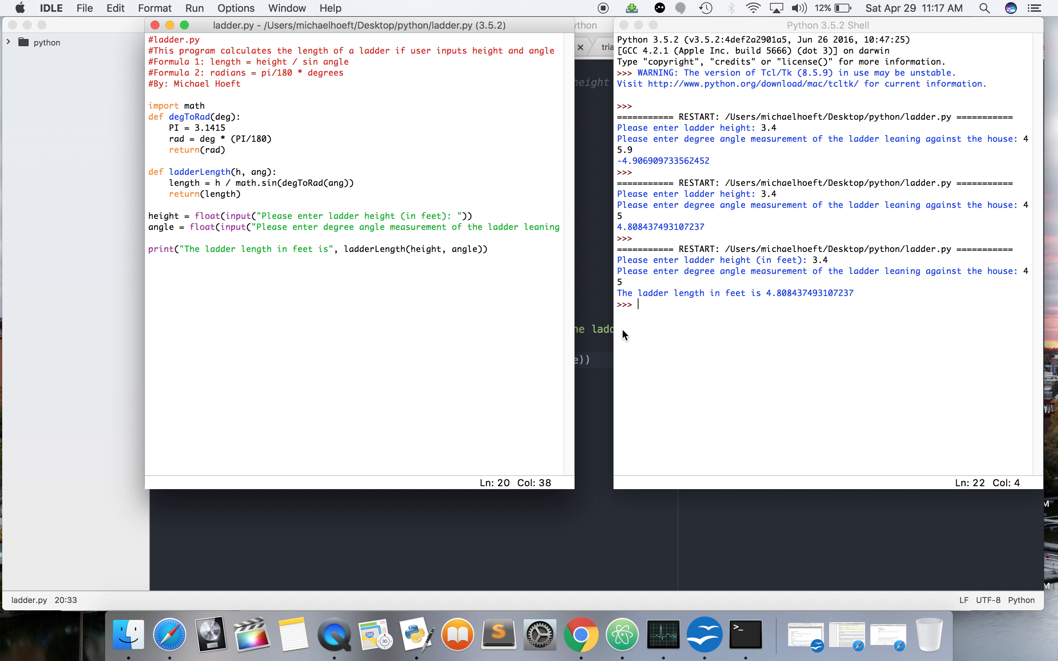
pyautogui.moveTo(253, 60)
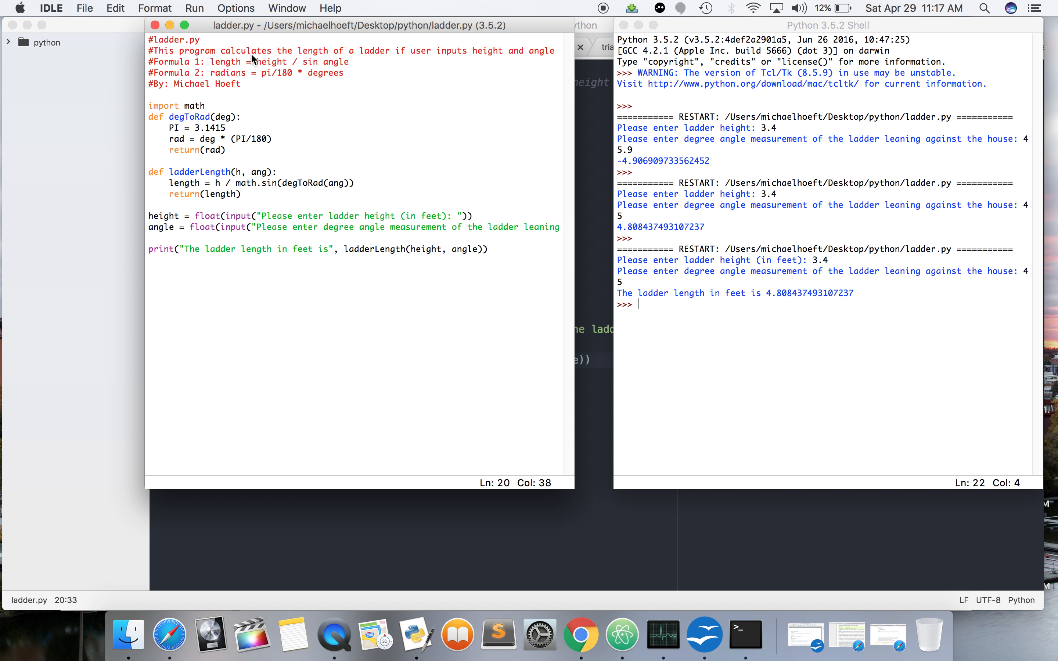